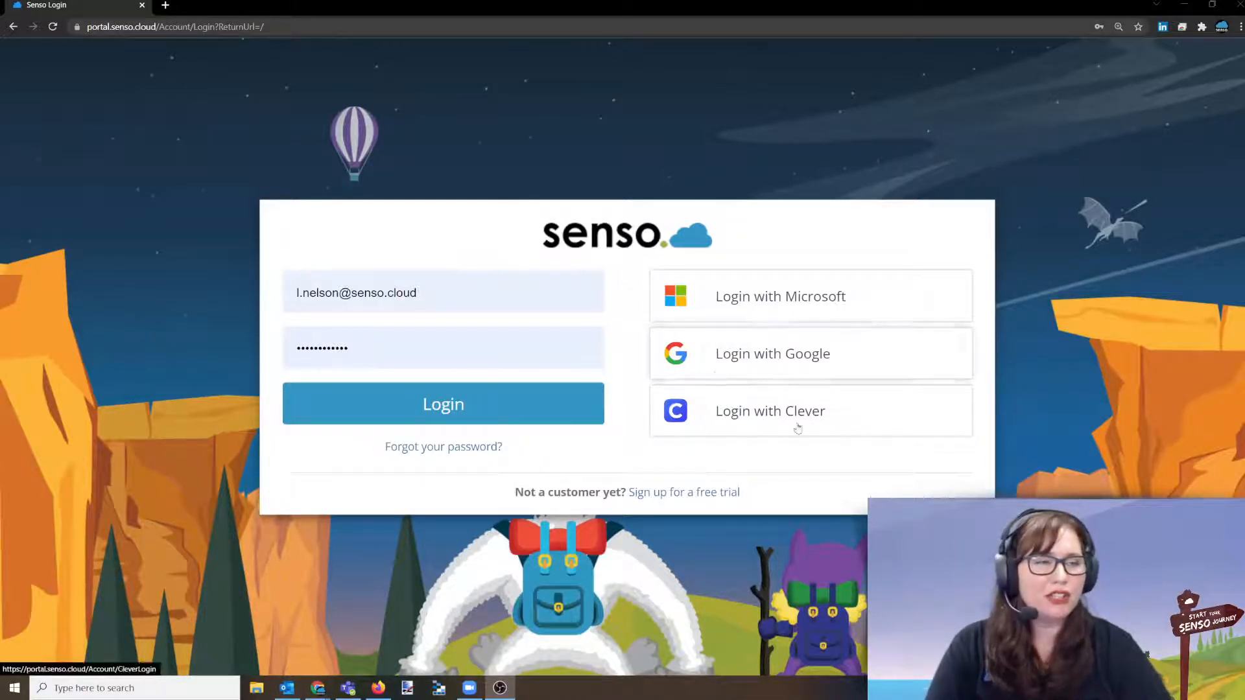
mouse_move(627, 268)
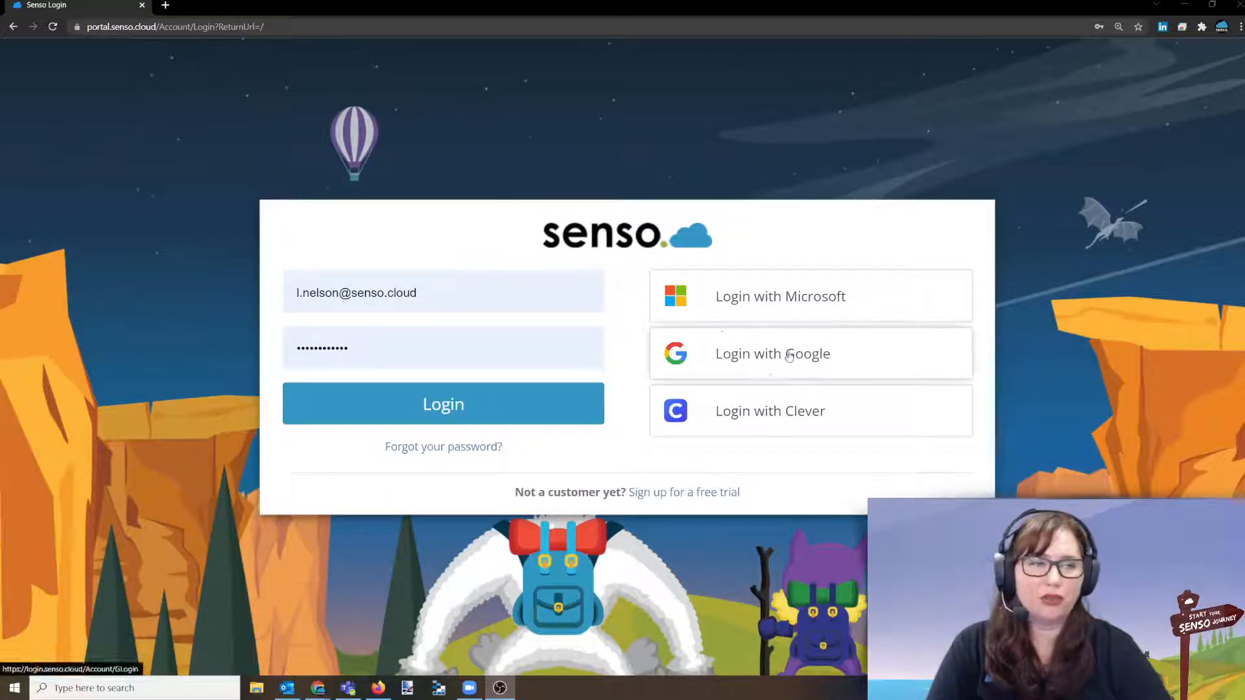
Step: Sign in to Senso Cloud with the teacher's Google account
click(772, 354)
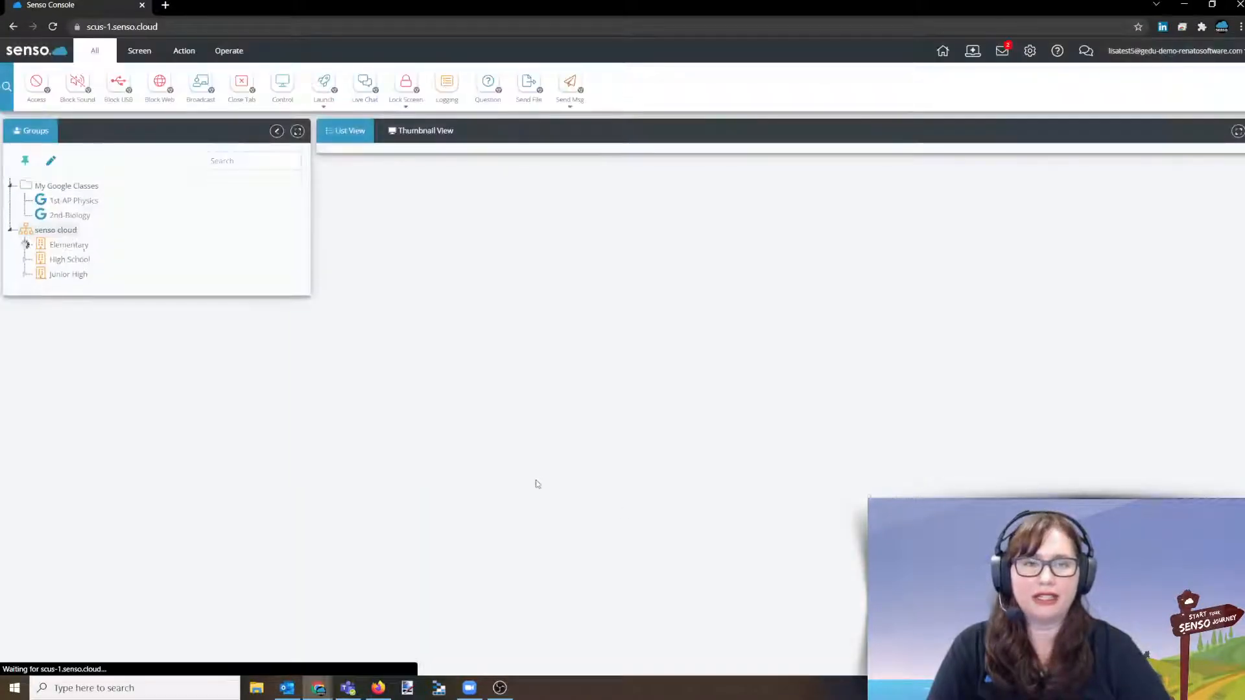
Step: Switch to List View, browse 1st AP Physics and 2nd-Biology, then select High School's Testing group
click(424, 130)
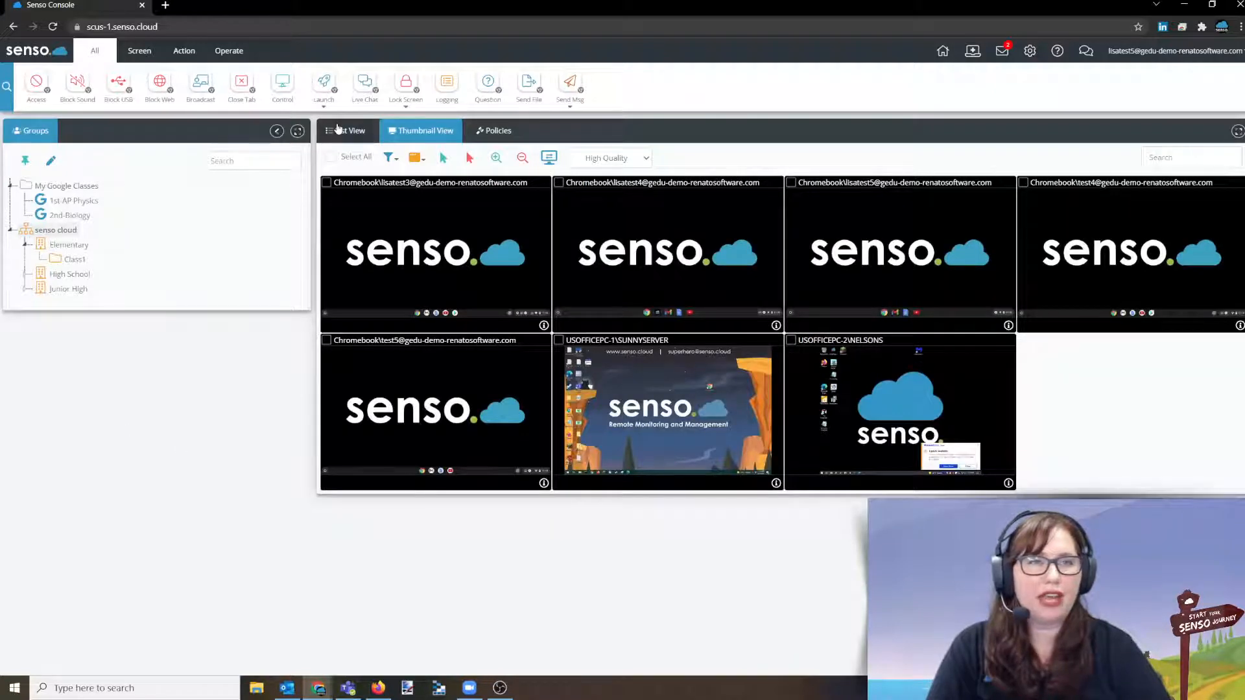
click(345, 130)
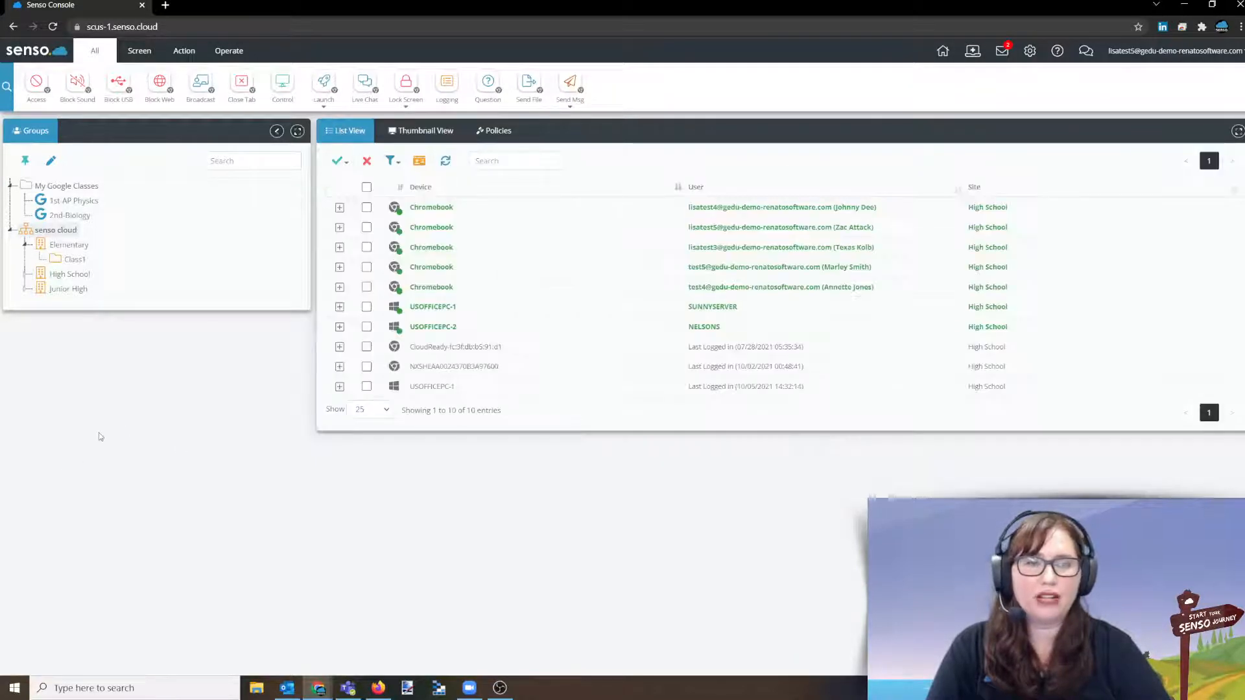
mouse_move(142, 422)
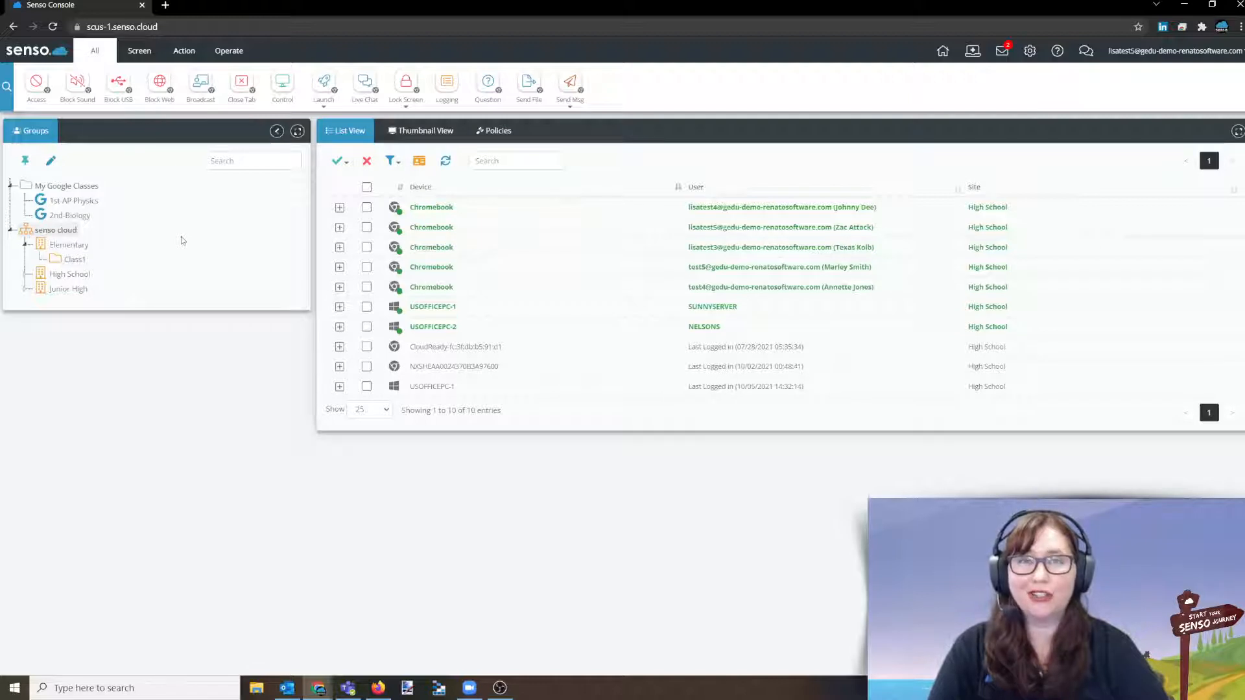
click(72, 201)
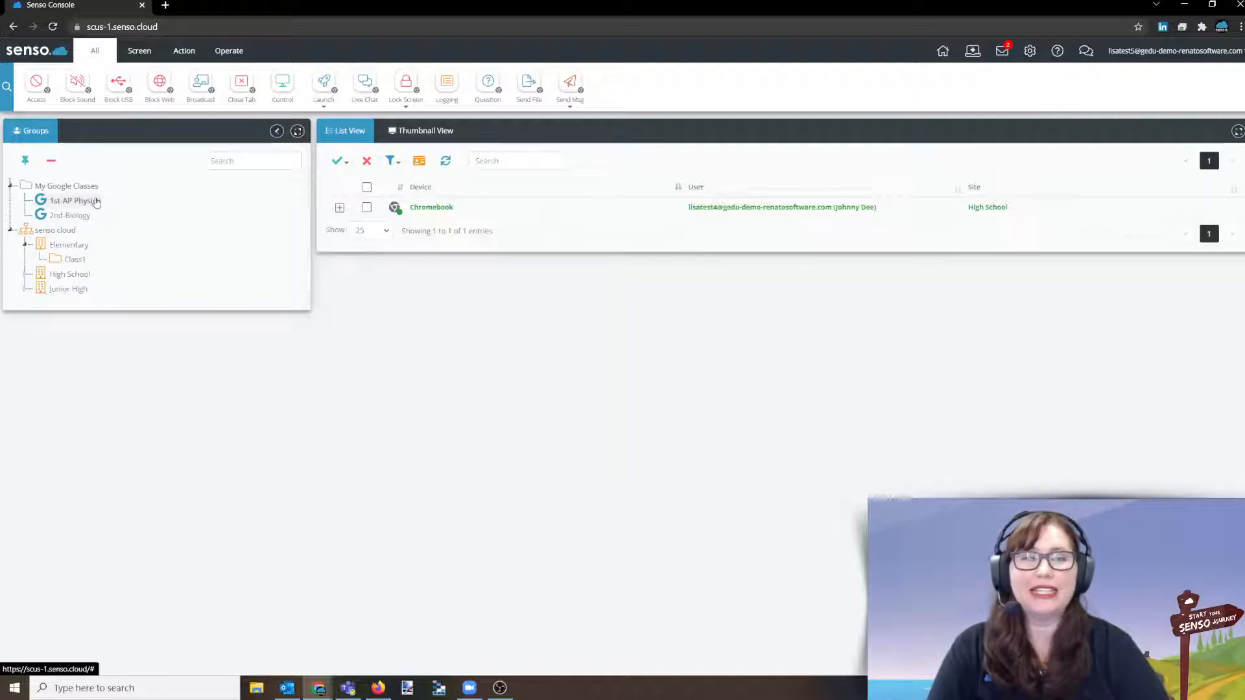
click(70, 216)
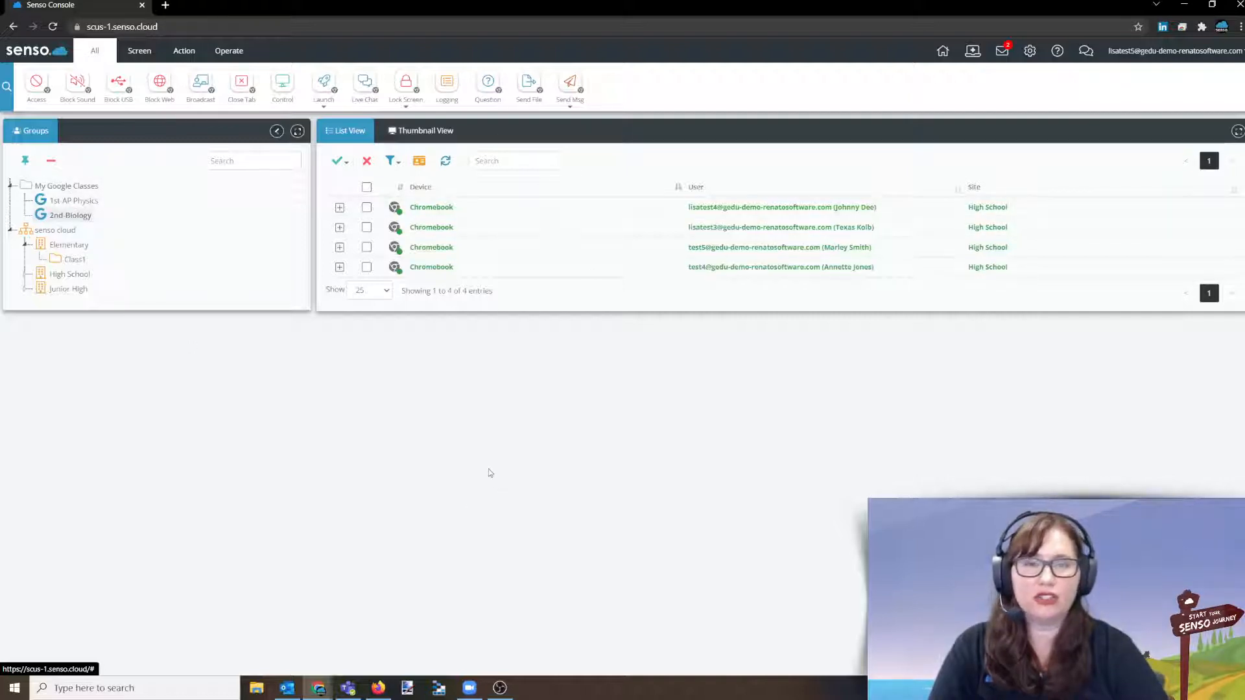
click(30, 273)
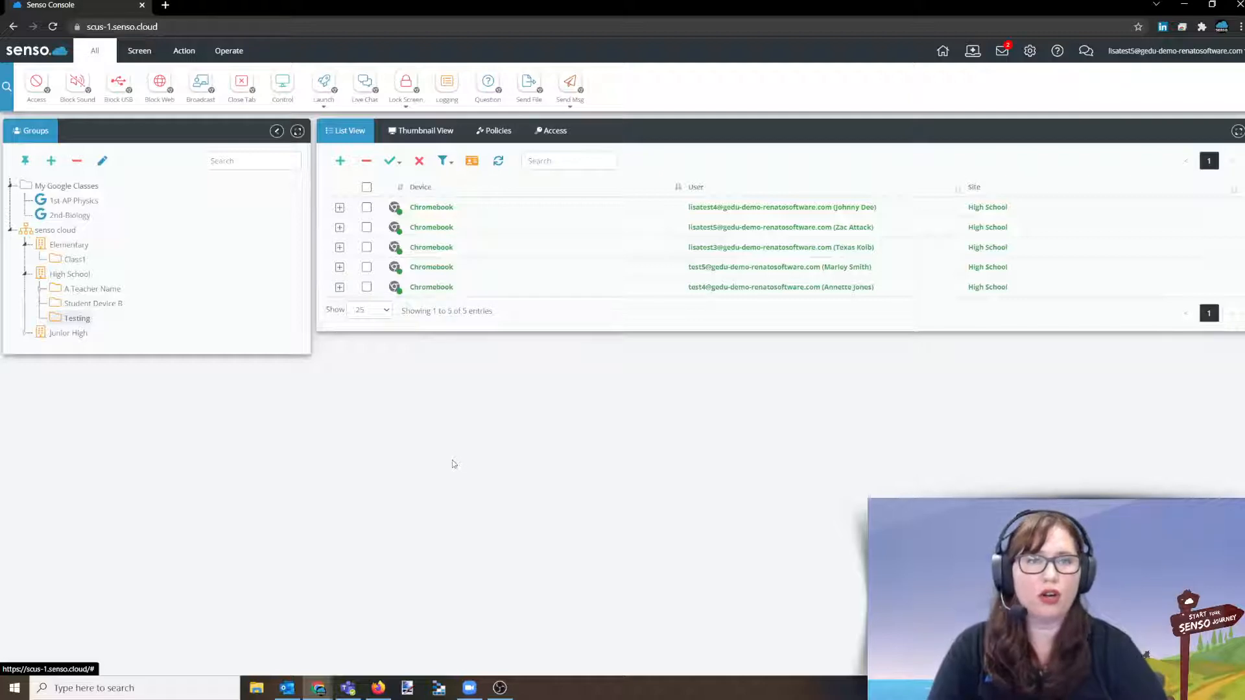
mouse_move(548, 516)
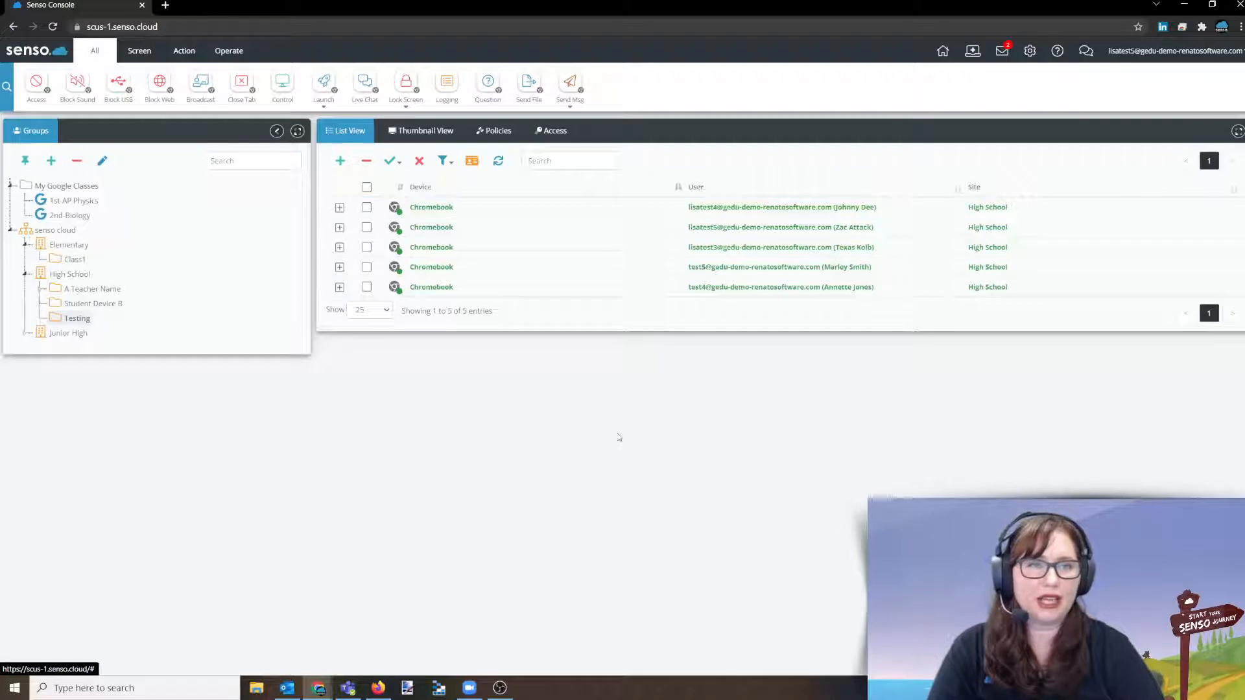
Step: Show the Testing Chromebooks as thumbnails, trying Select All and the title options unchanged
click(420, 130)
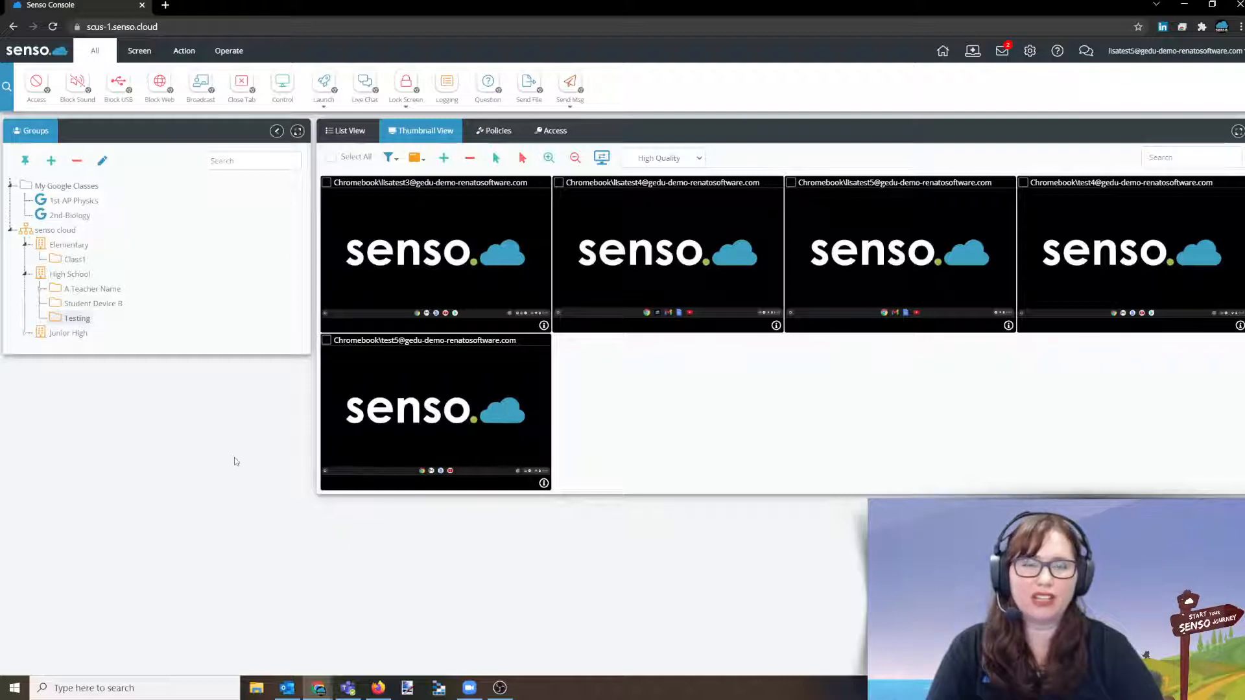
mouse_move(181, 459)
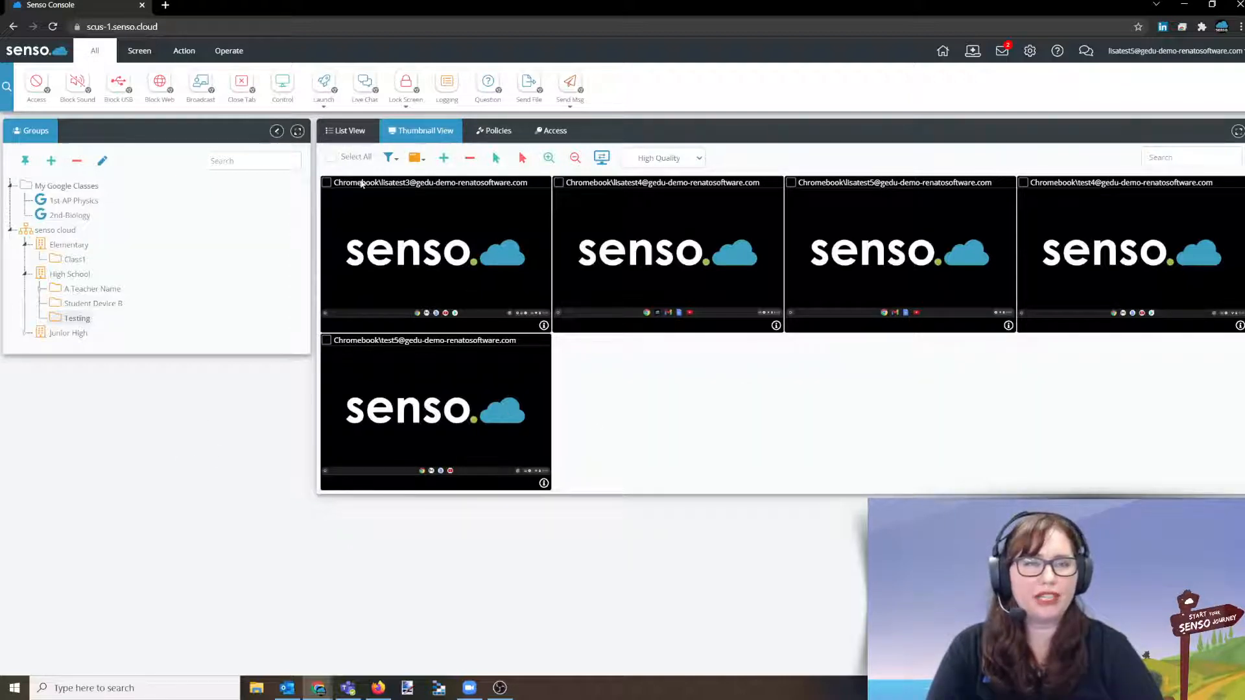
click(332, 156)
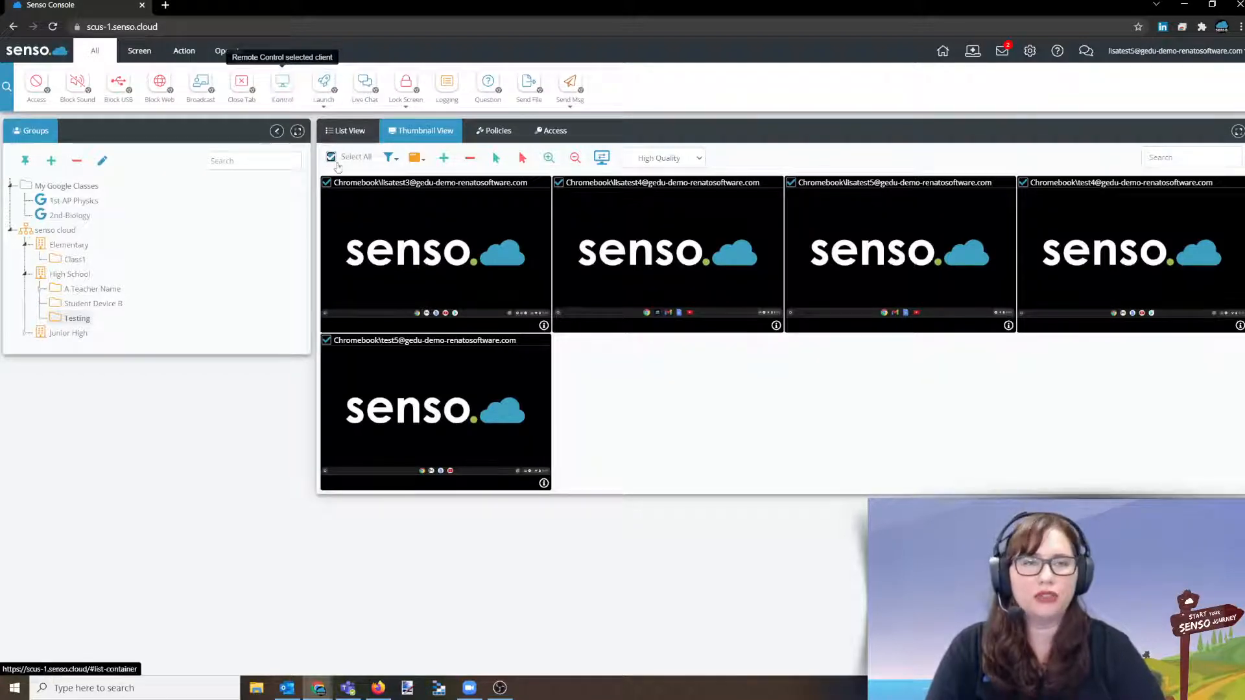
click(331, 156)
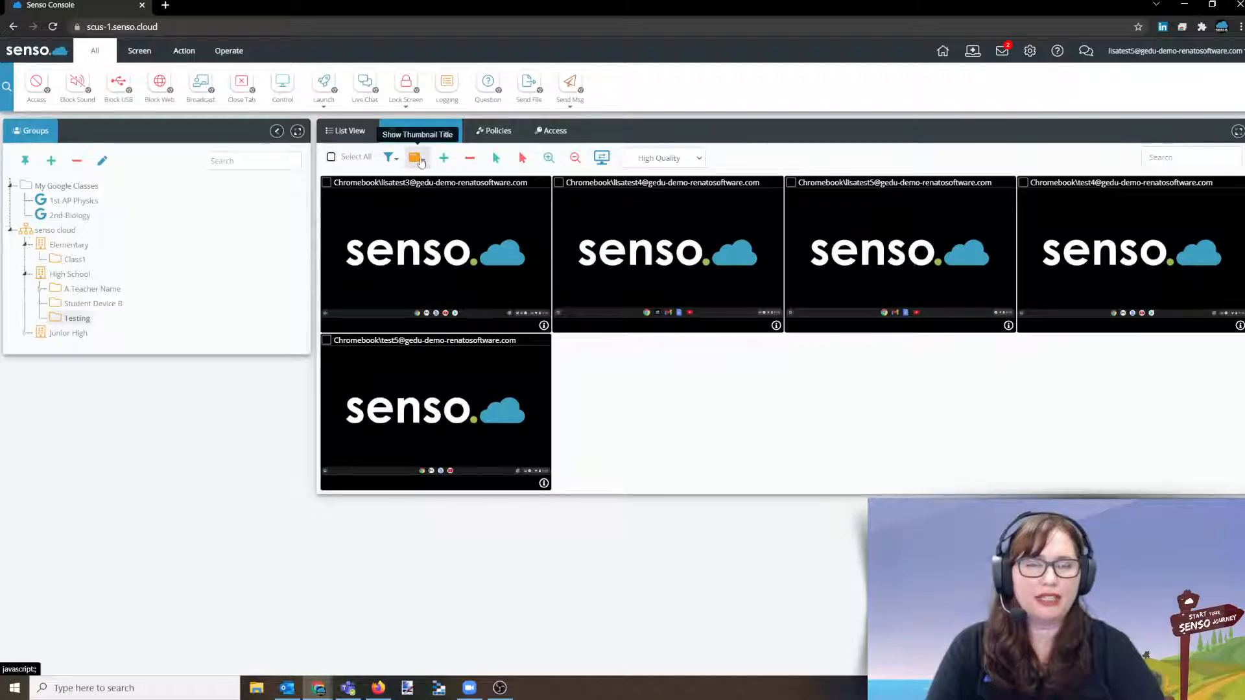
click(415, 157)
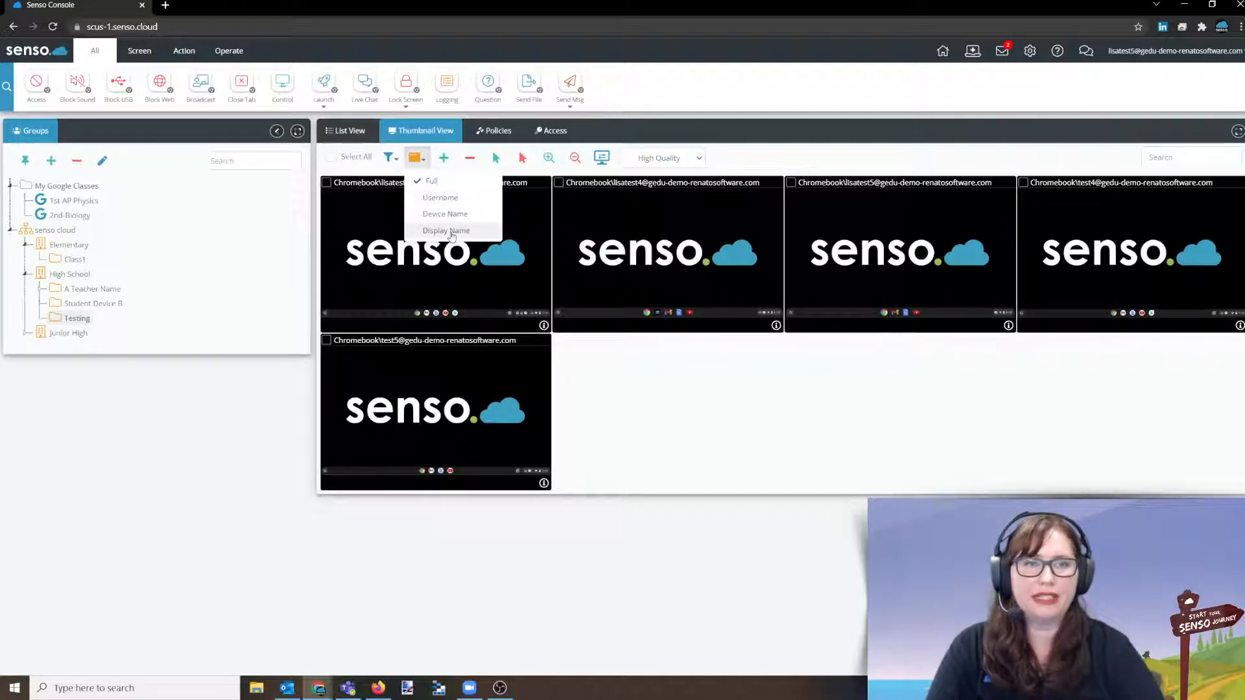
click(446, 230)
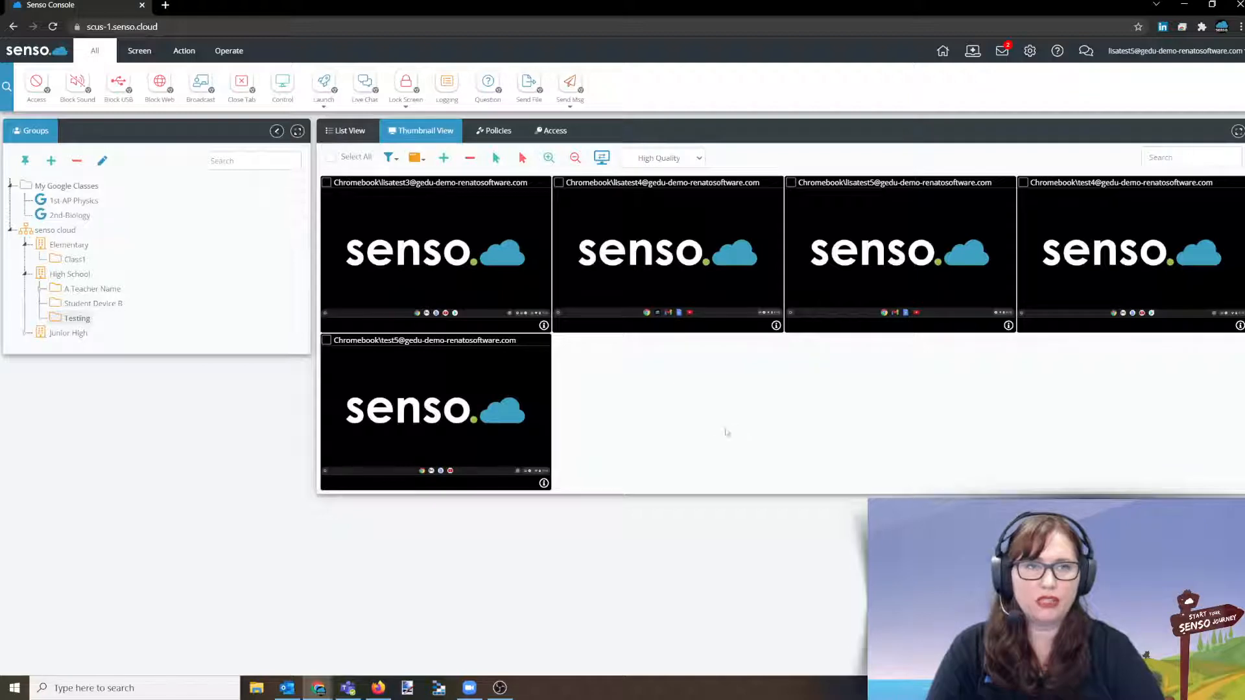
mouse_move(760, 485)
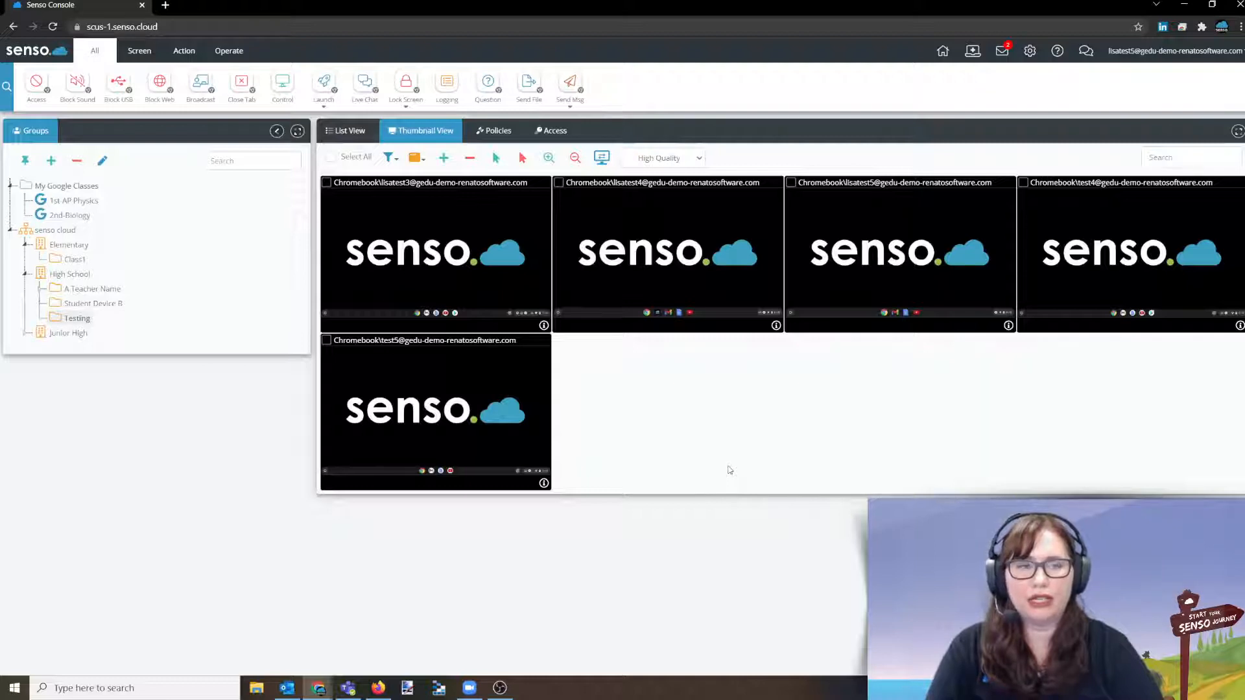
Step: Title thumbnails by student Display Name, then enlarge and shrink the thumbnails
click(416, 156)
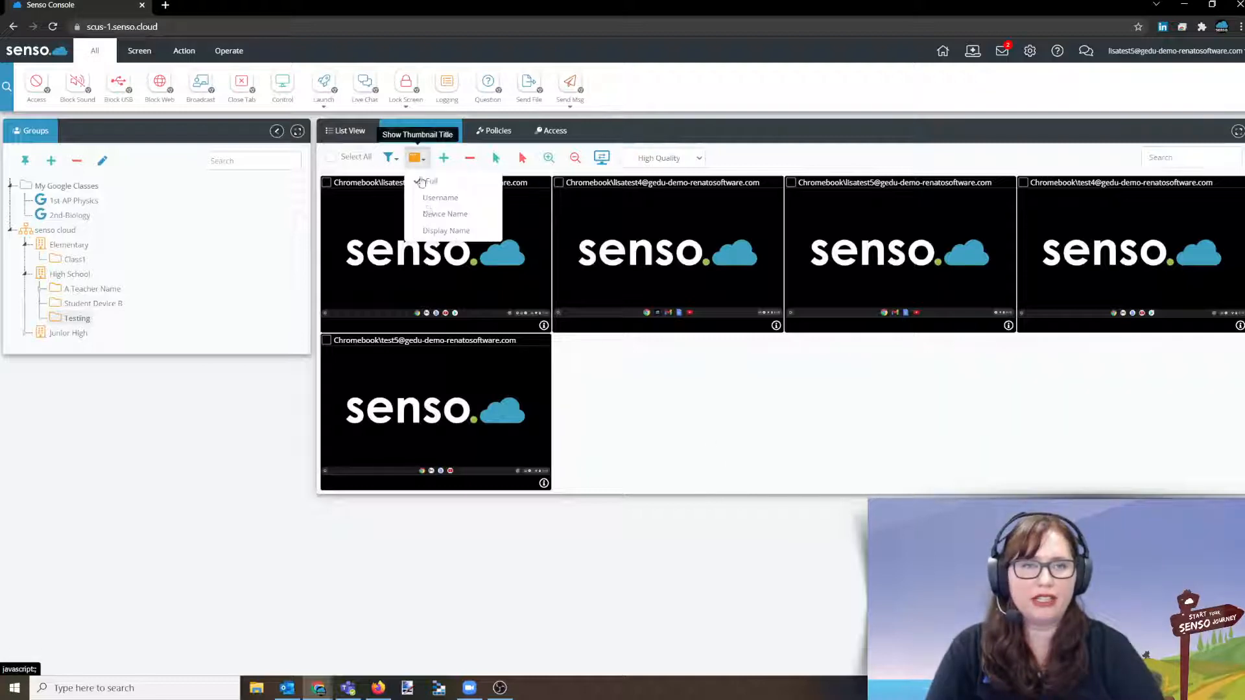
click(445, 230)
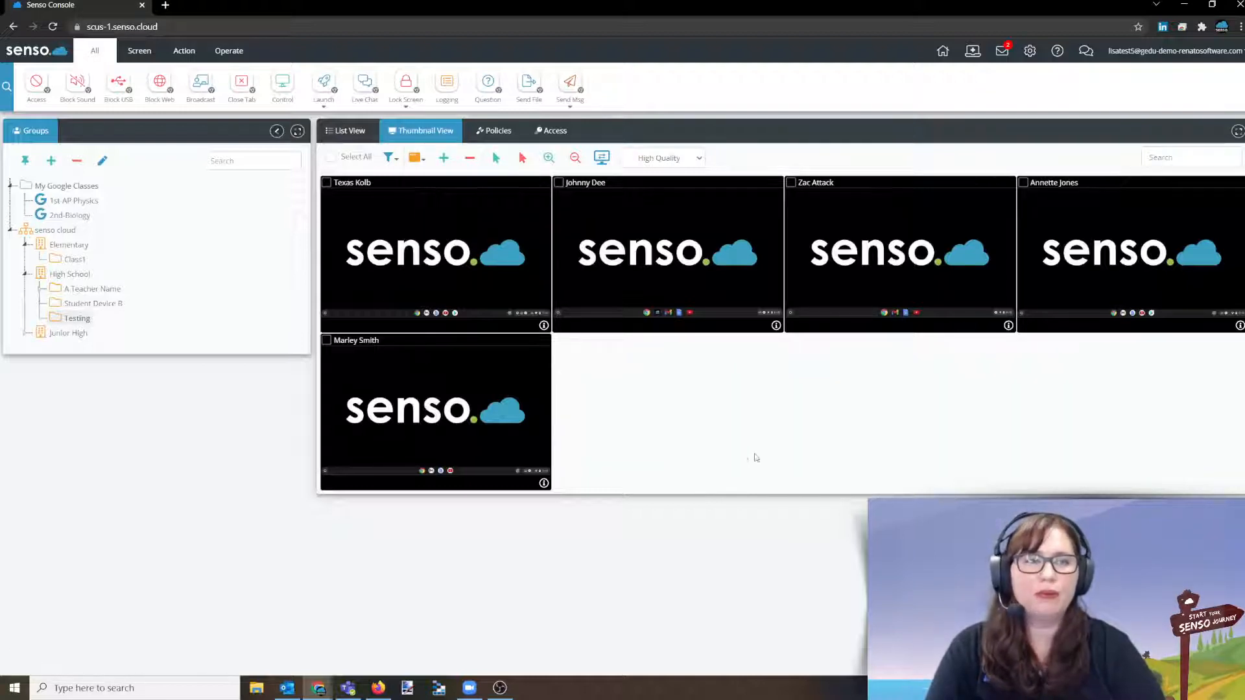
mouse_move(742, 442)
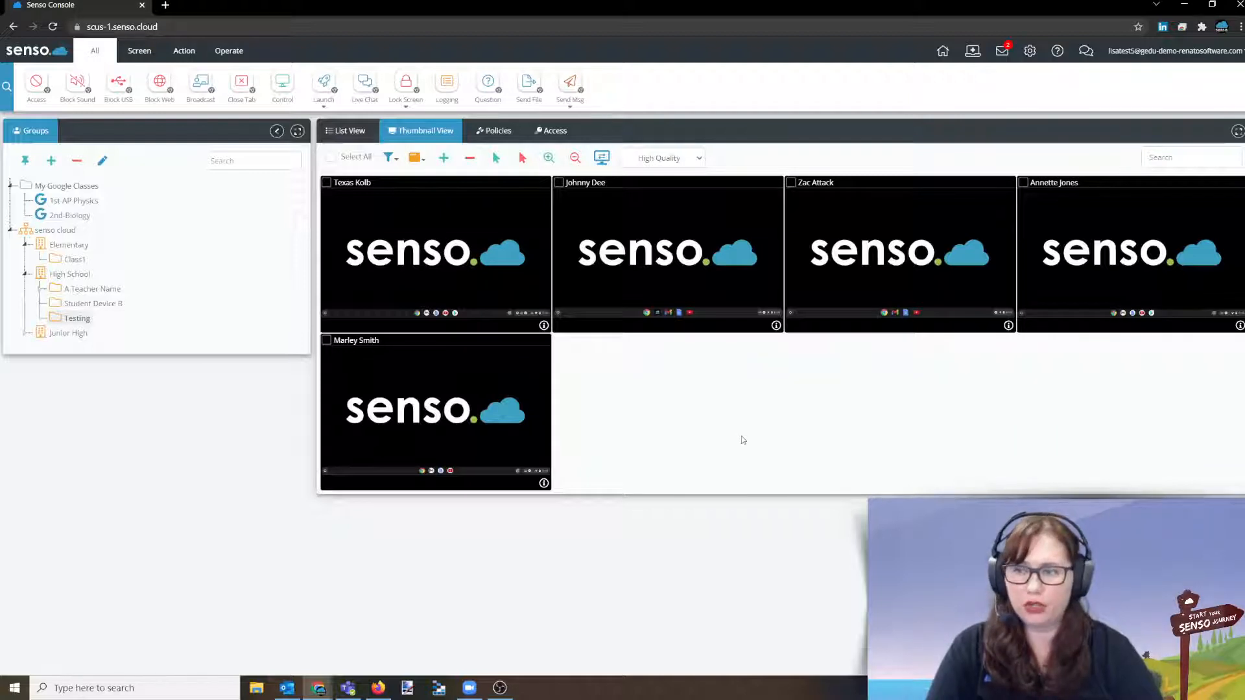
mouse_move(648, 357)
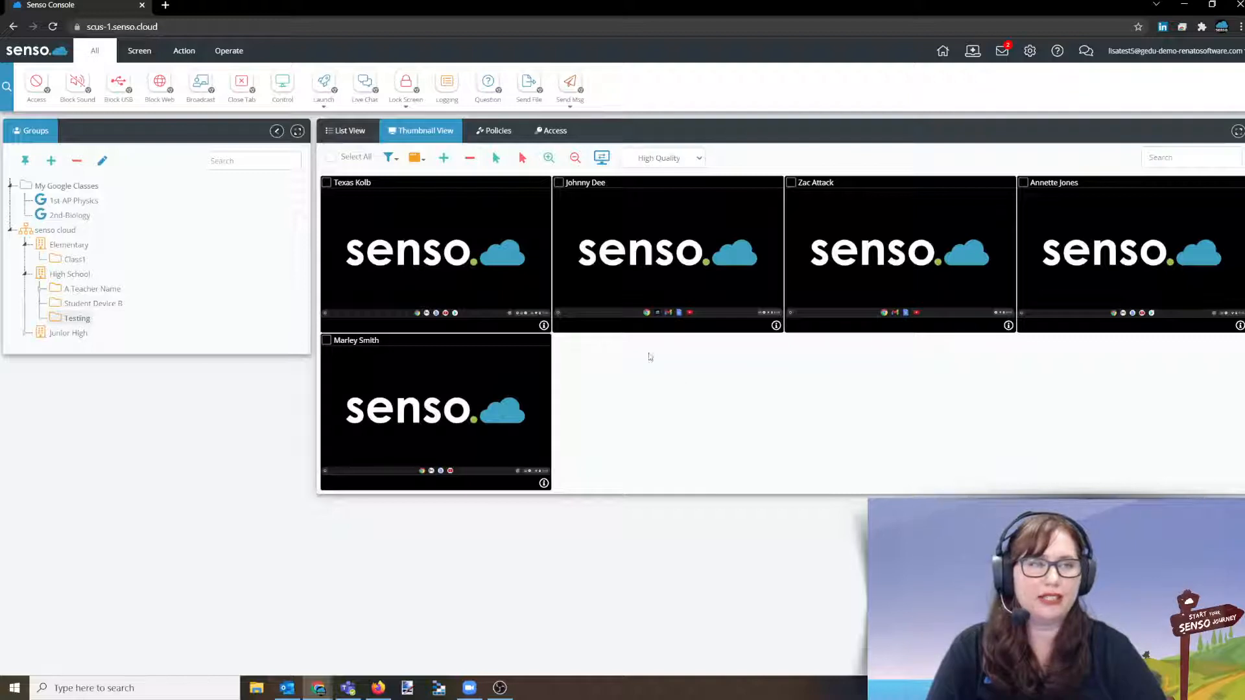
mouse_move(492, 359)
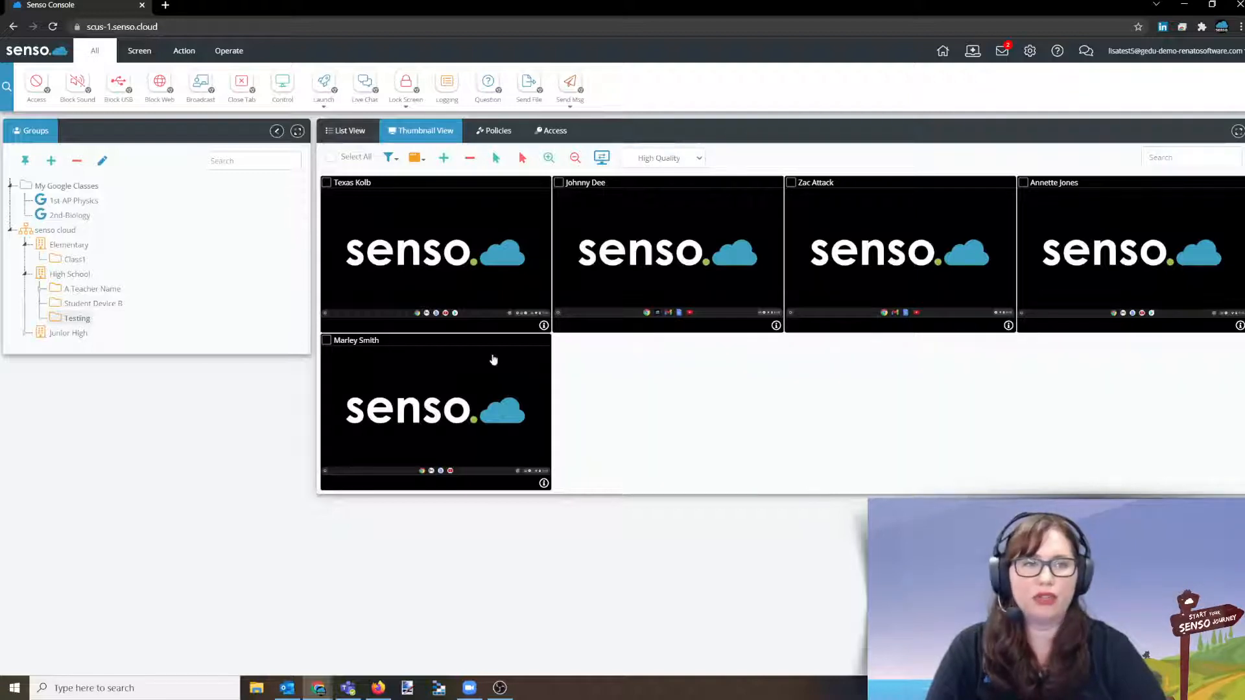
mouse_move(548, 158)
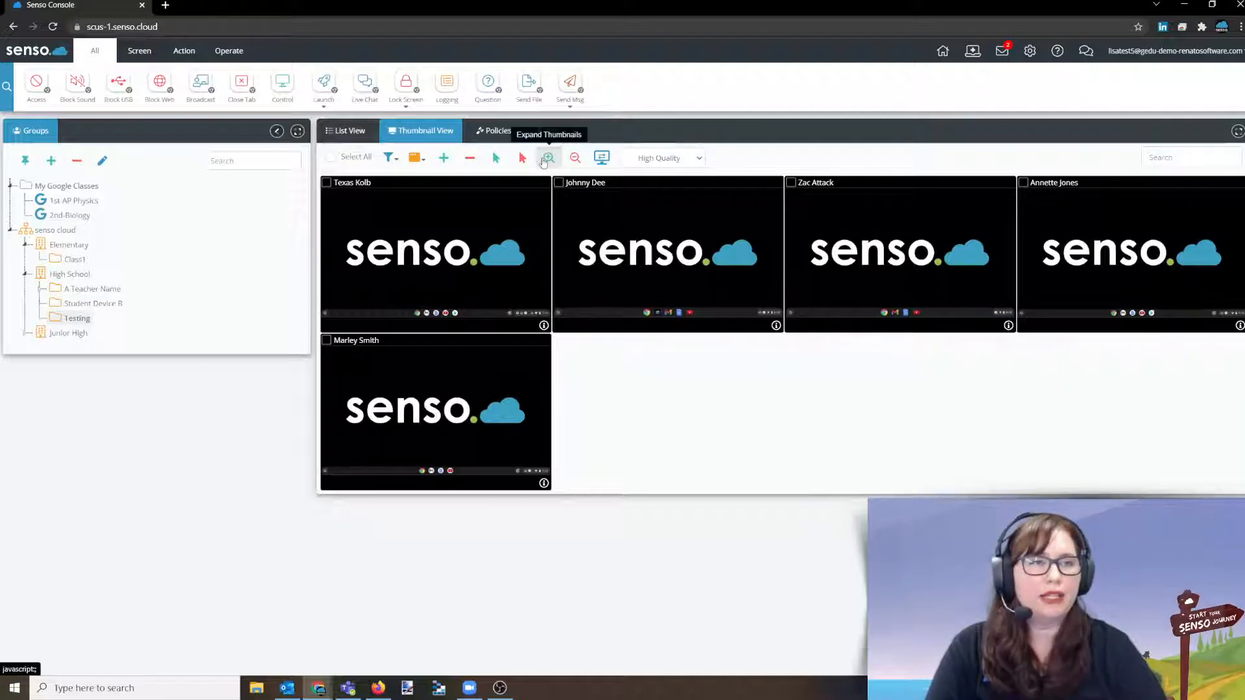
click(548, 158)
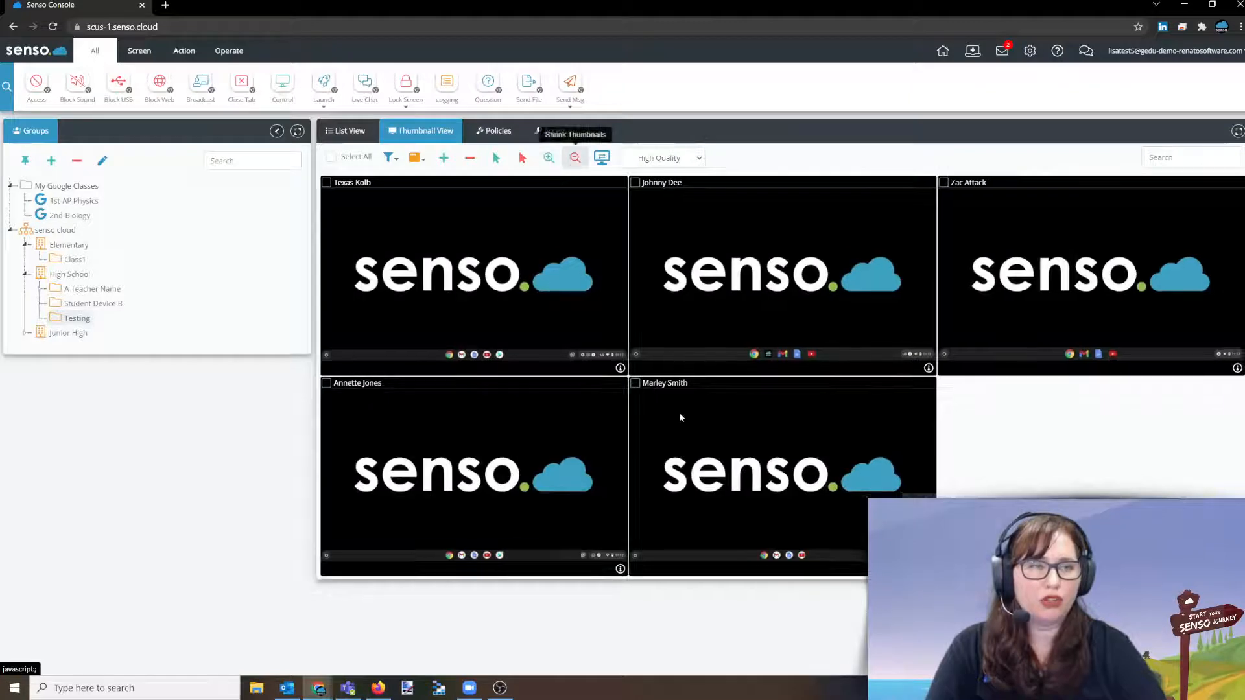
click(574, 157)
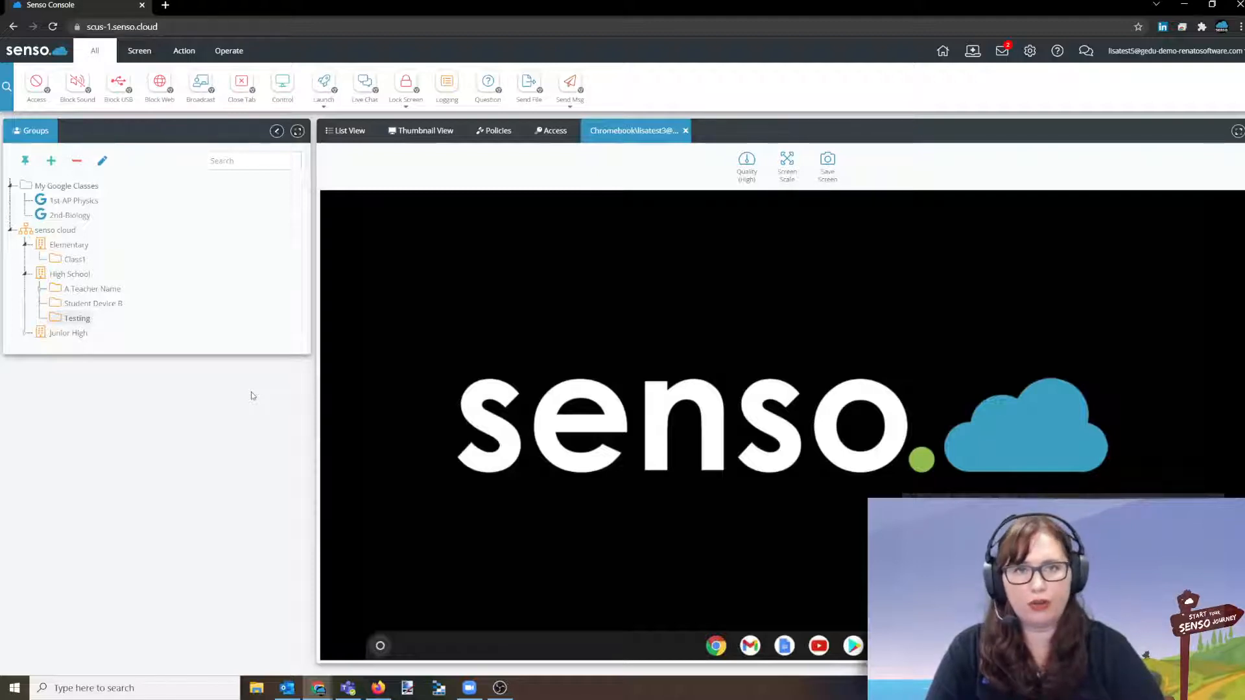
mouse_move(504, 308)
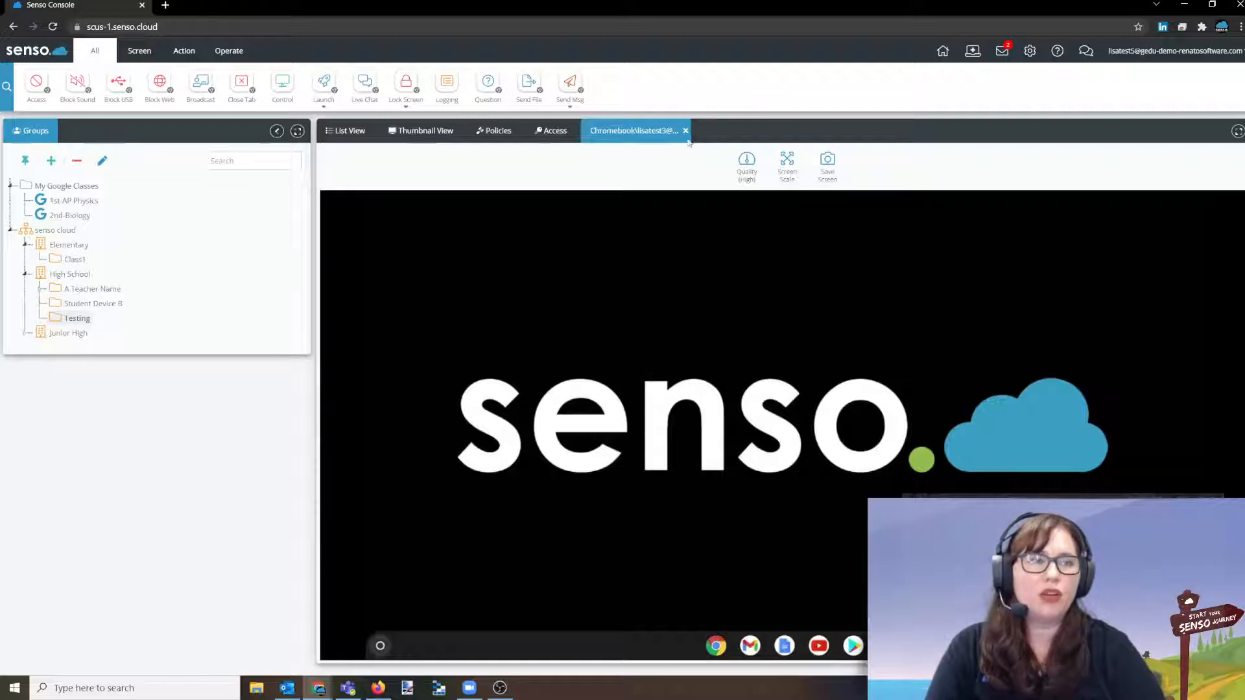
Step: Close the single-device view and select Texas Kolb's and Zac Attack's thumbnails
click(425, 130)
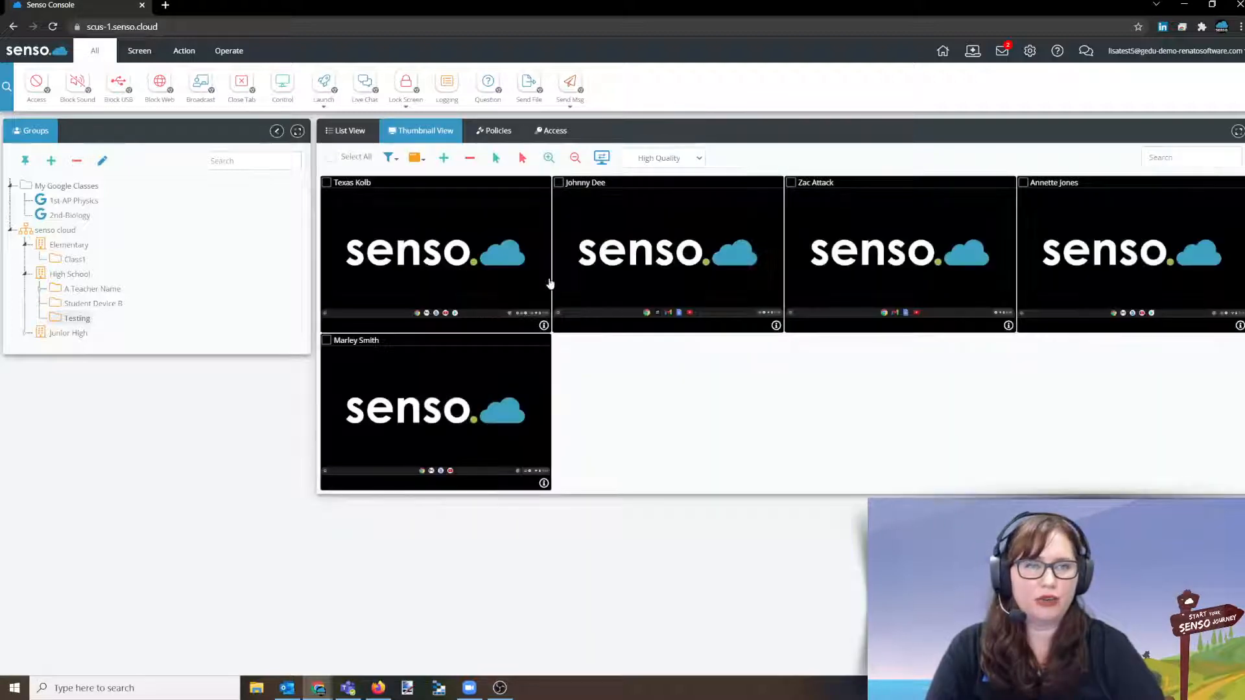
double_click(435, 254)
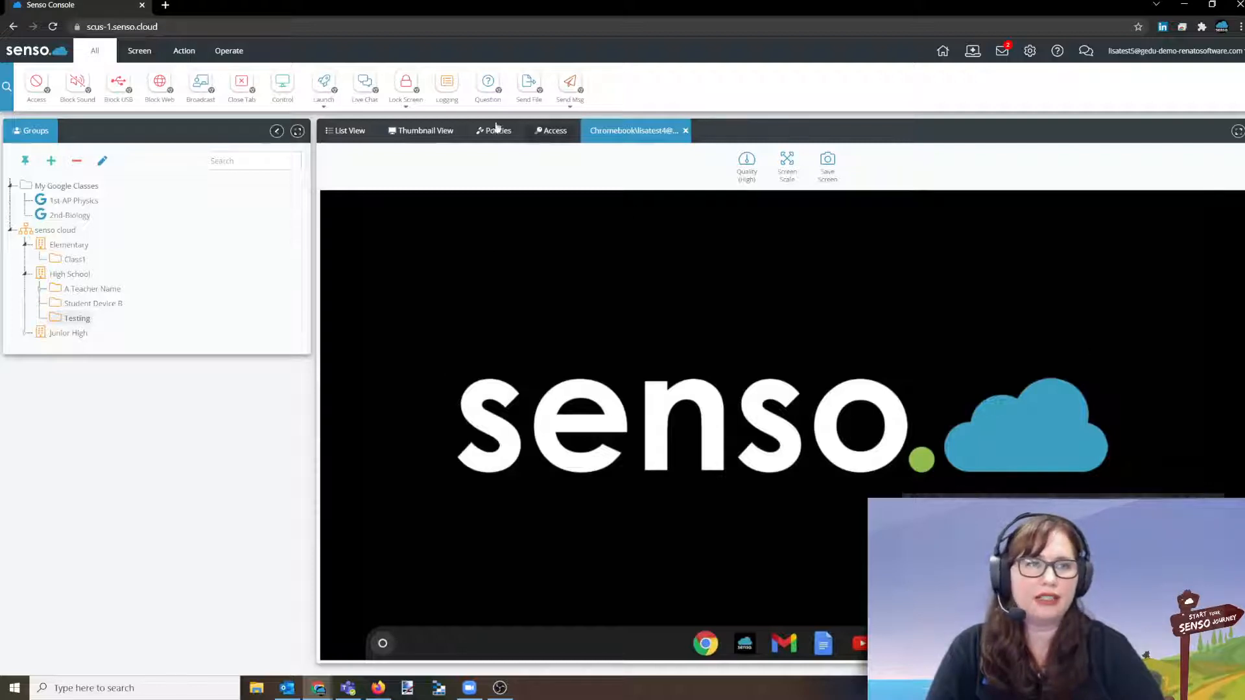
click(424, 130)
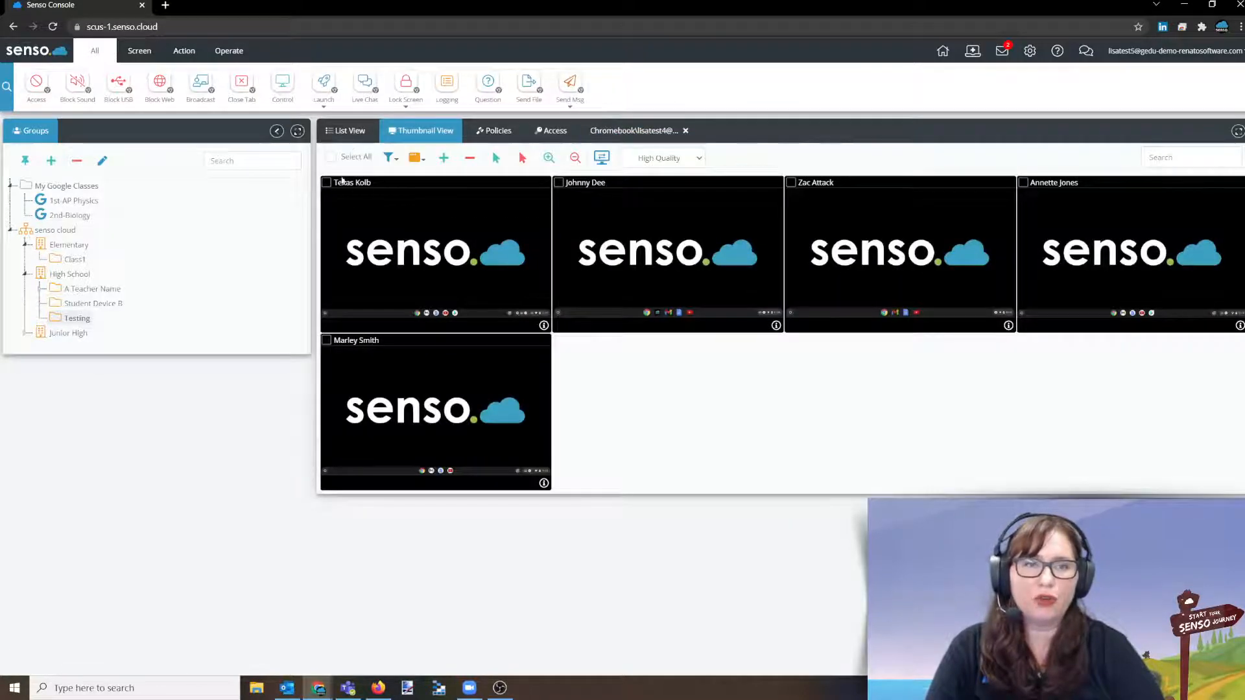
click(326, 182)
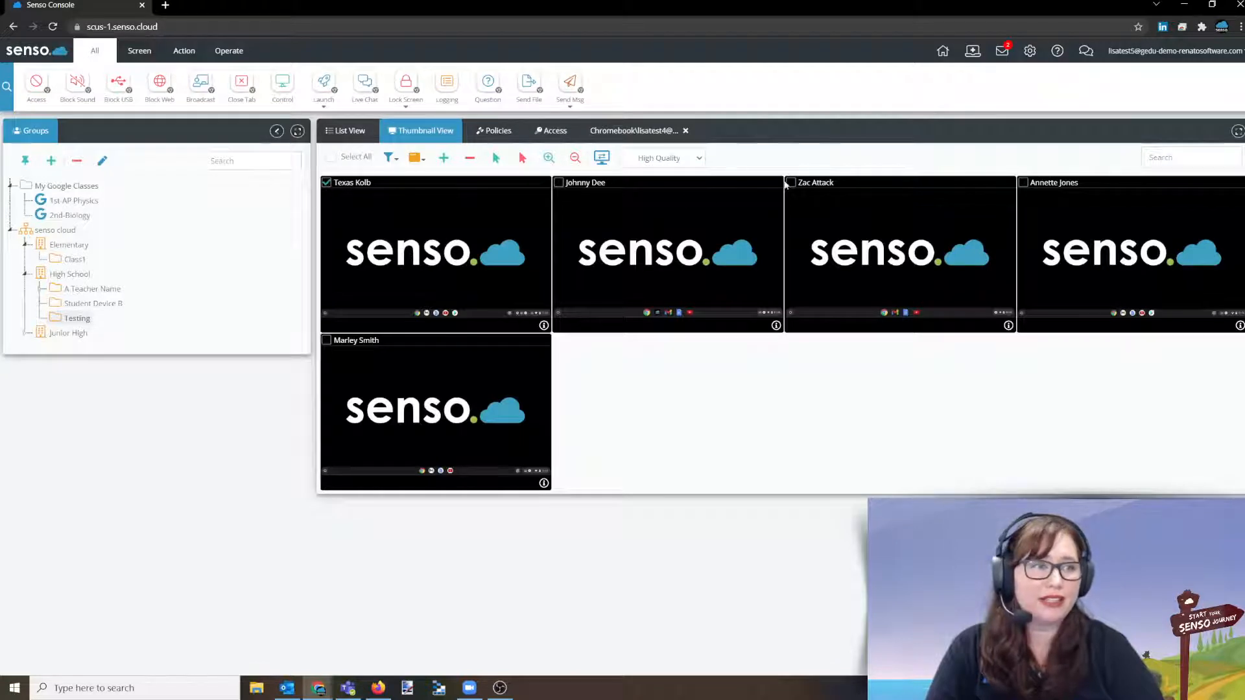
click(790, 182)
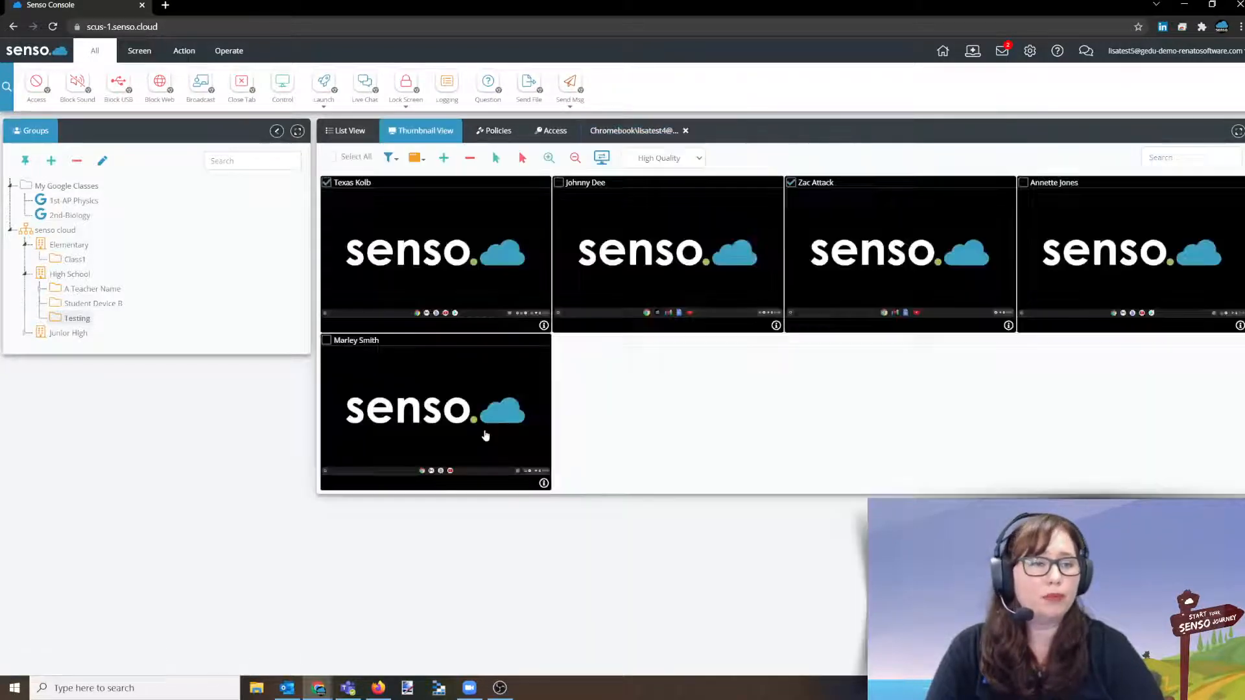
Step: Open both students' remote screens, switch between them, check Screen Scale, and close them
click(742, 131)
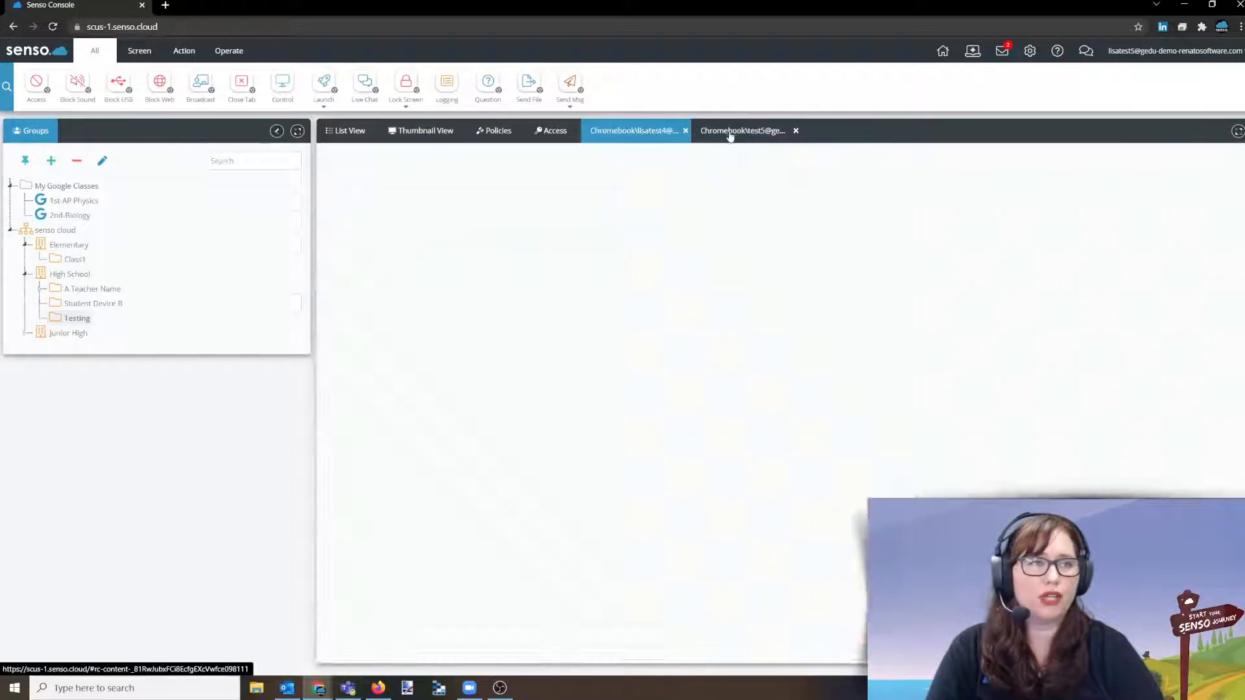
click(743, 130)
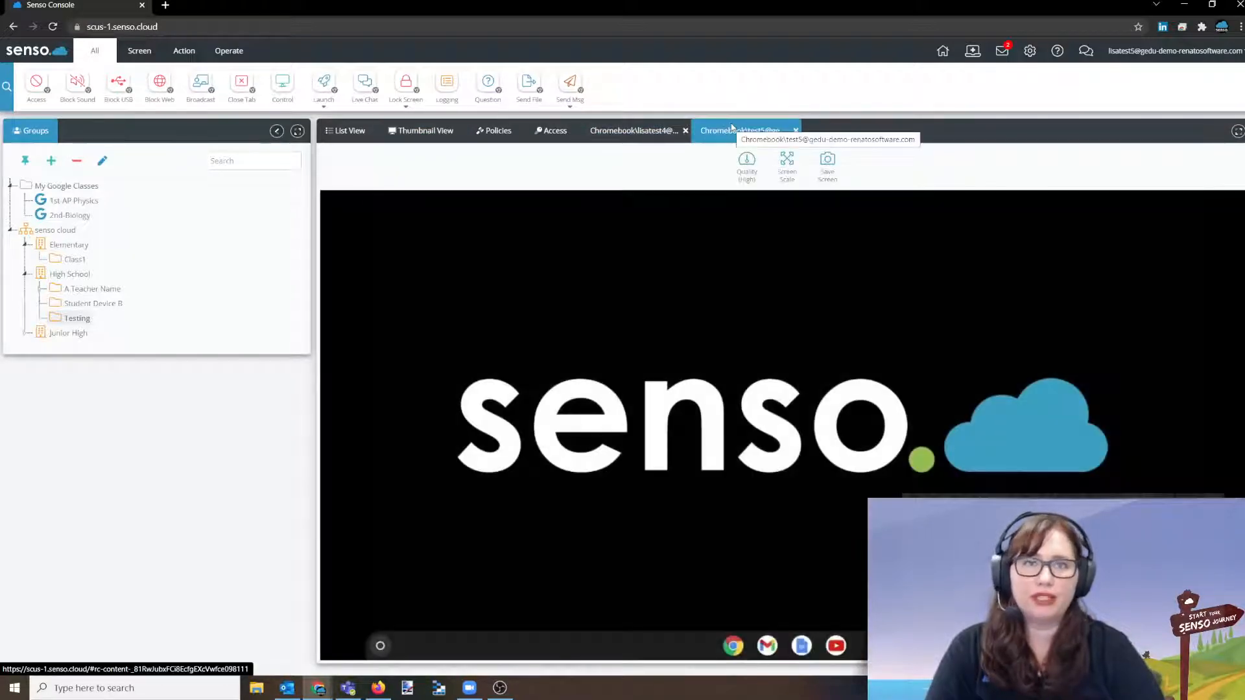
click(636, 130)
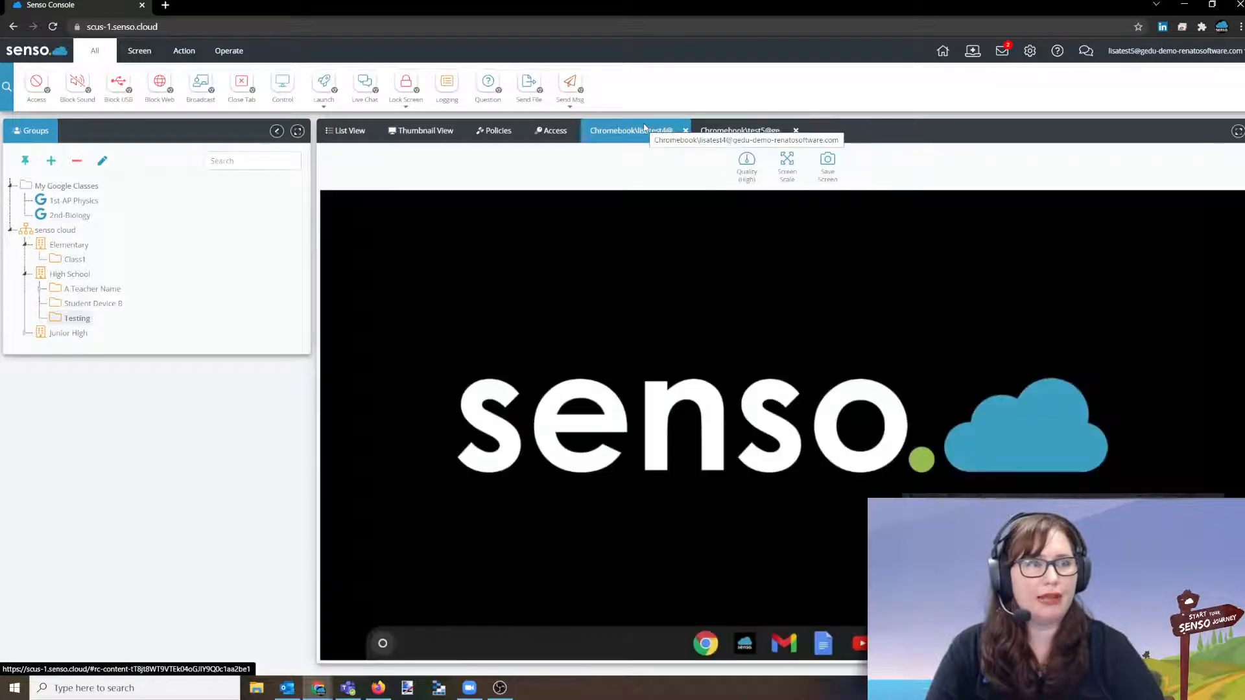
click(743, 130)
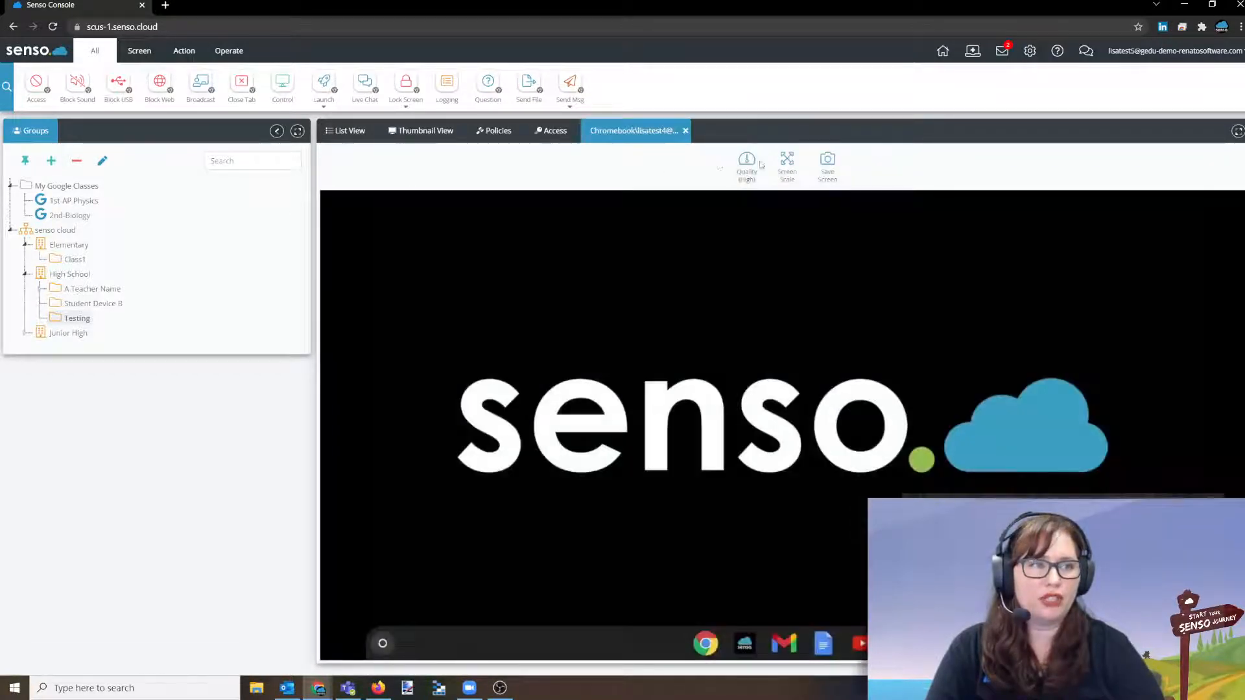
click(786, 164)
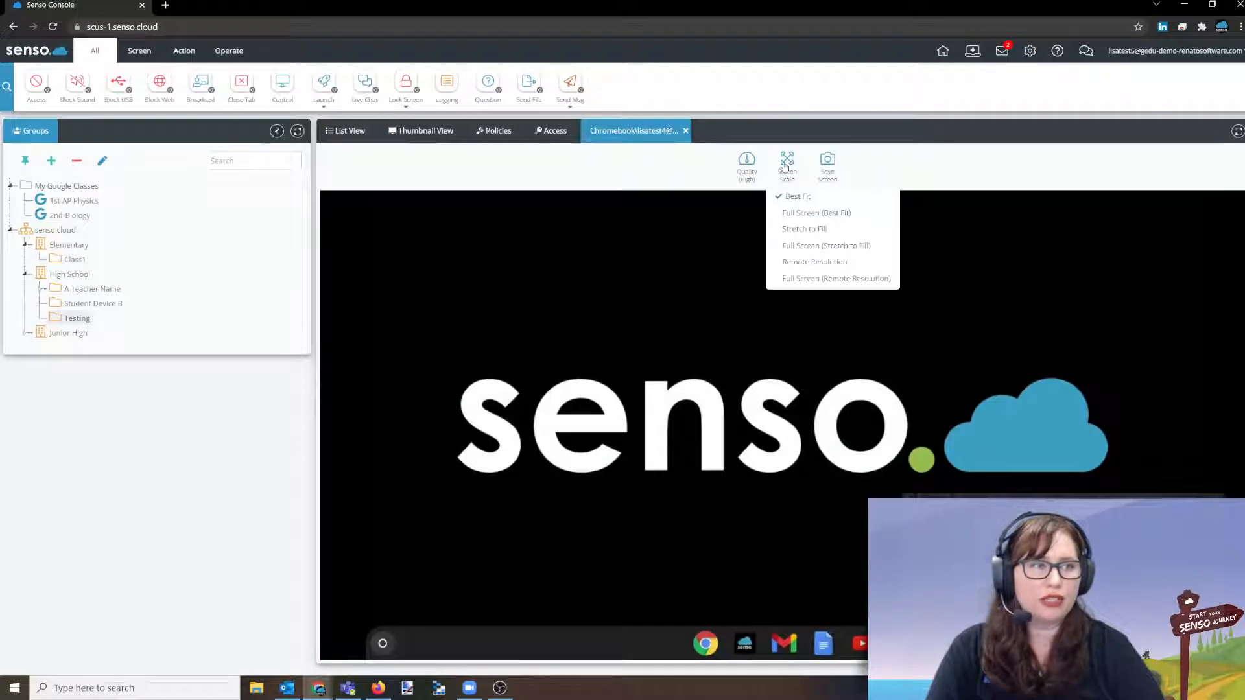
click(817, 212)
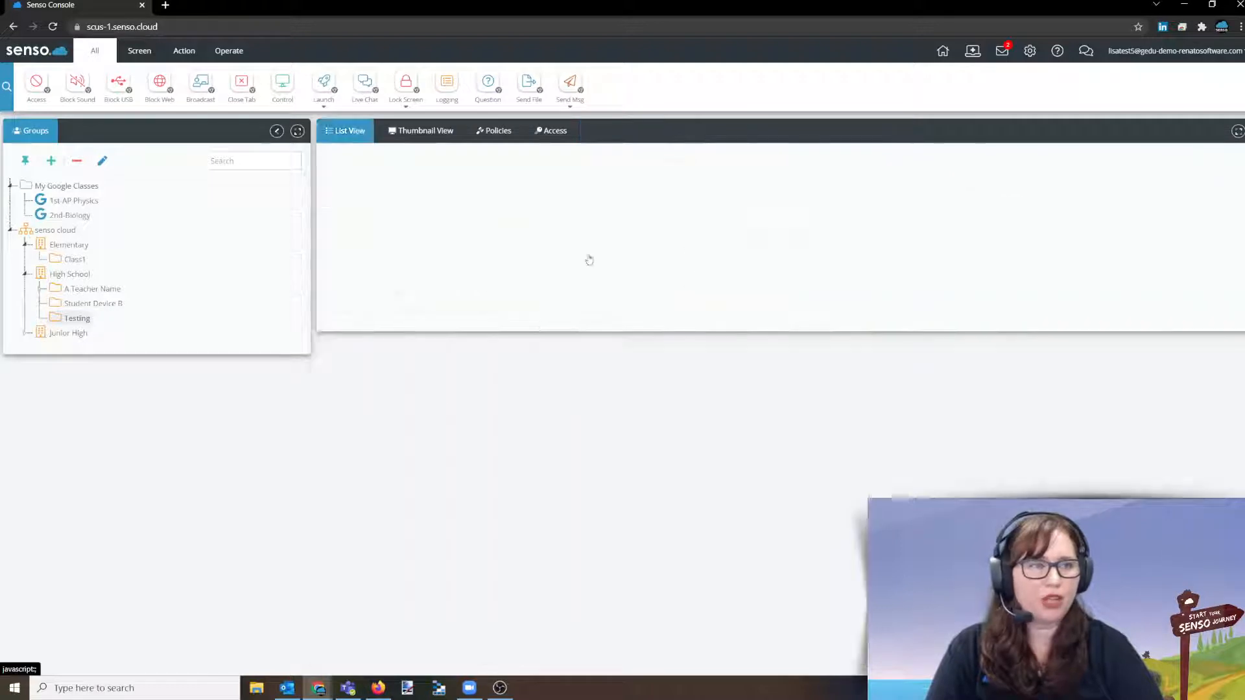
Step: Switch back to Thumbnail View for the Testing group
click(424, 131)
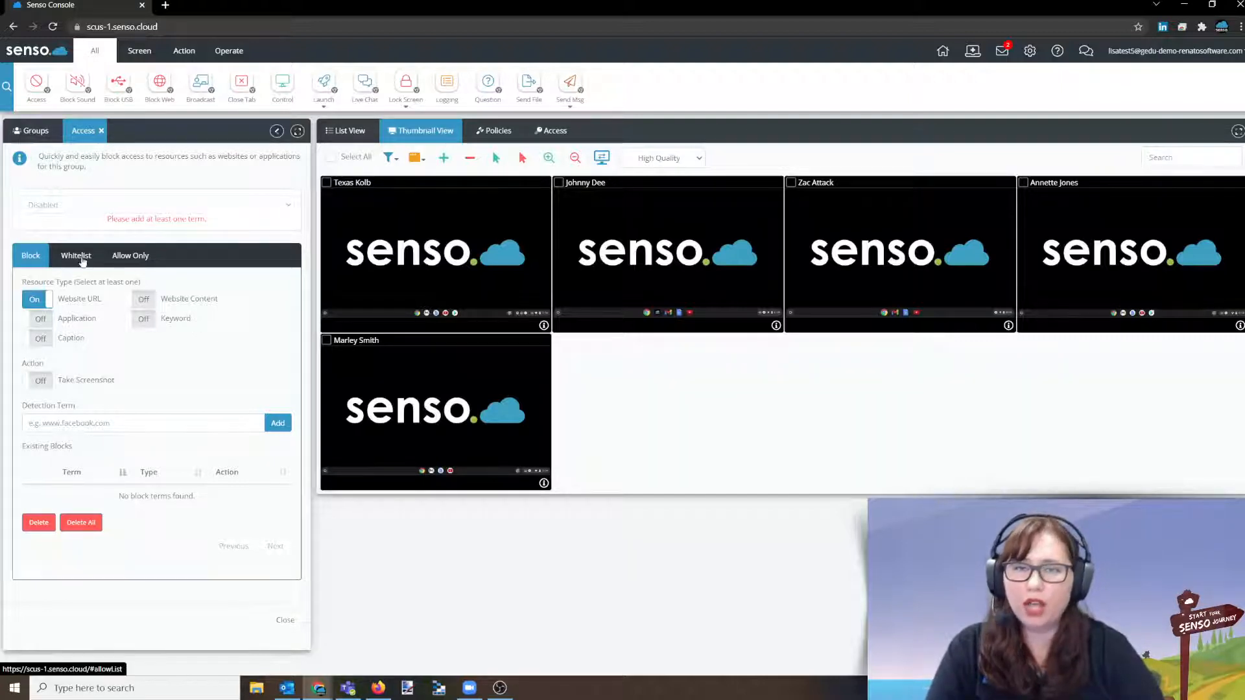
click(130, 255)
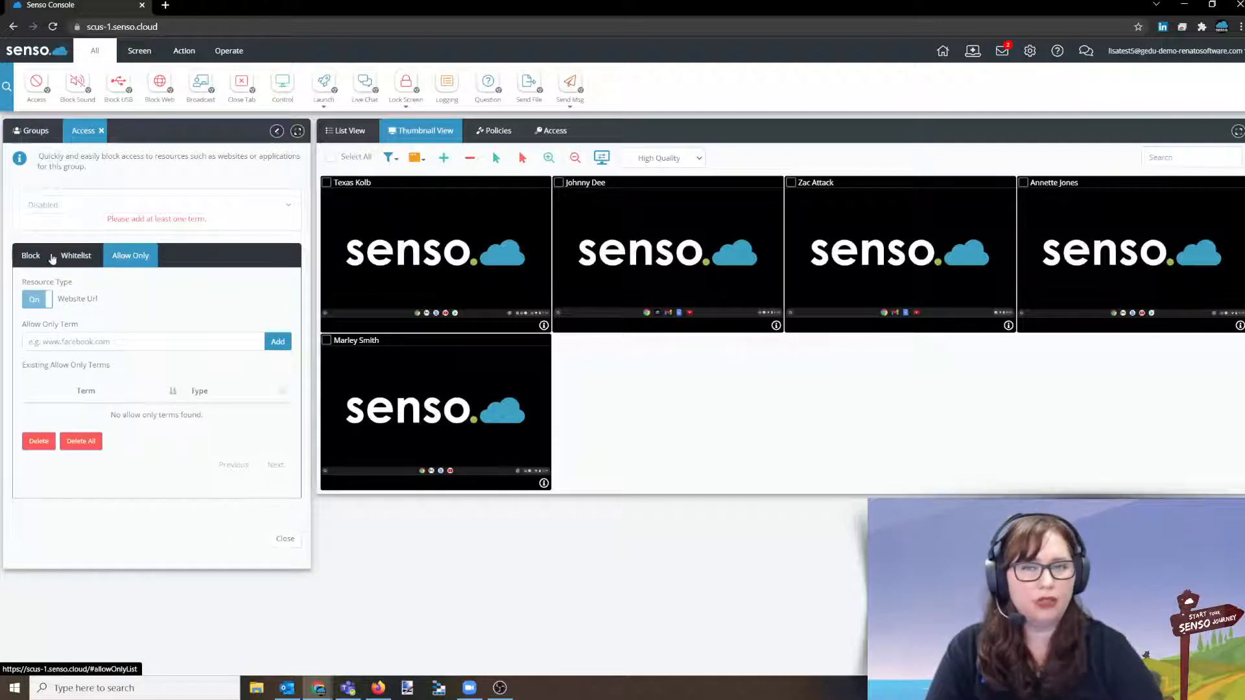
click(31, 254)
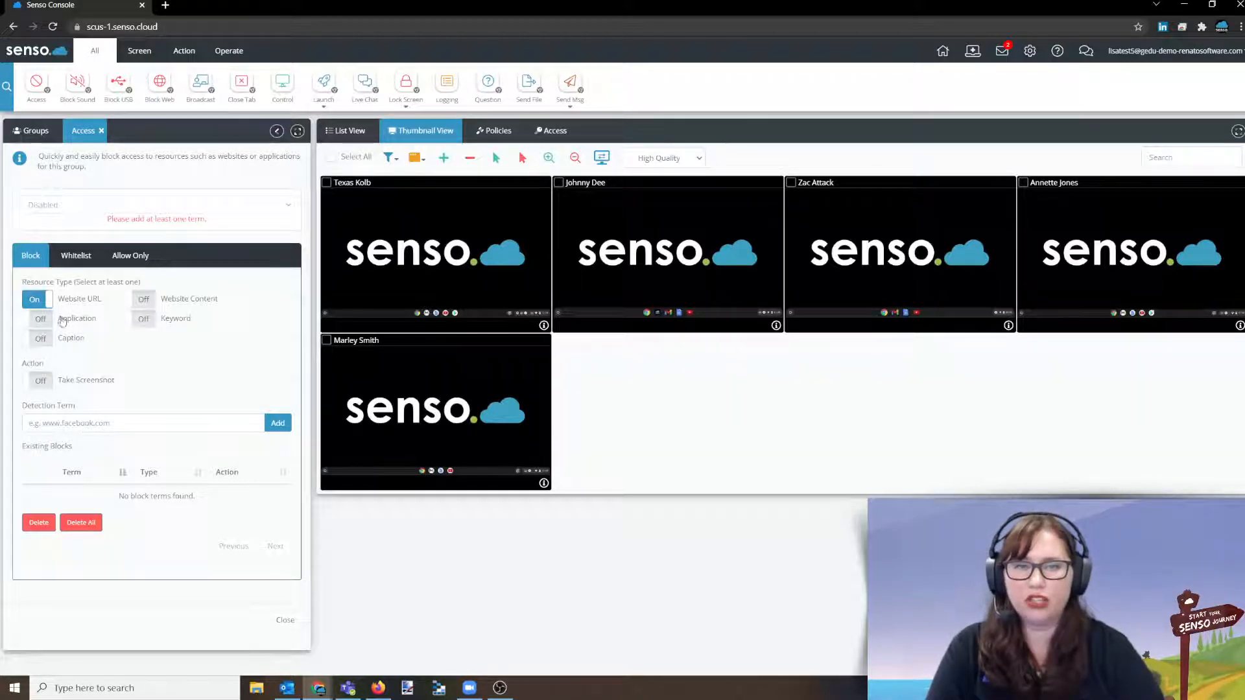
Step: Add facebook.com as a blocked website in Detection Terms
click(143, 422)
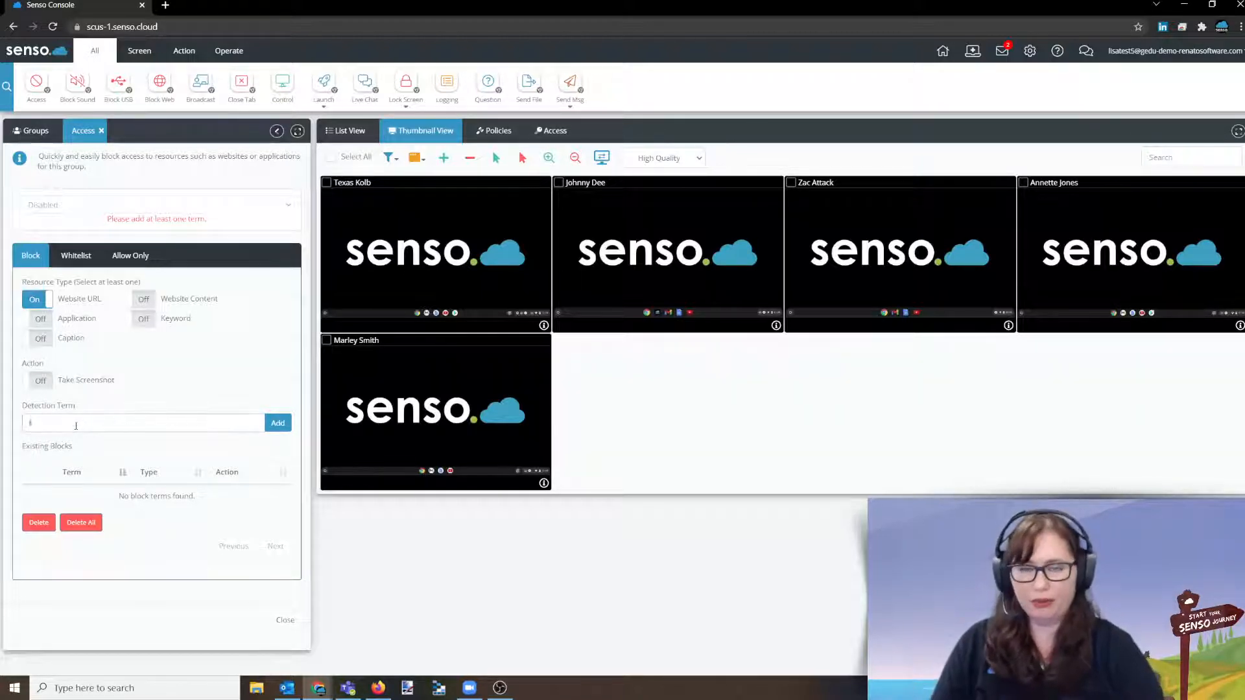
text(facebook.com)
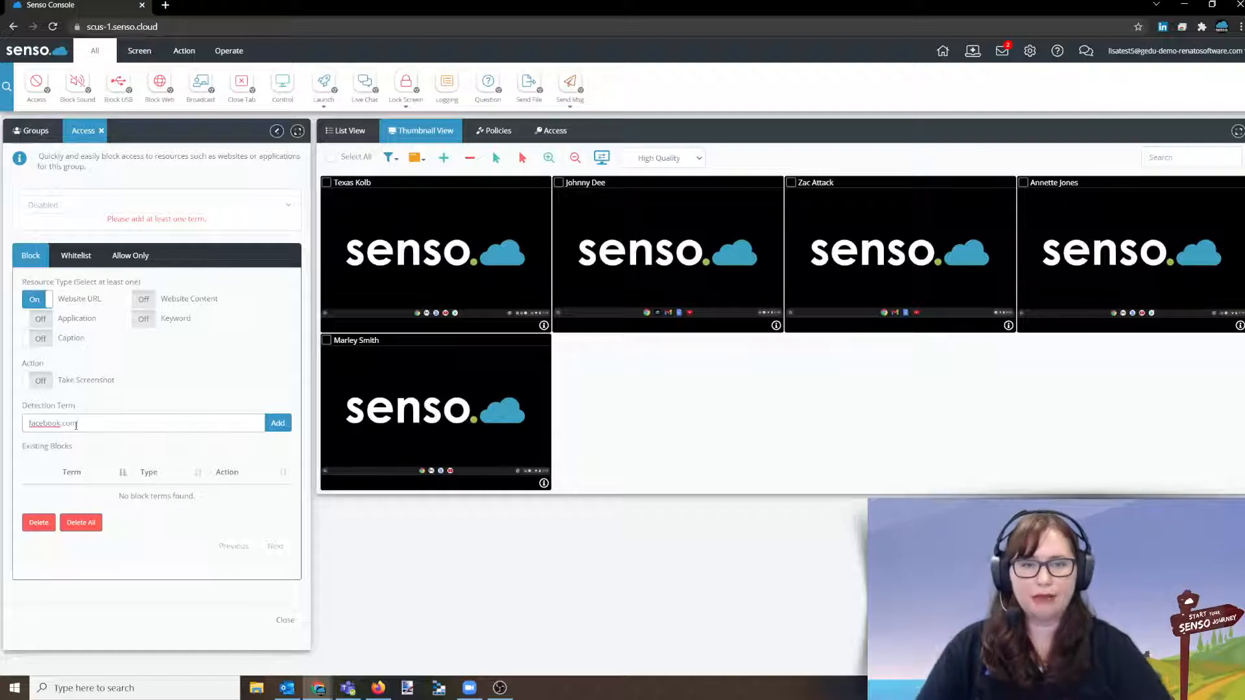
click(277, 422)
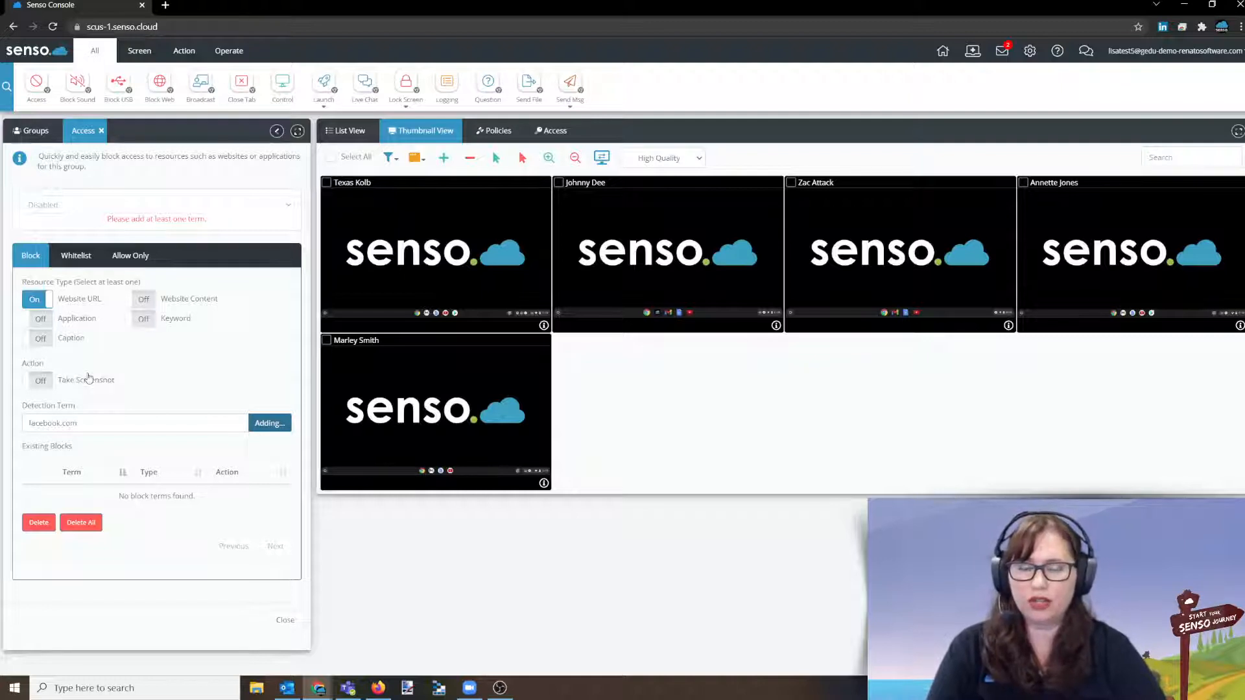
click(269, 422)
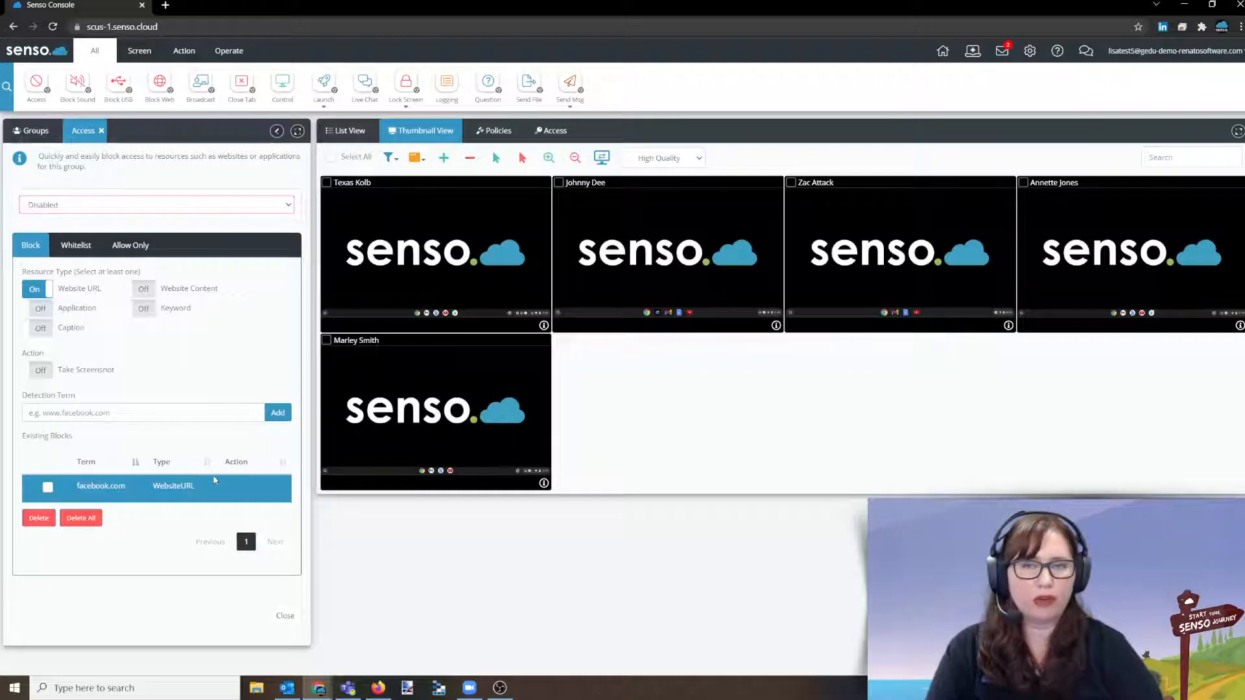
Step: Set the blocking mode to Scheduled and open the Until time picker
click(155, 205)
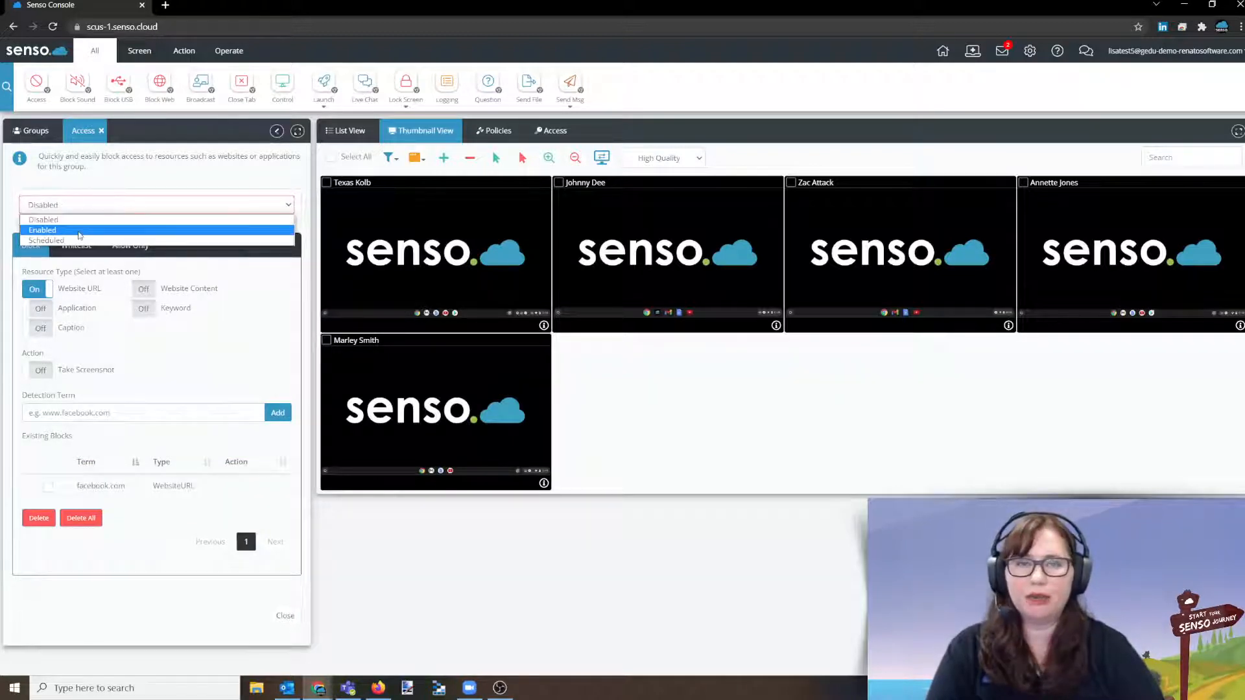
click(46, 240)
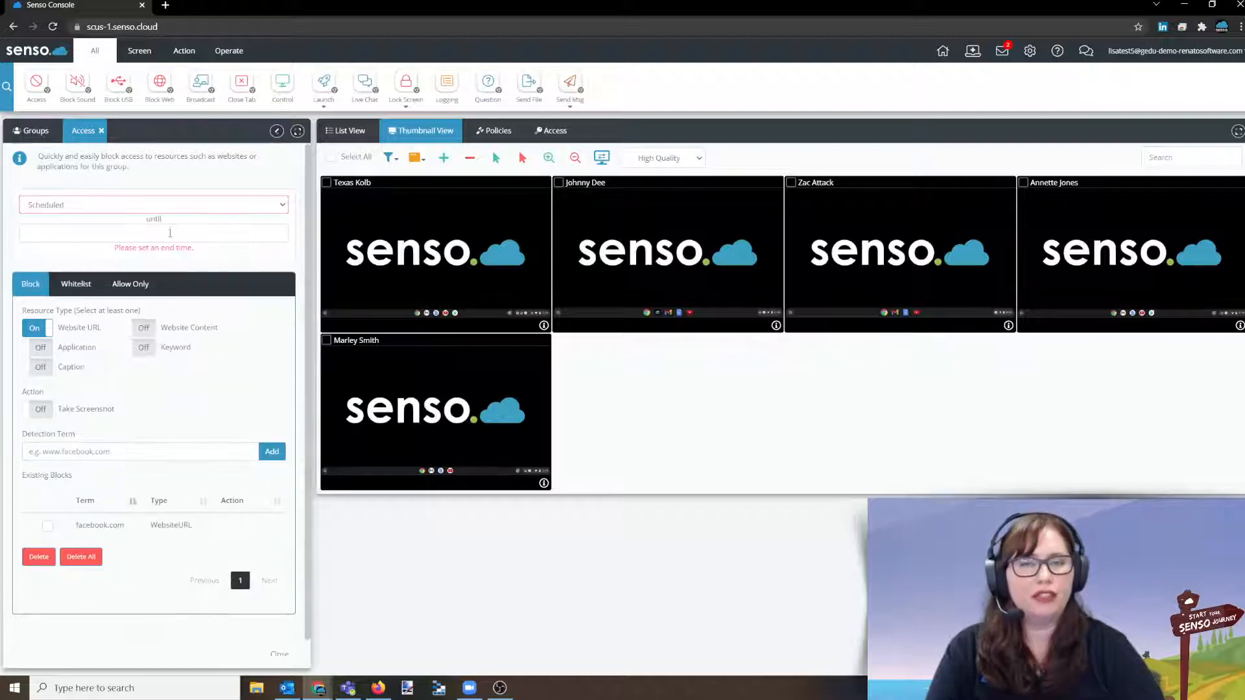
click(153, 232)
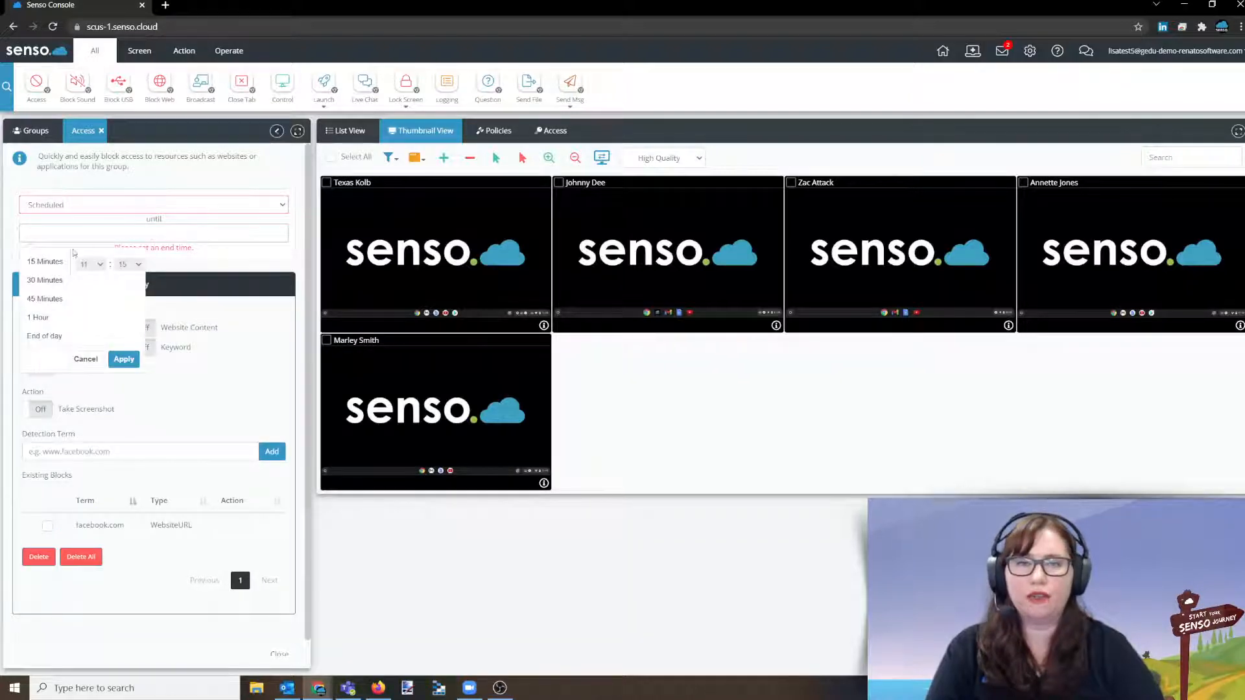
mouse_move(38, 317)
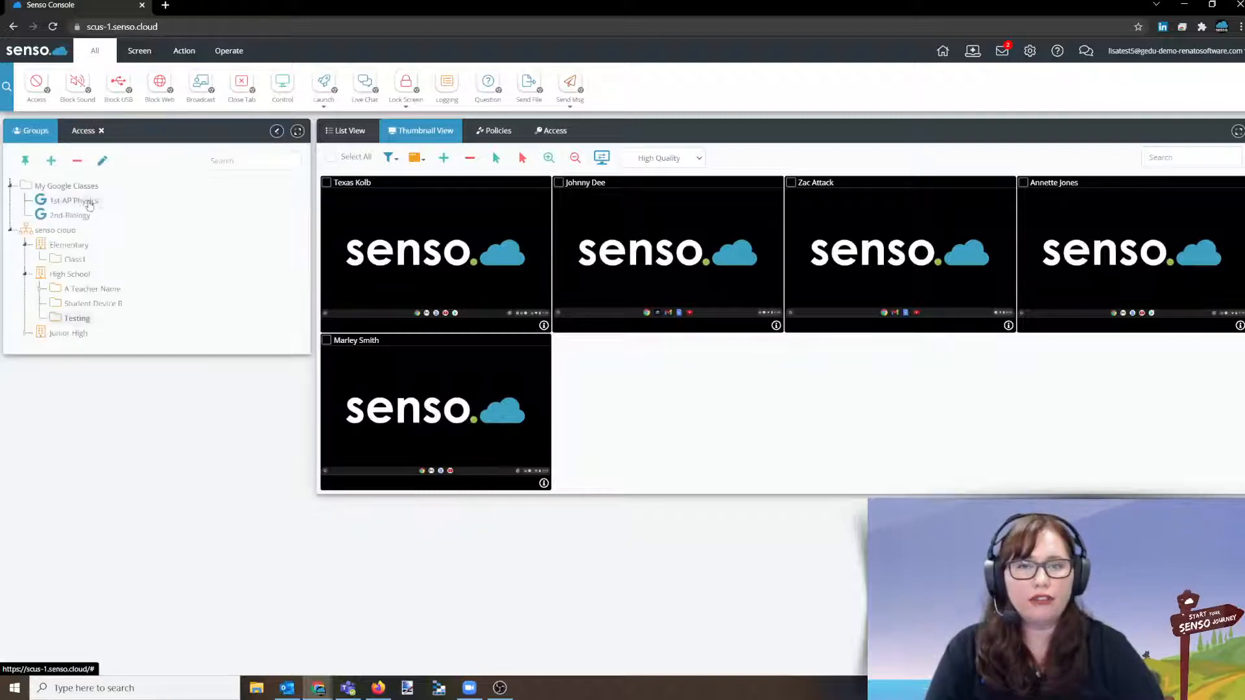
Step: Select 2nd-Biology, keep its access blocking on Scheduled, and close the access settings
click(350, 131)
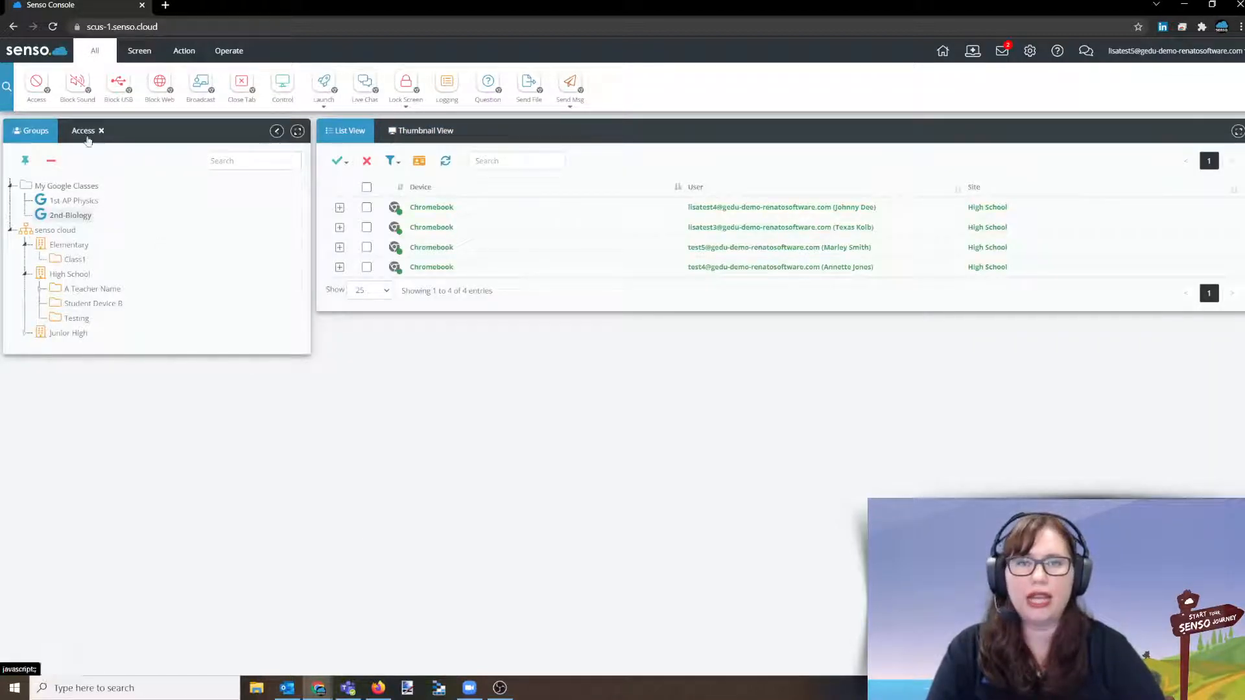
click(82, 131)
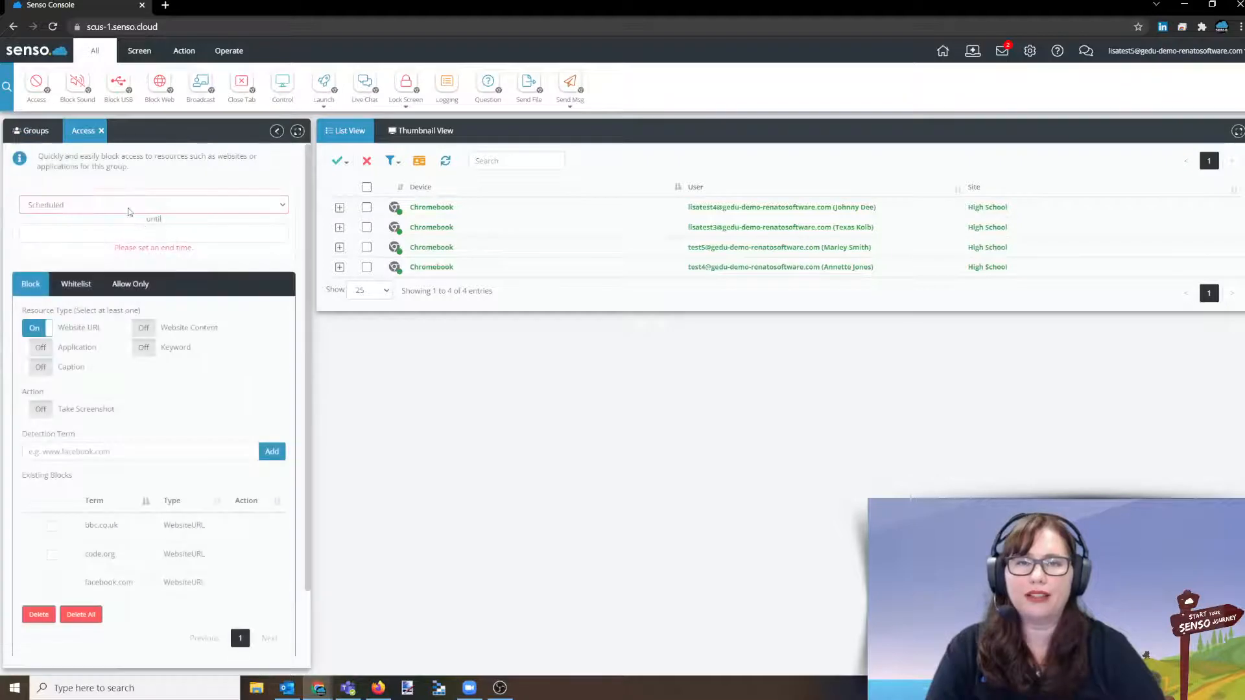
click(153, 205)
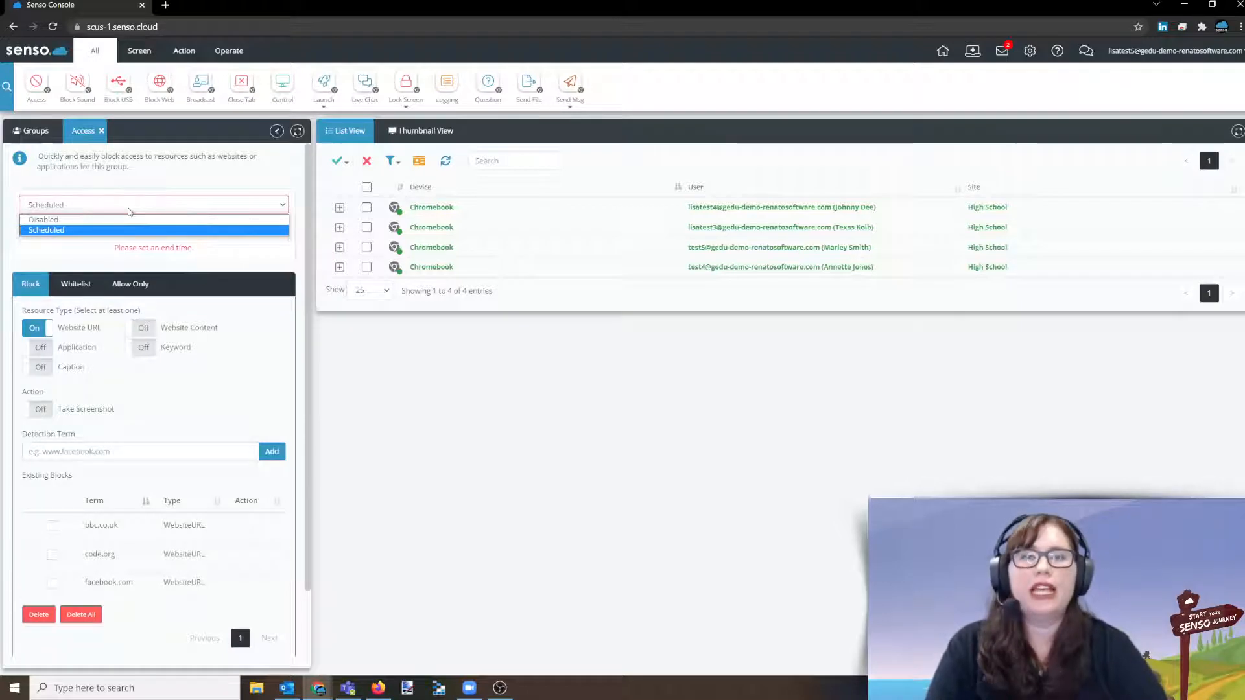
click(46, 230)
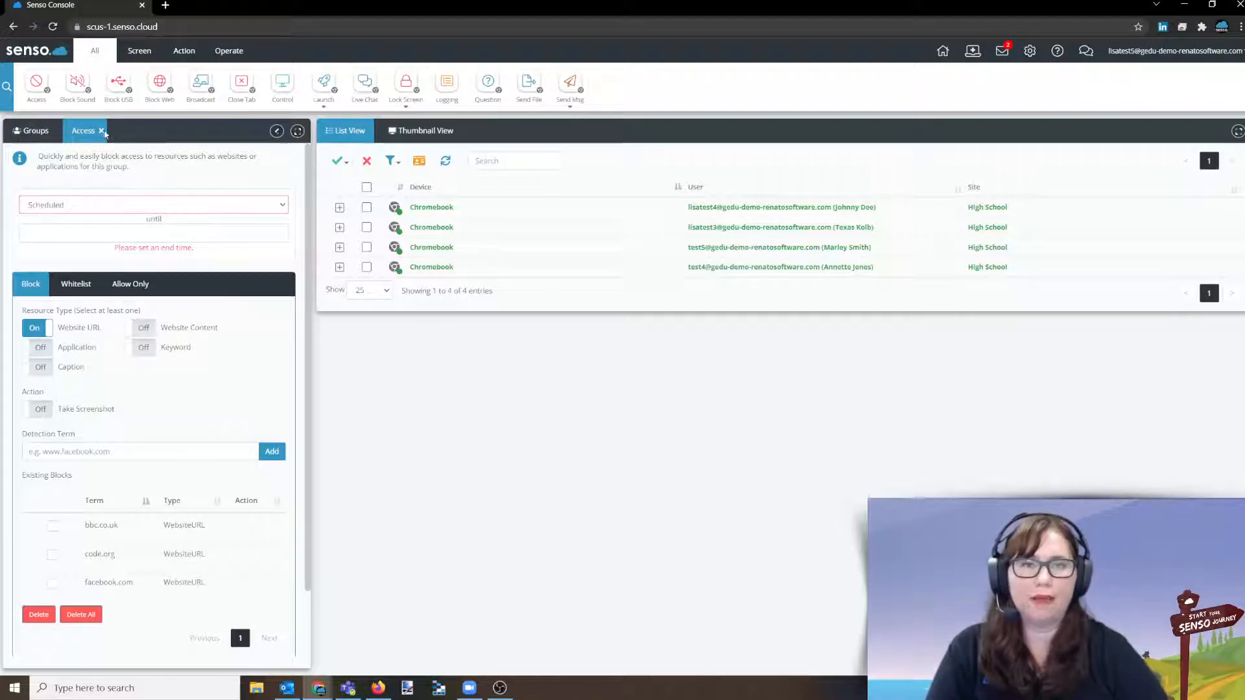
click(102, 130)
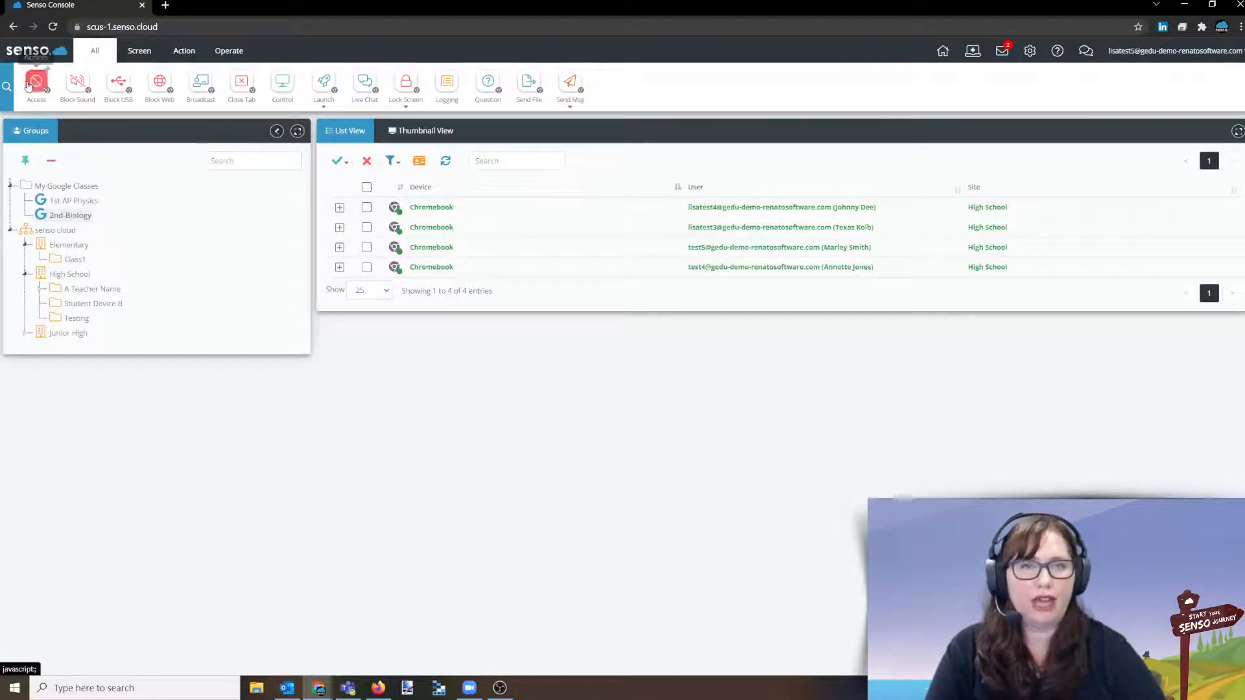
Step: Reopen access settings and review 2nd-Biology's Block list and empty Whitelist
click(36, 84)
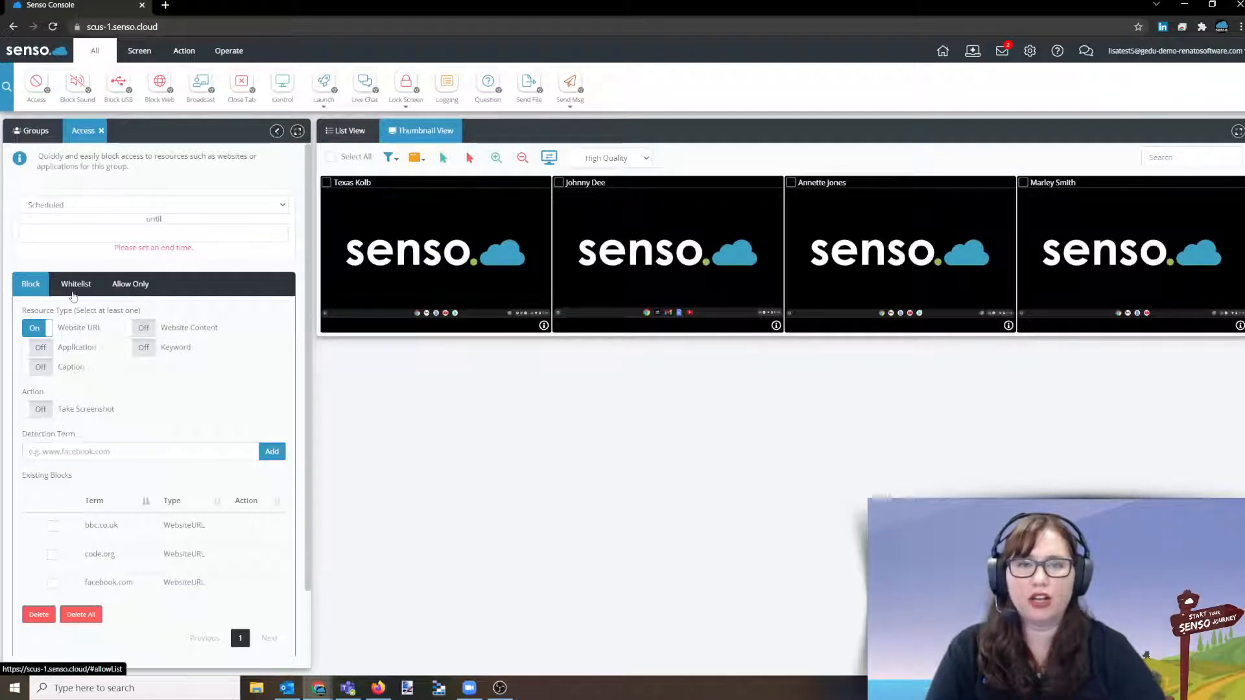
click(75, 283)
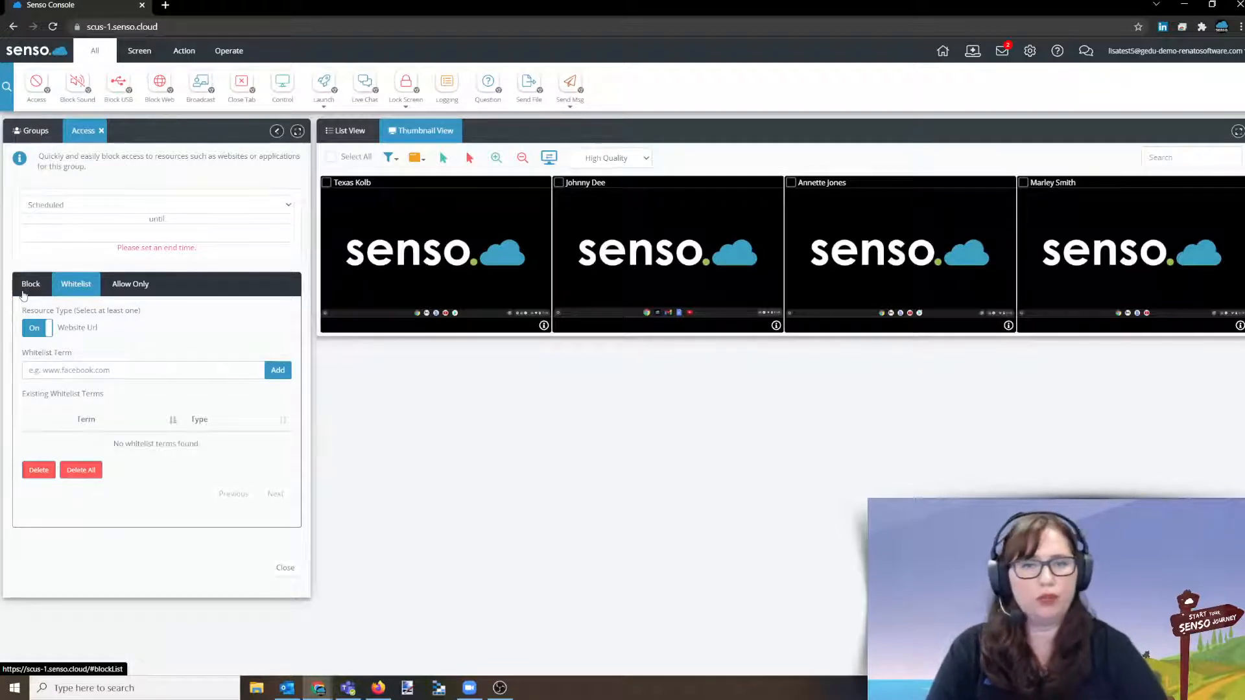
click(75, 283)
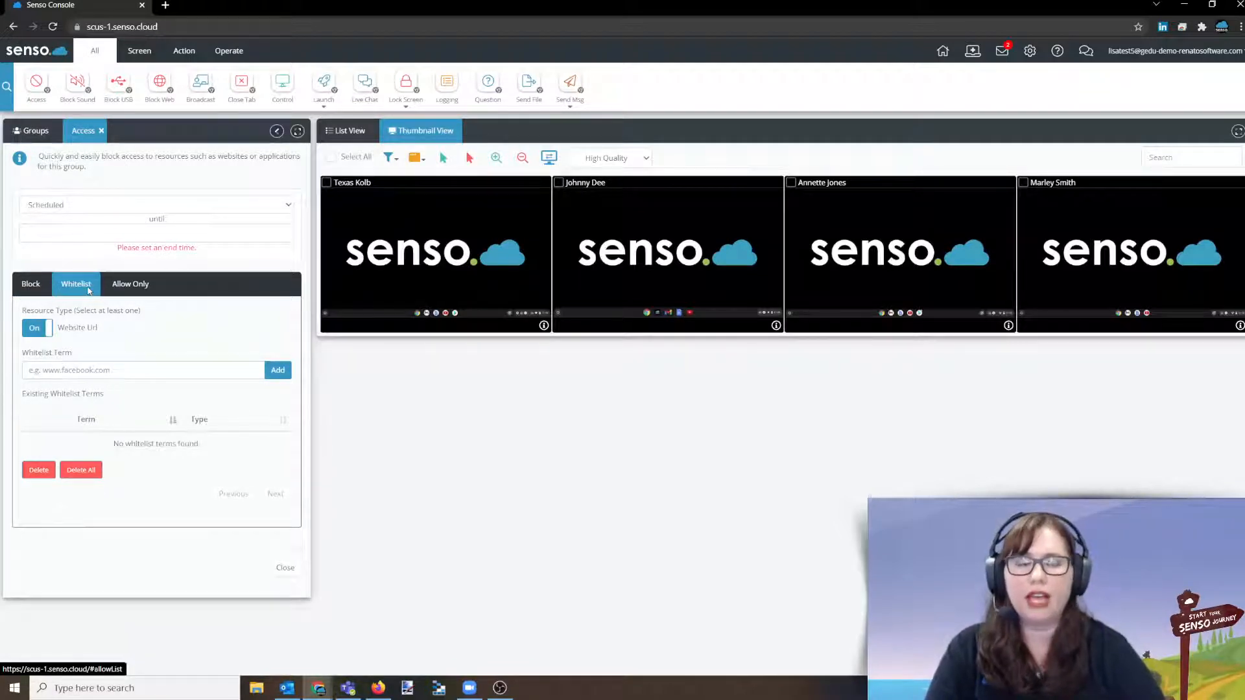
click(129, 283)
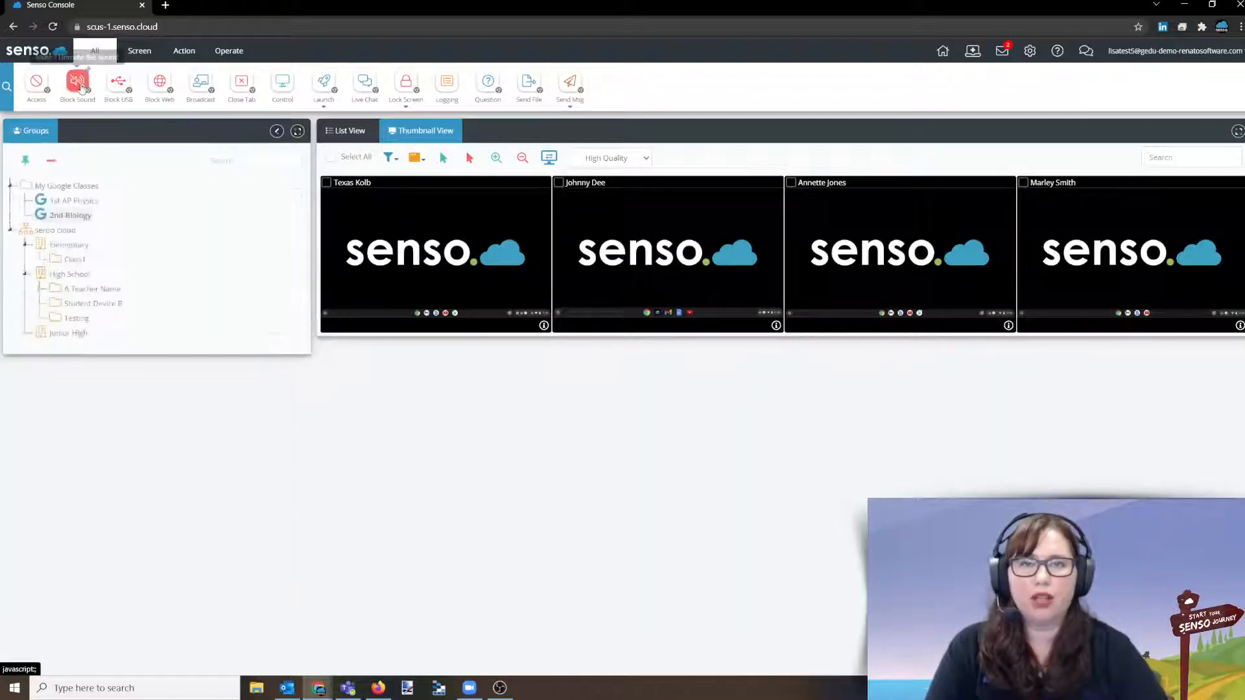
Step: Open and close the Block Sound, Block USB and Block Web options in turn
click(77, 84)
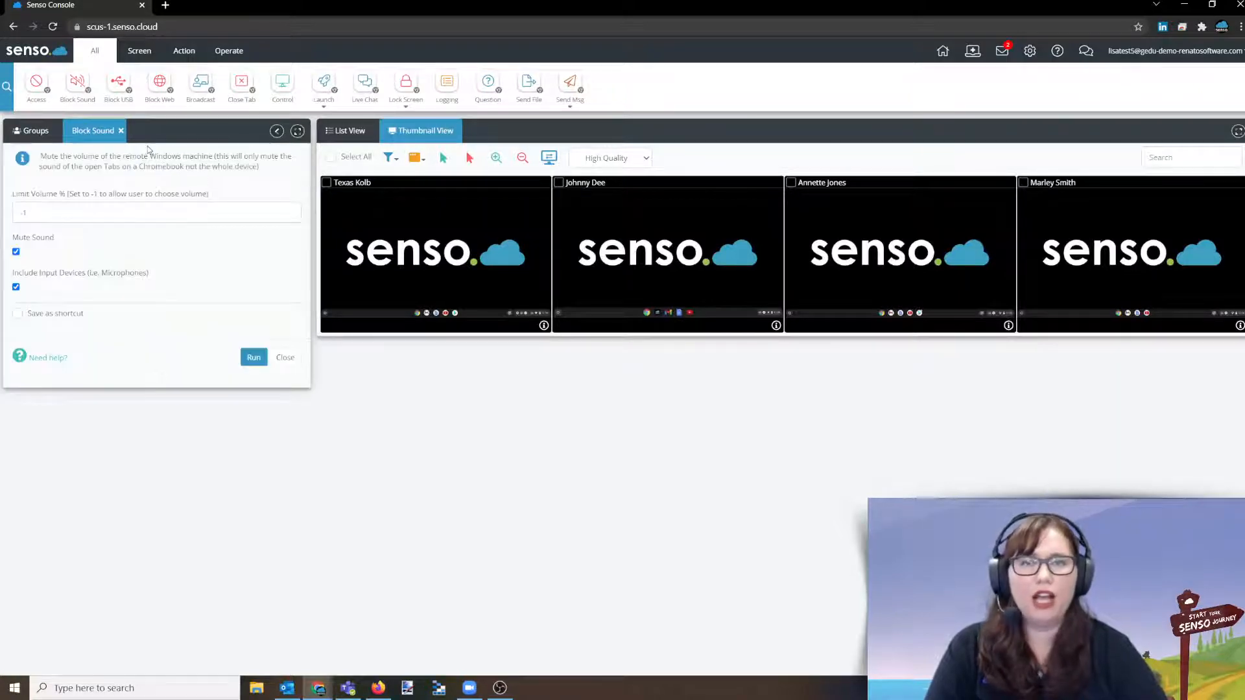
click(118, 83)
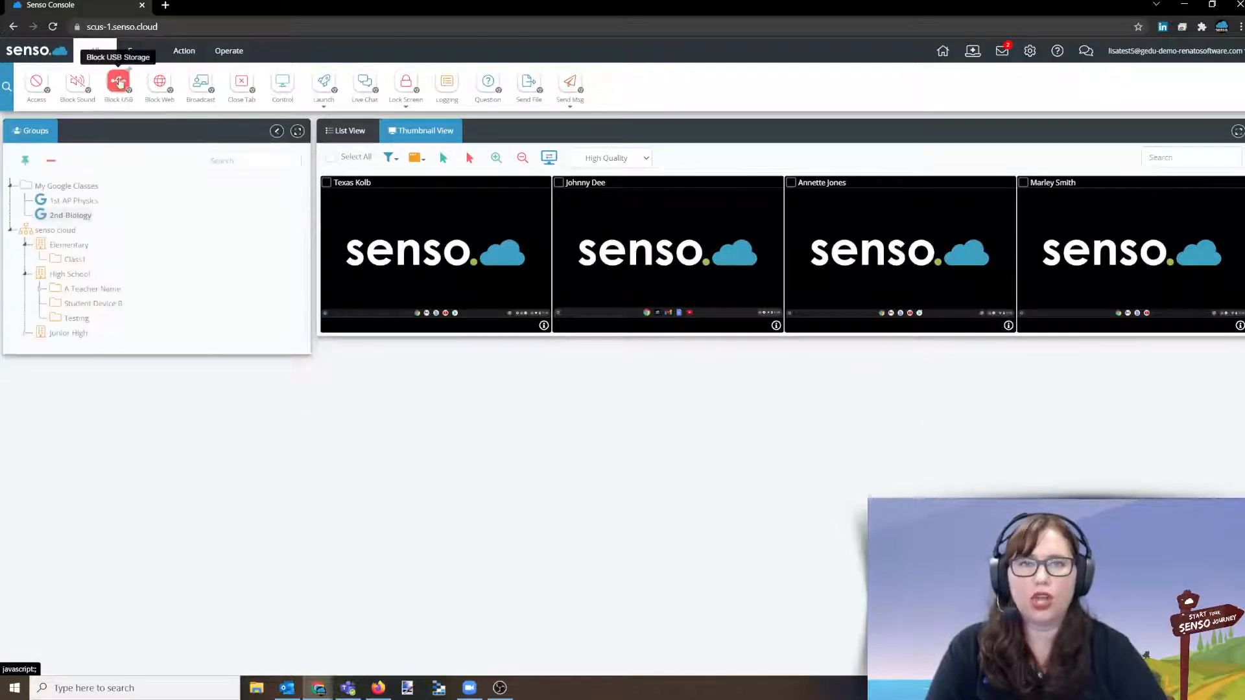
click(118, 85)
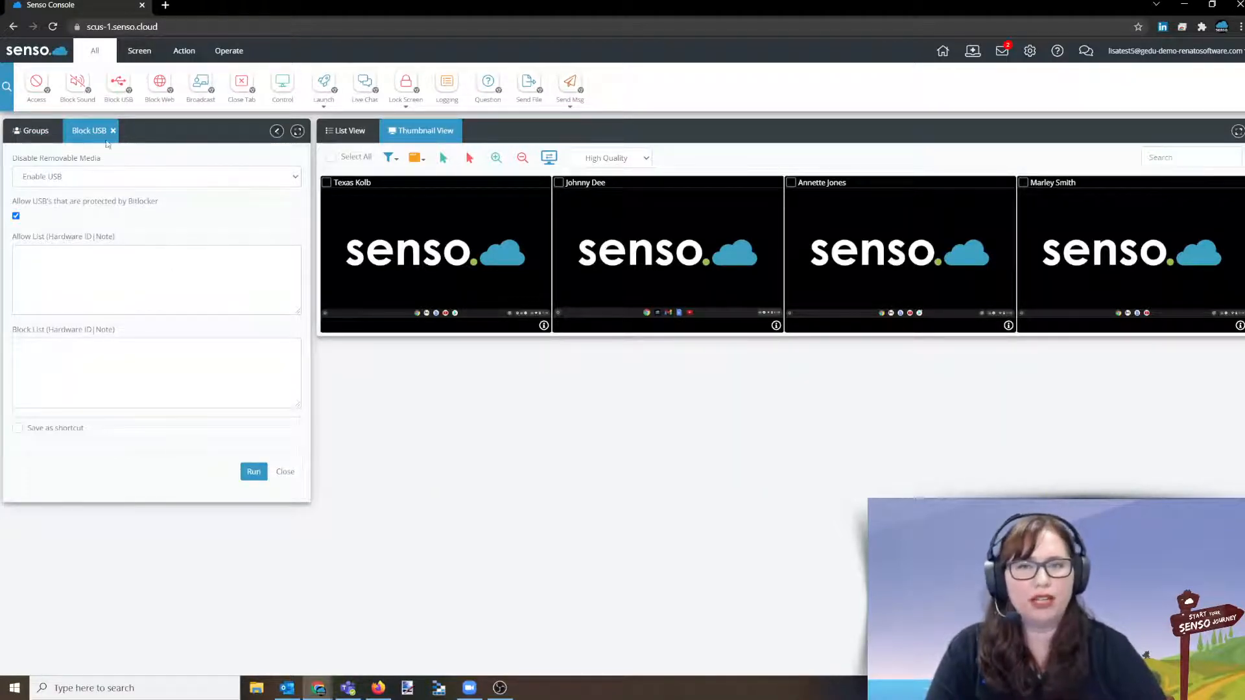
click(159, 83)
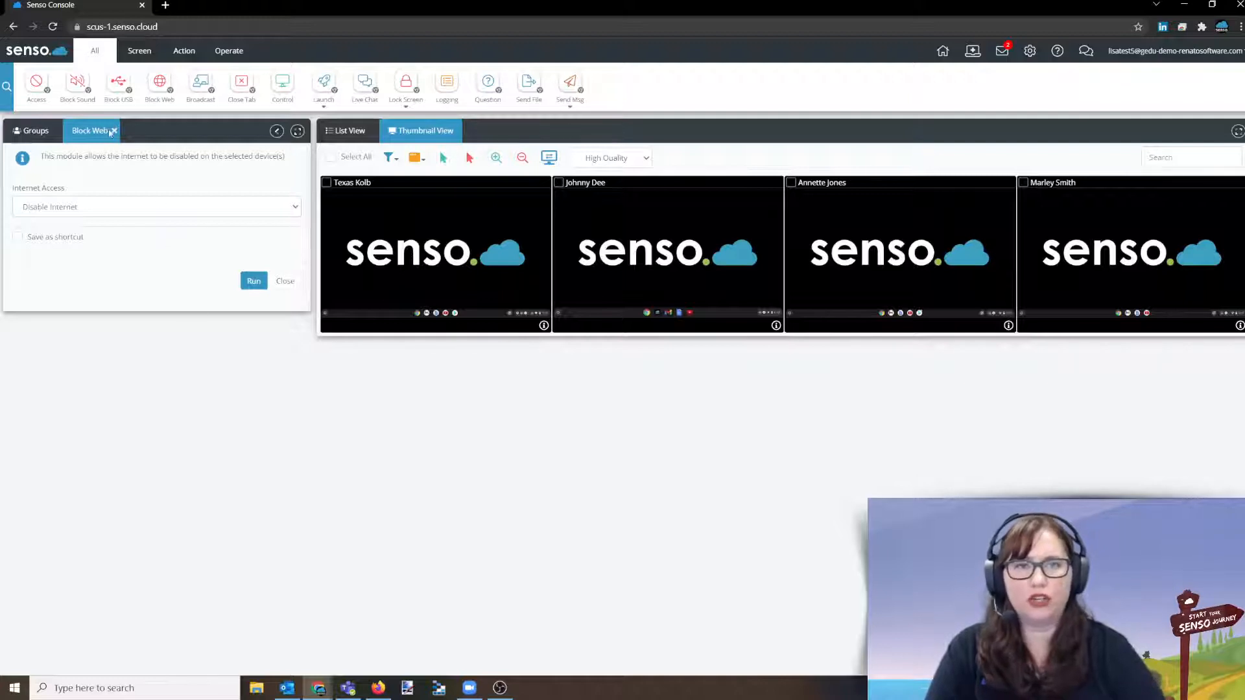
click(200, 85)
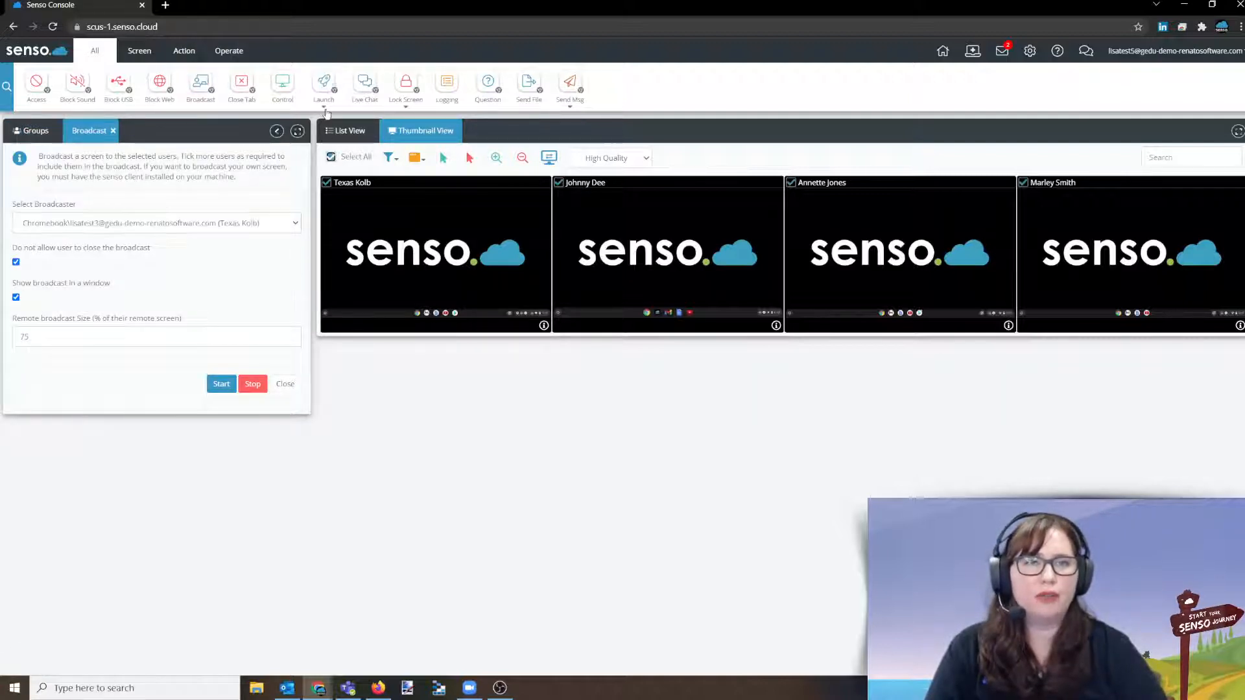
click(322, 84)
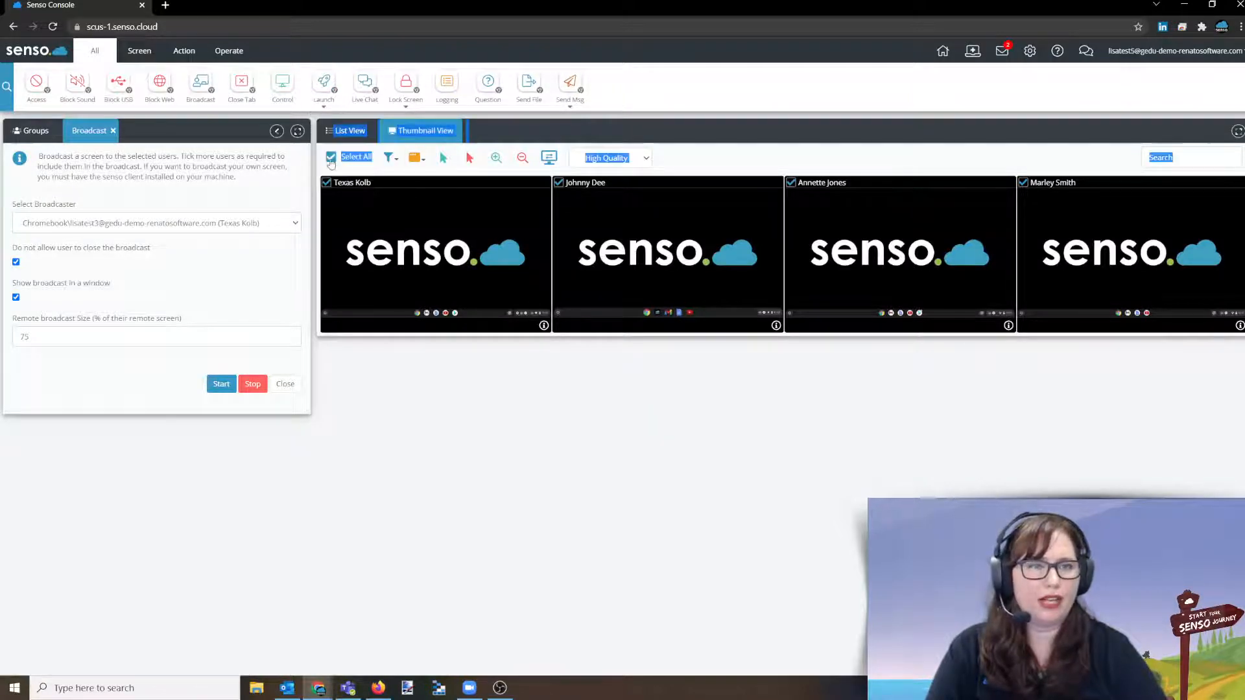
click(330, 156)
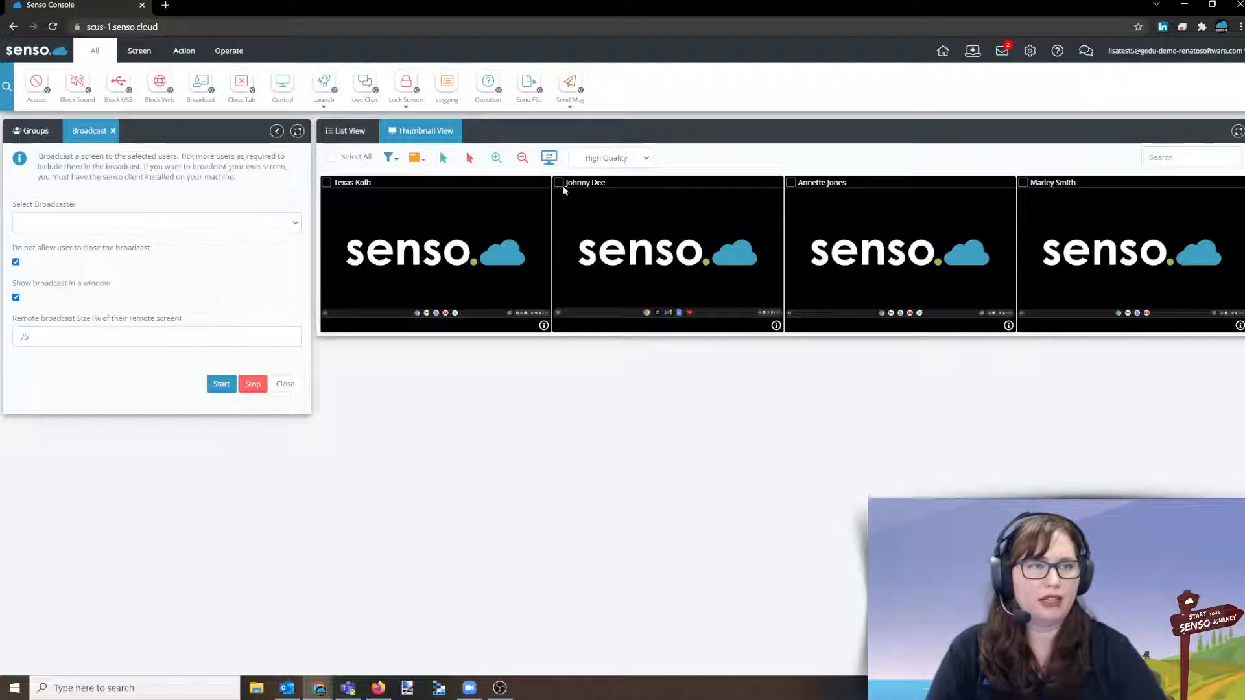
click(323, 84)
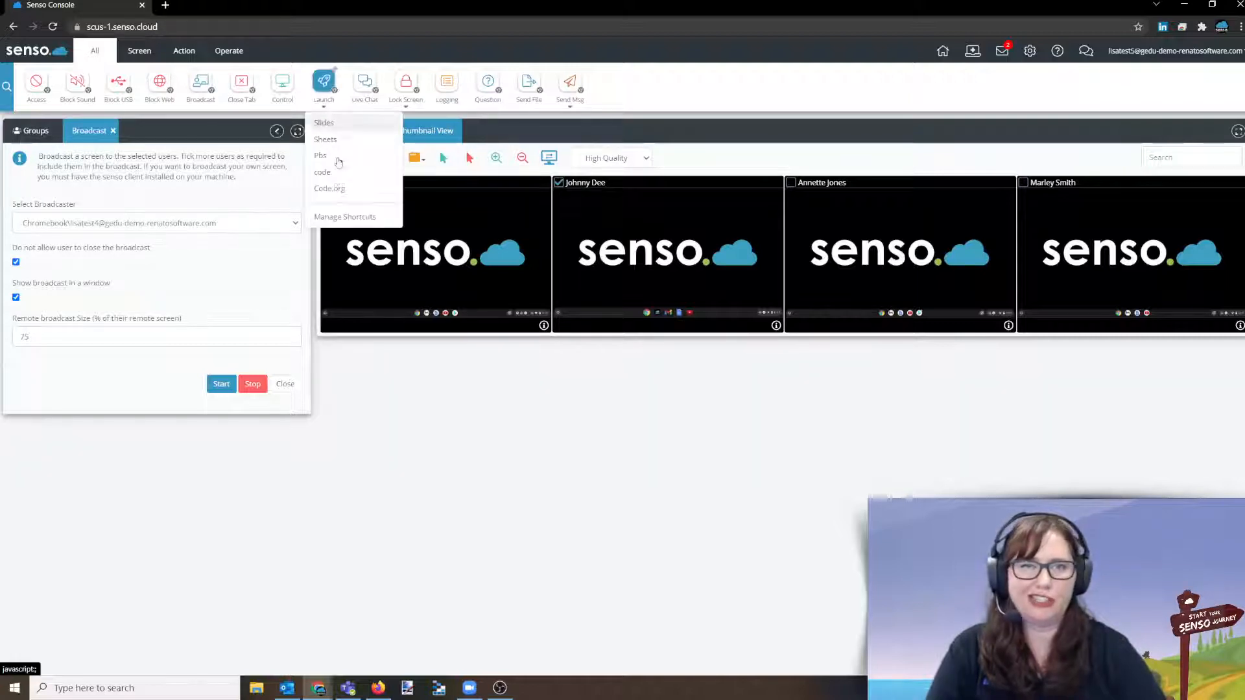
click(320, 155)
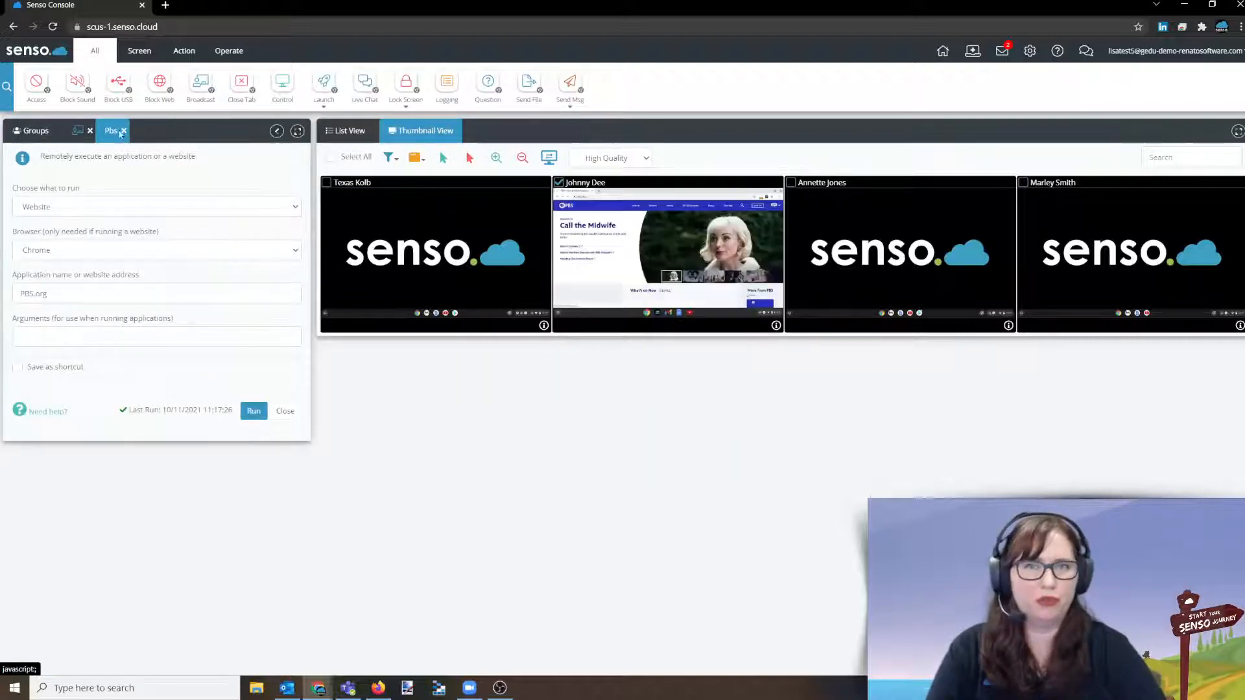
click(124, 130)
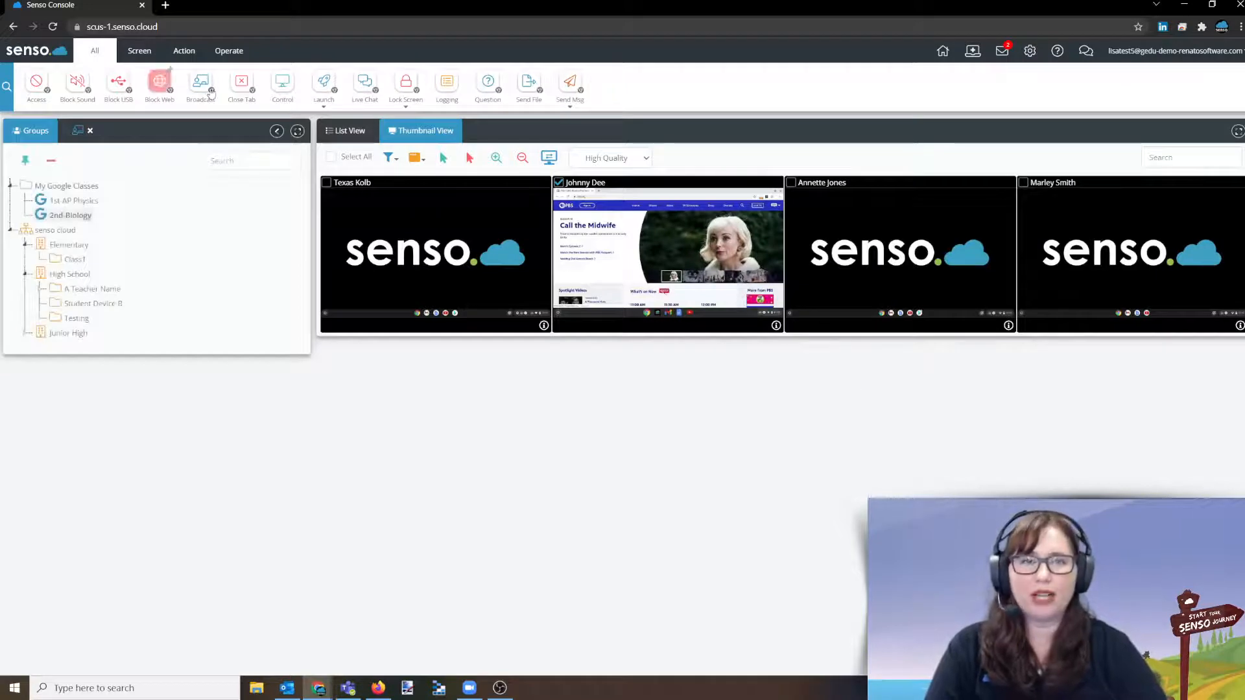
Step: Select all student devices and start broadcasting a student's screen to the class
click(200, 83)
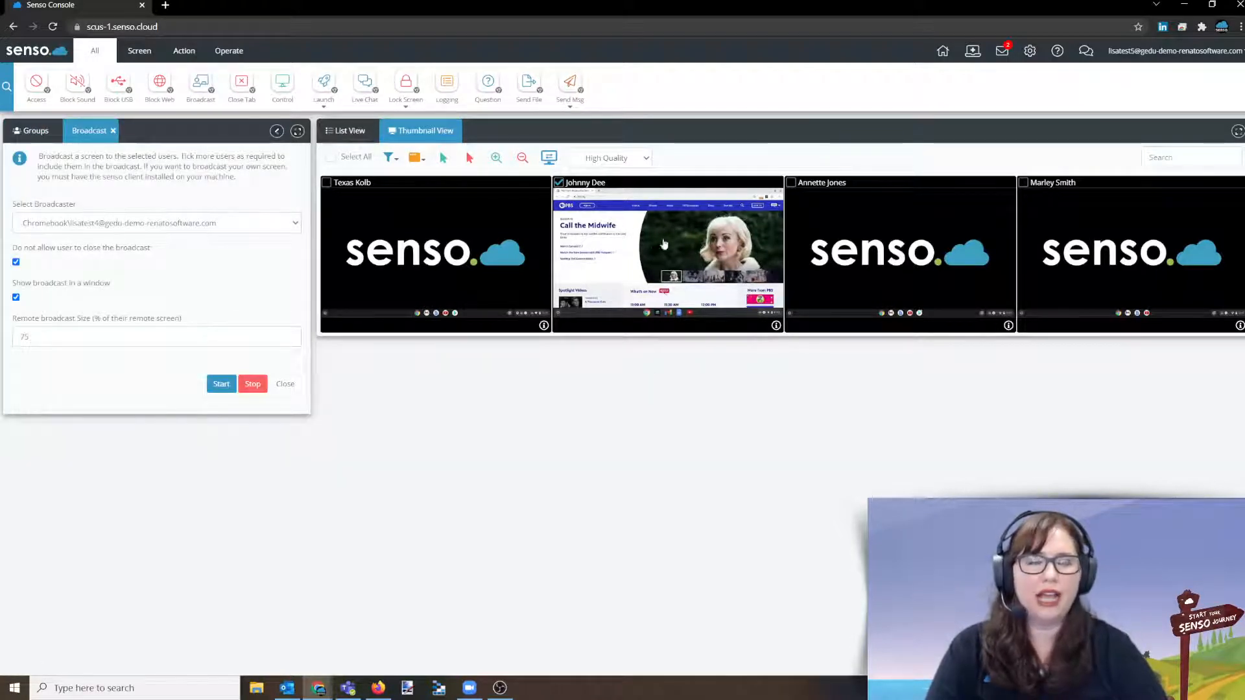
mouse_move(963, 393)
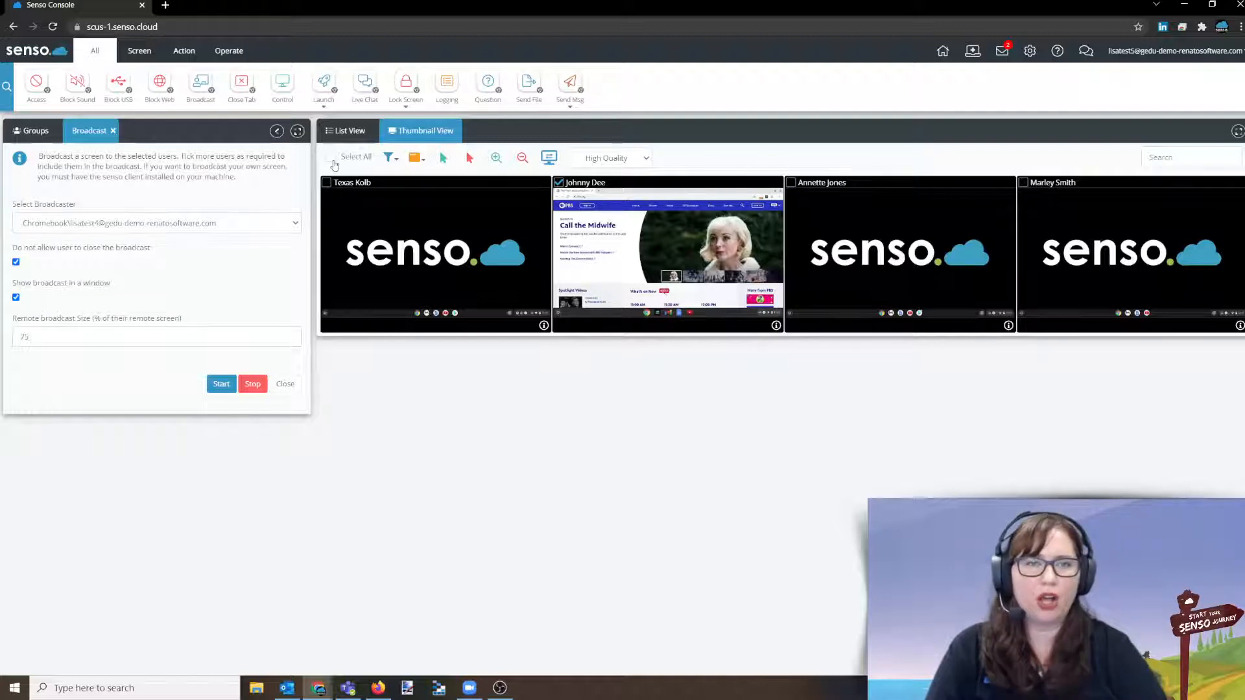
click(325, 157)
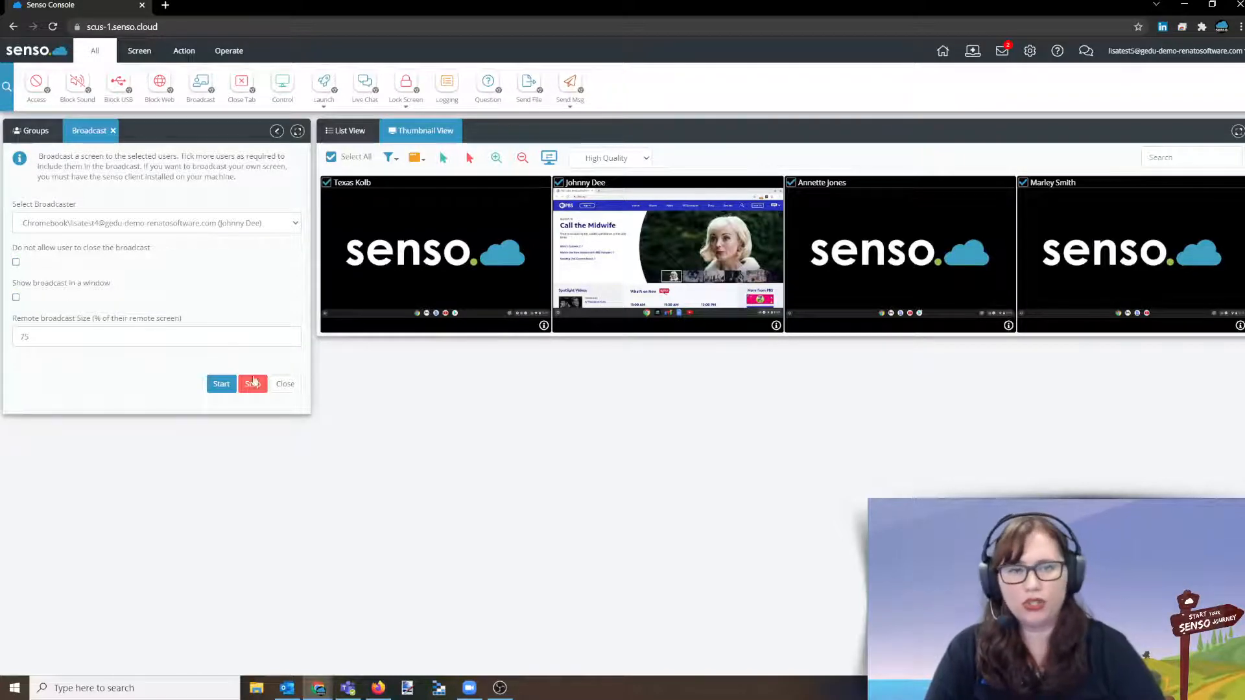
click(220, 383)
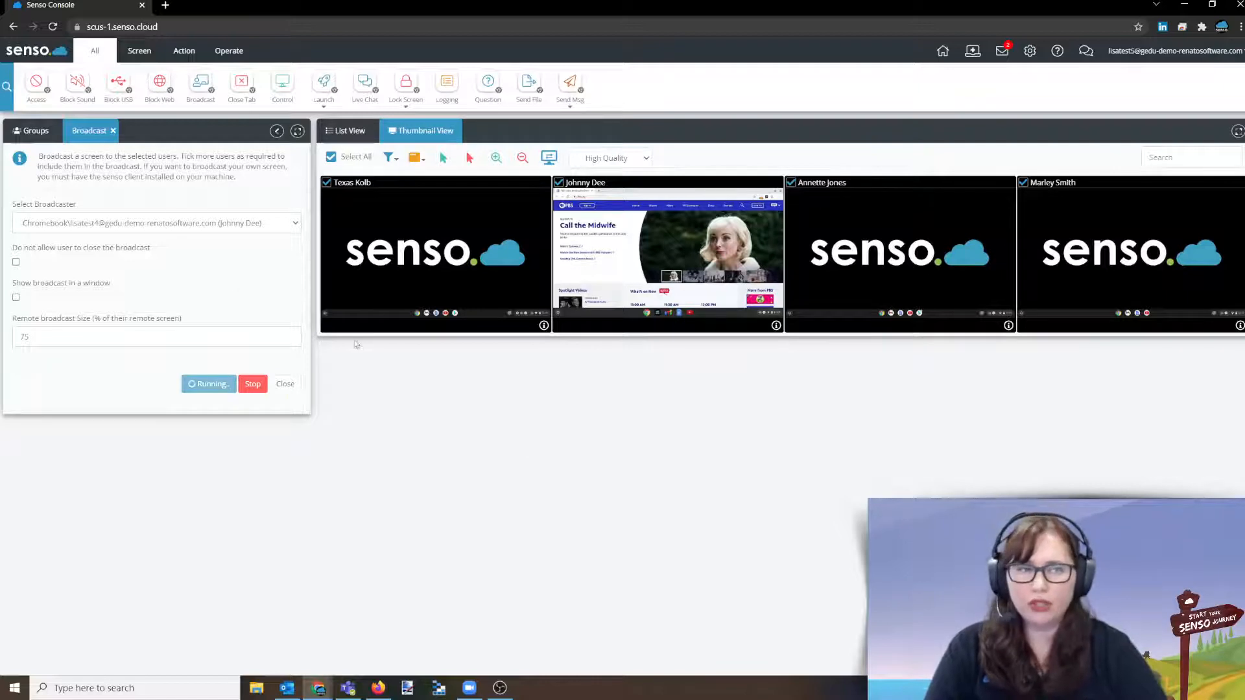
click(252, 383)
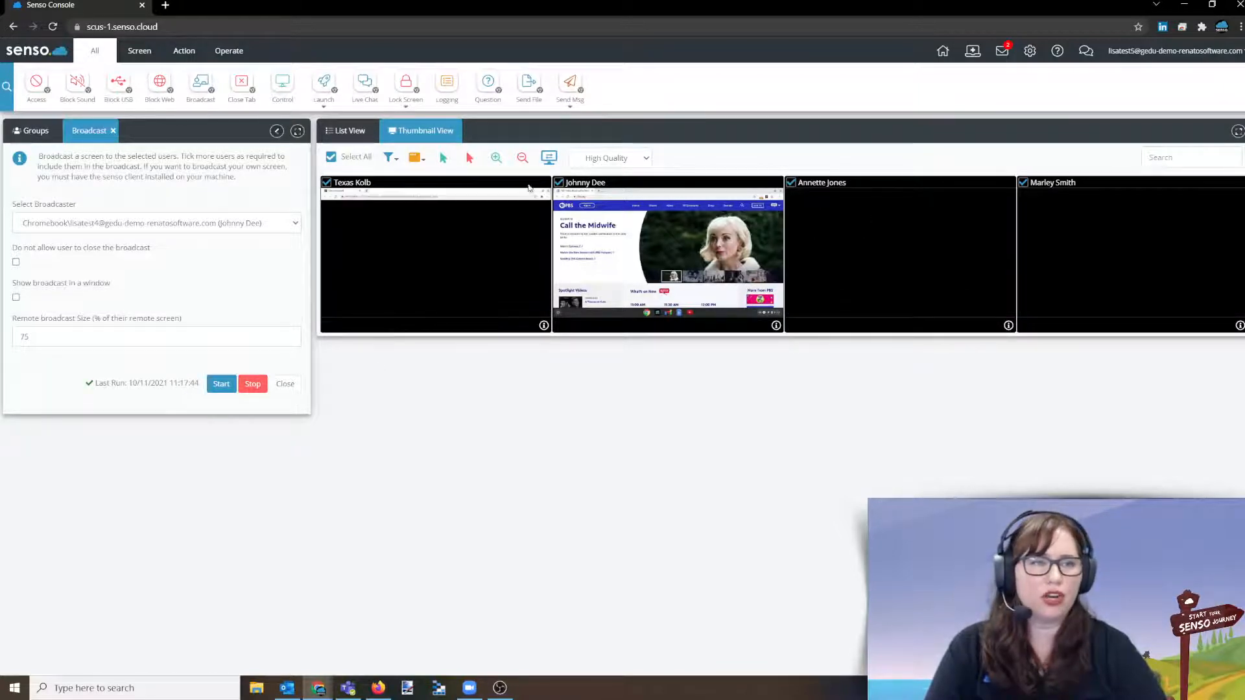
click(221, 383)
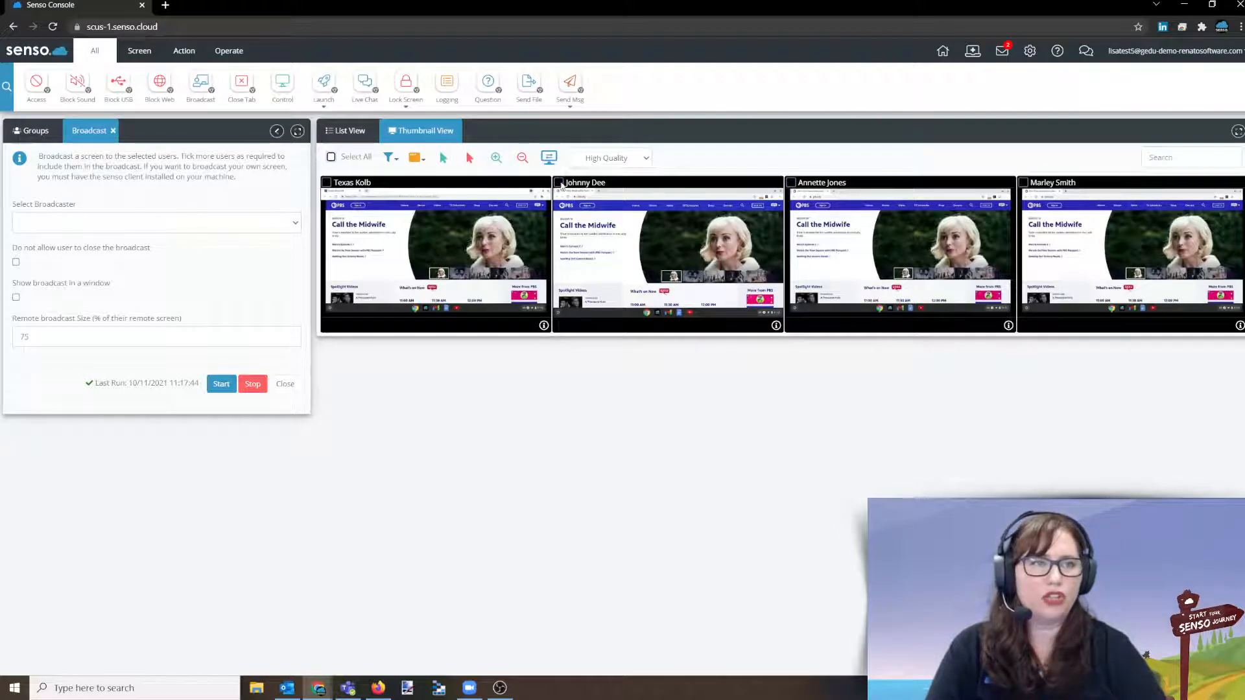
Step: Launch Code.org on the second student's Chromebook, then stop and close the broadcast
click(323, 83)
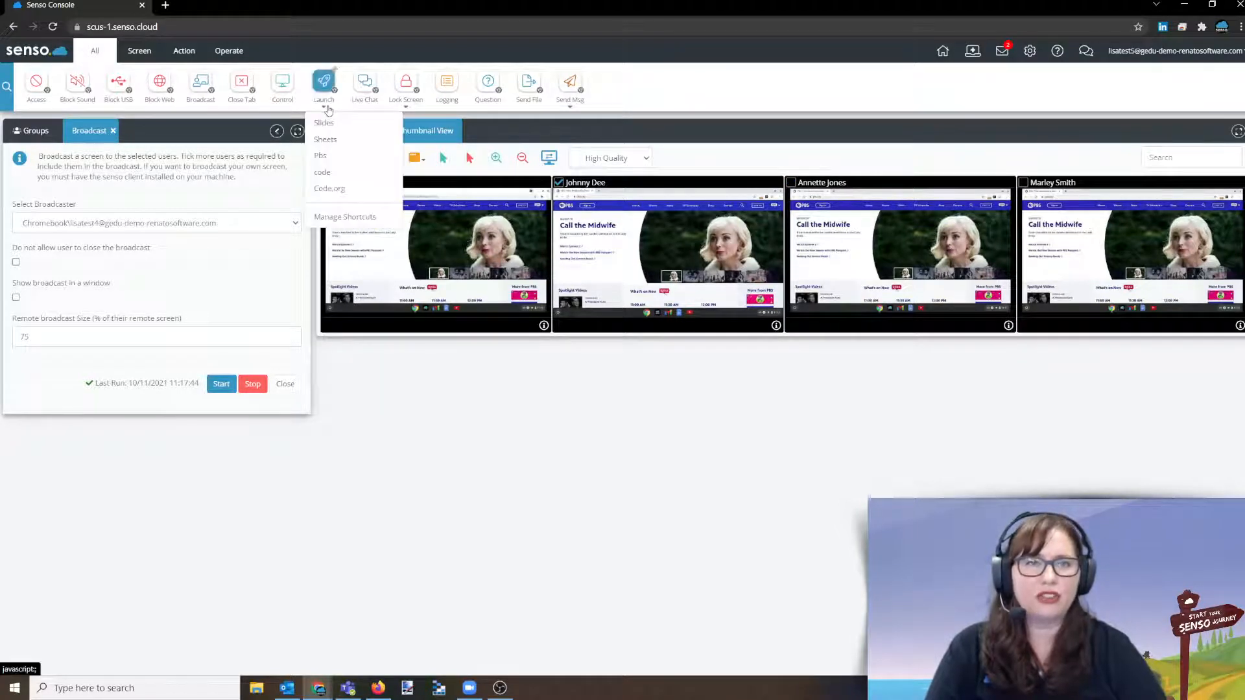
click(329, 188)
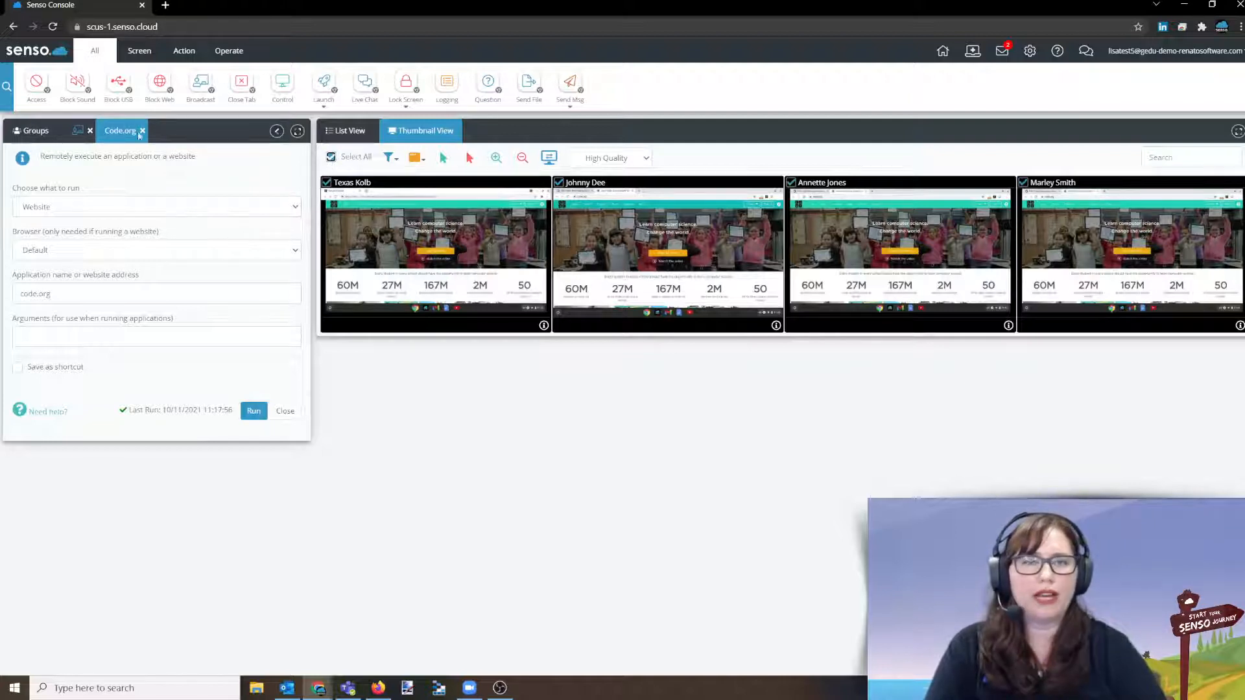
click(201, 85)
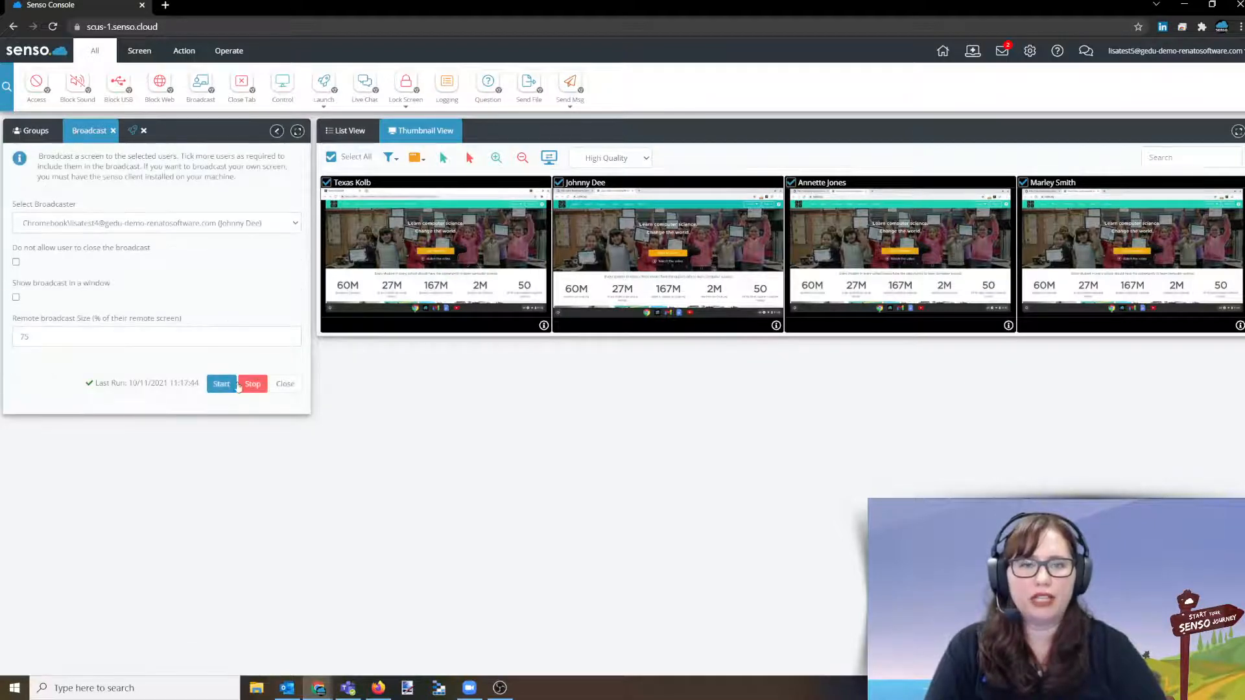
click(252, 383)
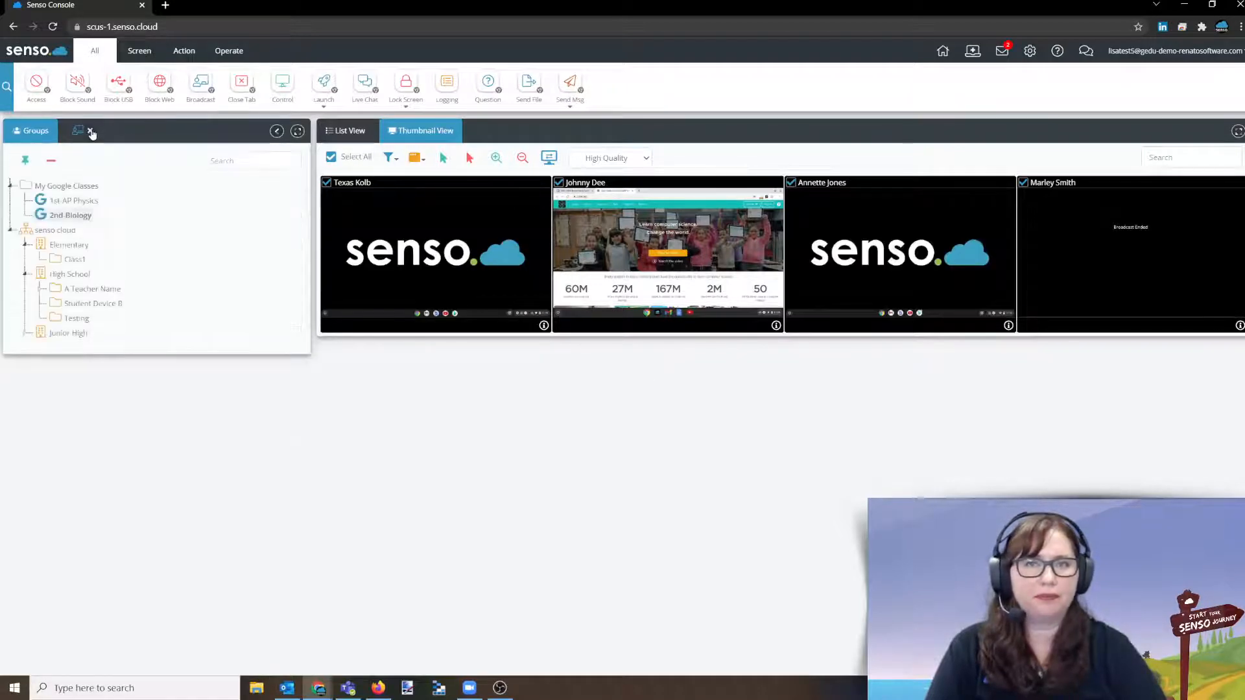
click(241, 83)
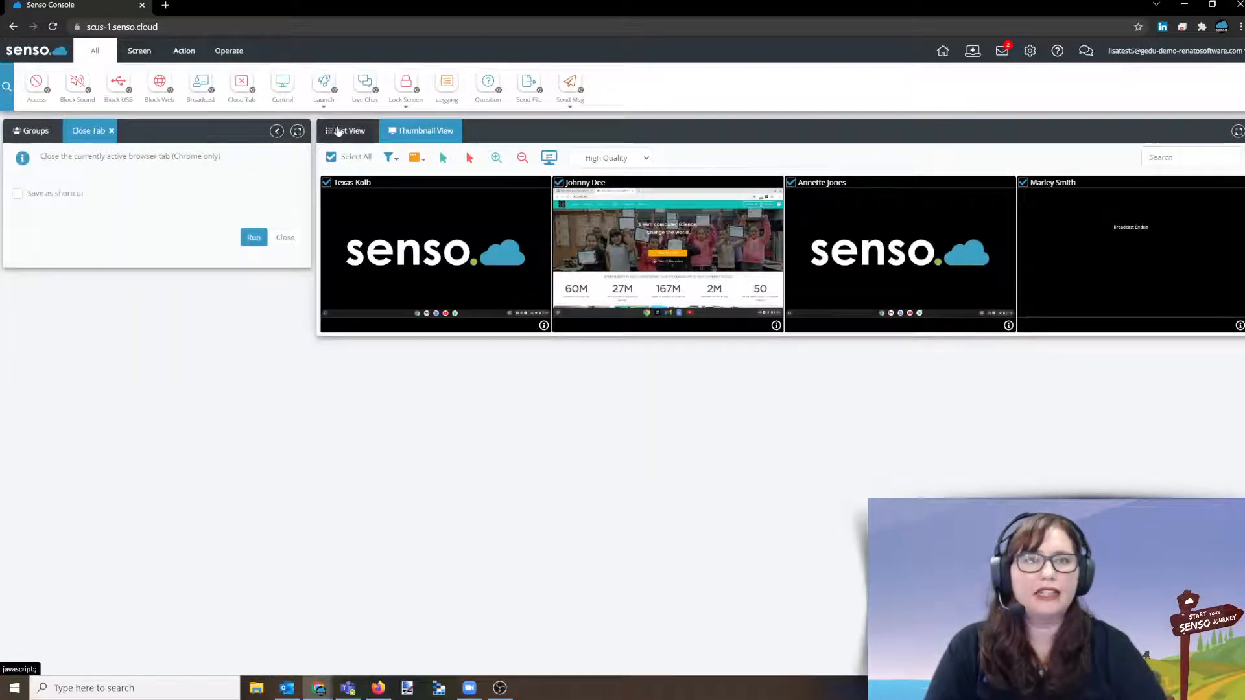
Step: Switch the launch type from website to Application and run it on all four Chromebooks
click(323, 84)
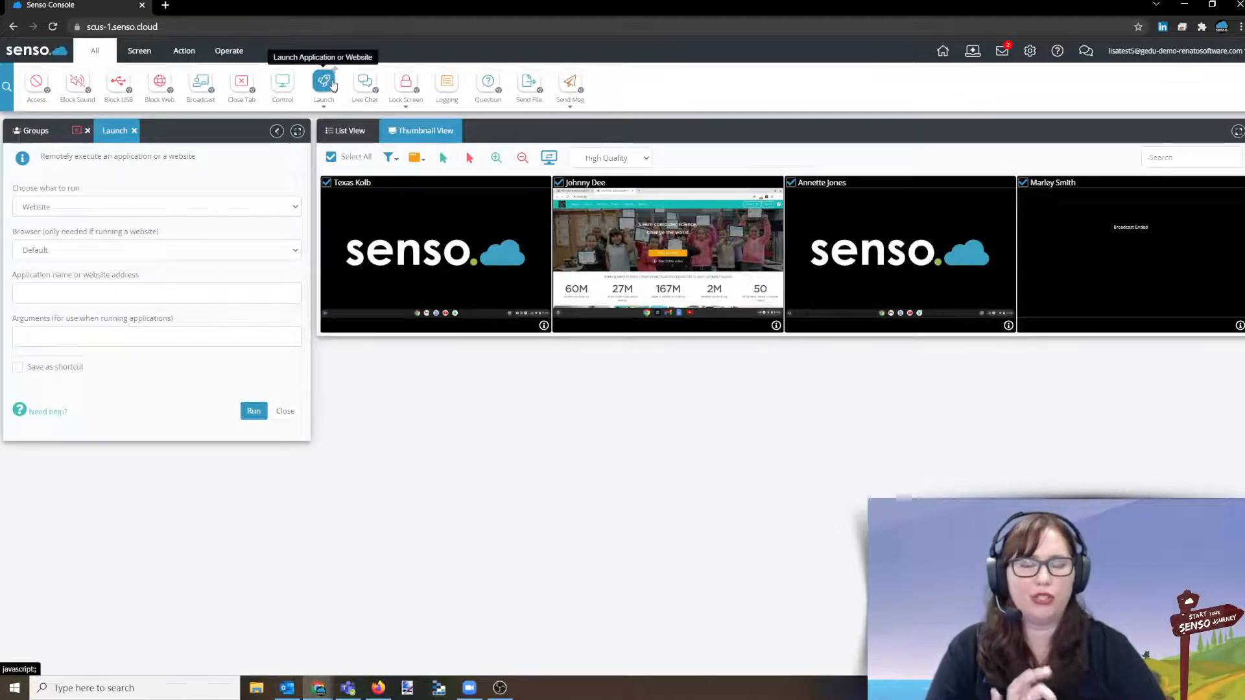
mouse_move(167, 264)
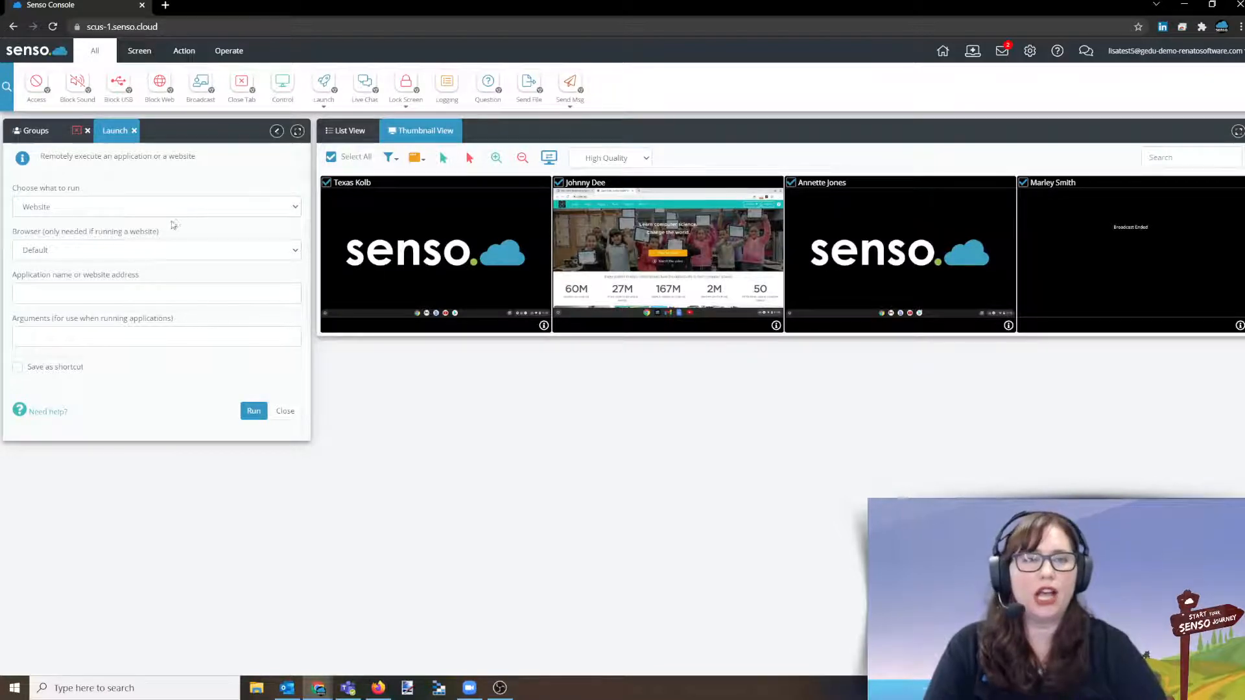
click(323, 84)
text(PBS.org)
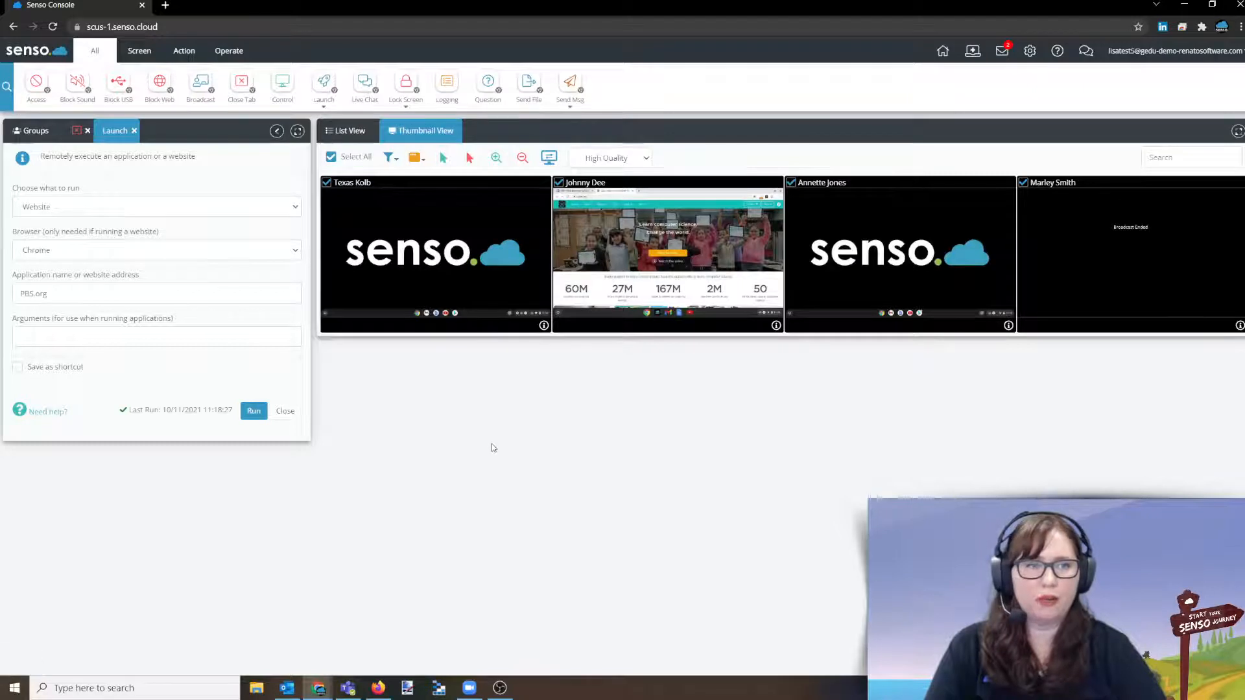
click(254, 411)
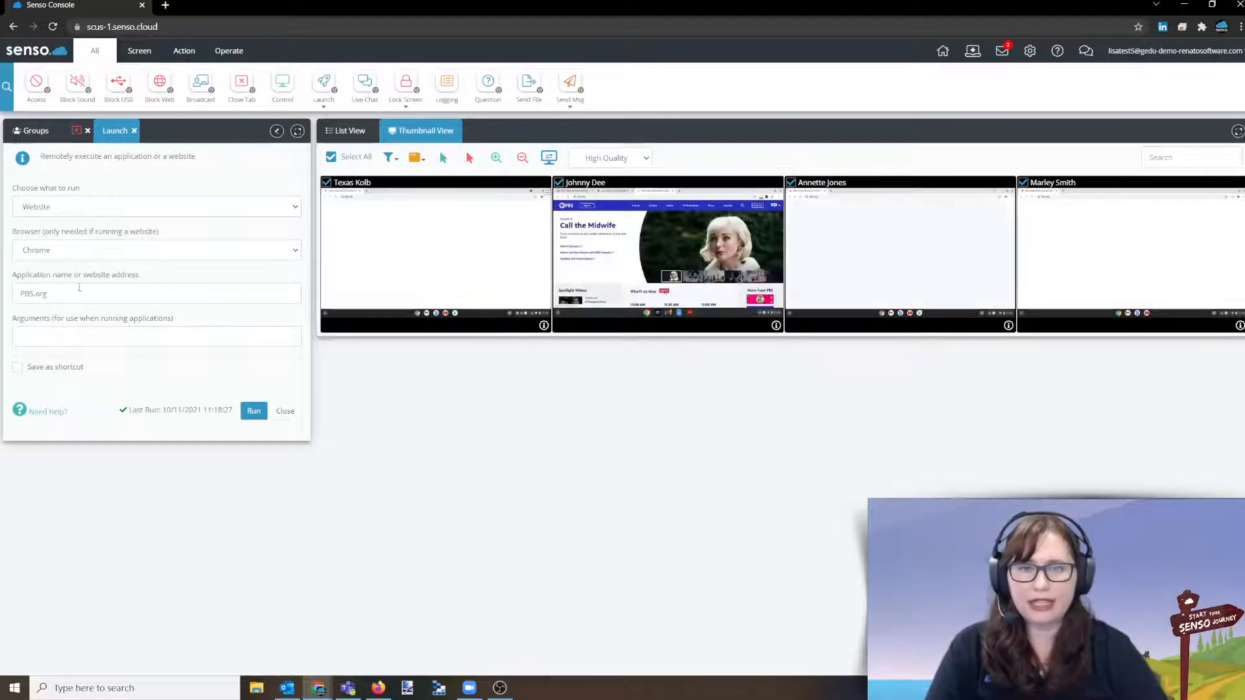
click(253, 410)
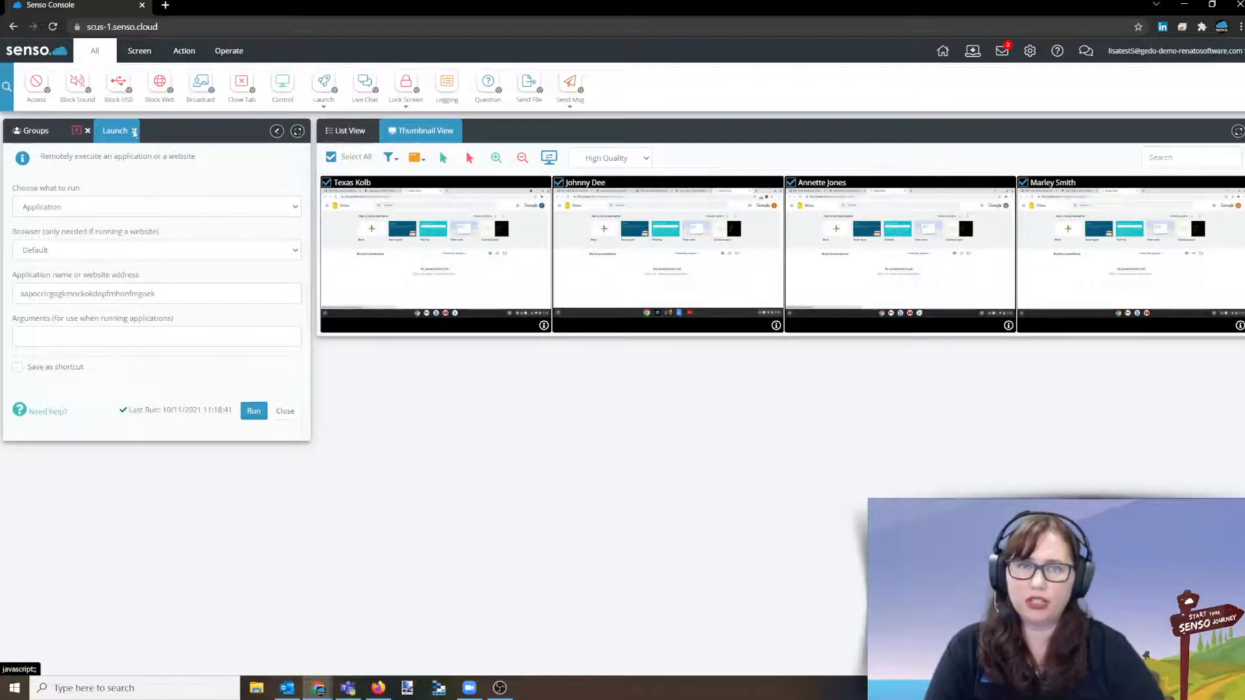
click(241, 84)
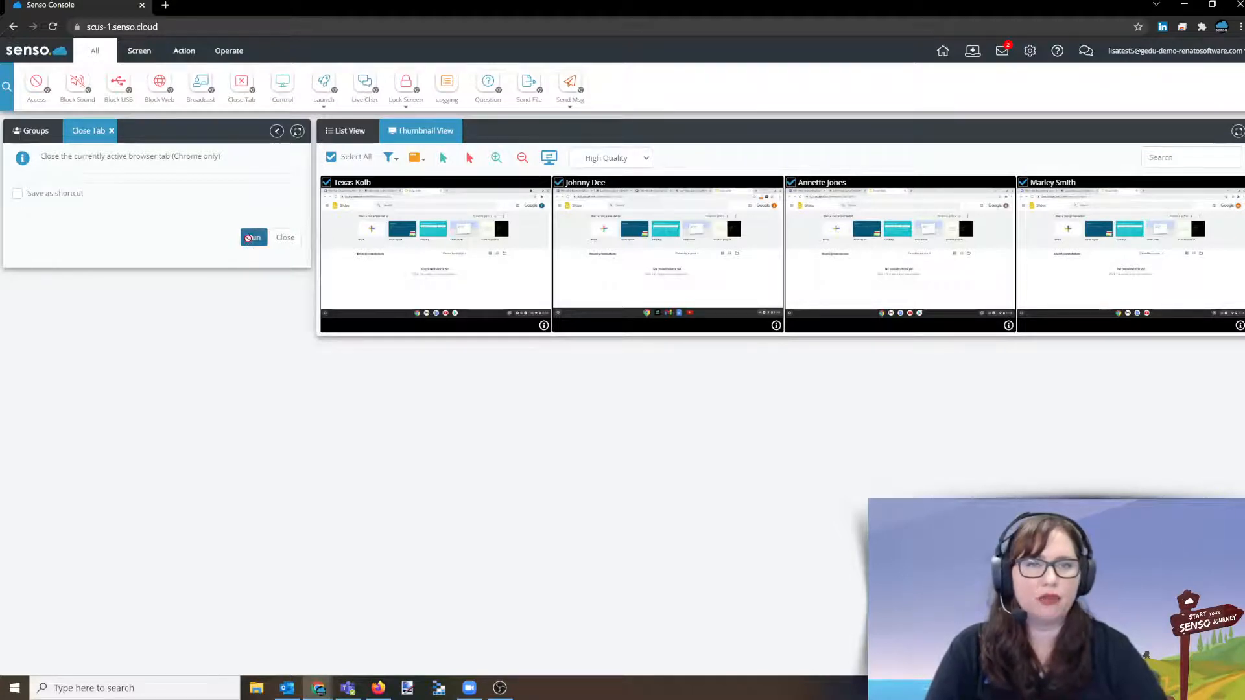
Step: Run Close Tab twice on all four Chromebooks, then deselect every device
click(253, 237)
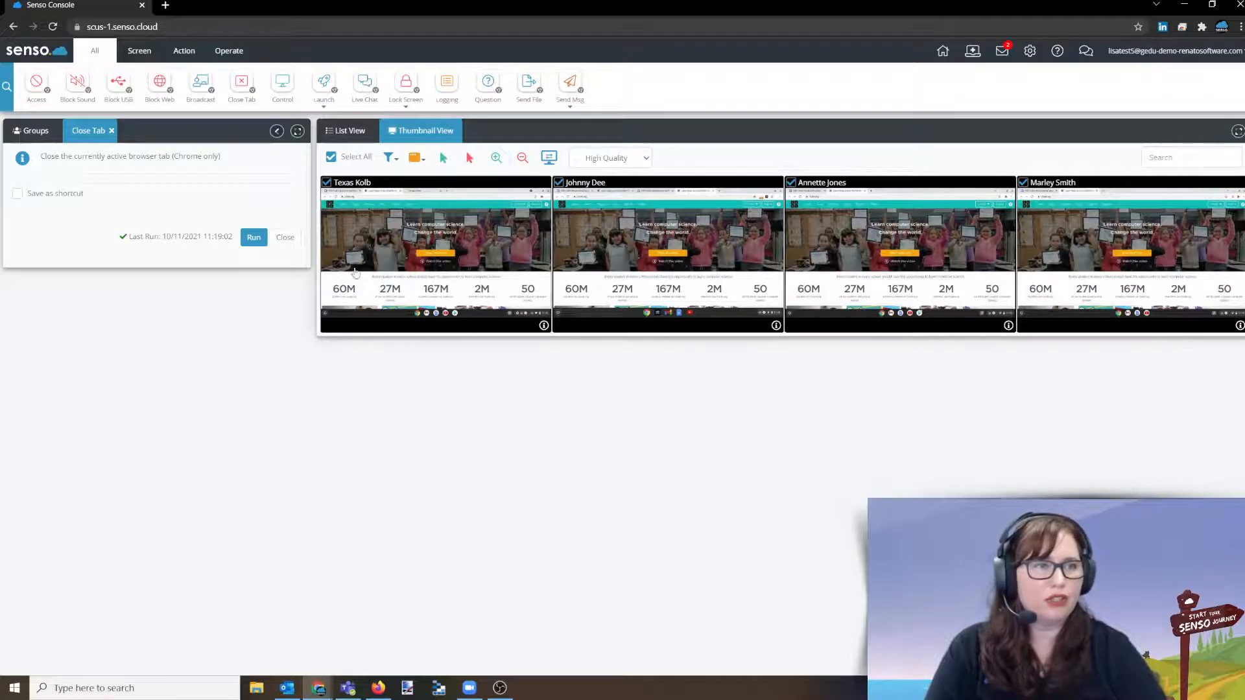
click(254, 236)
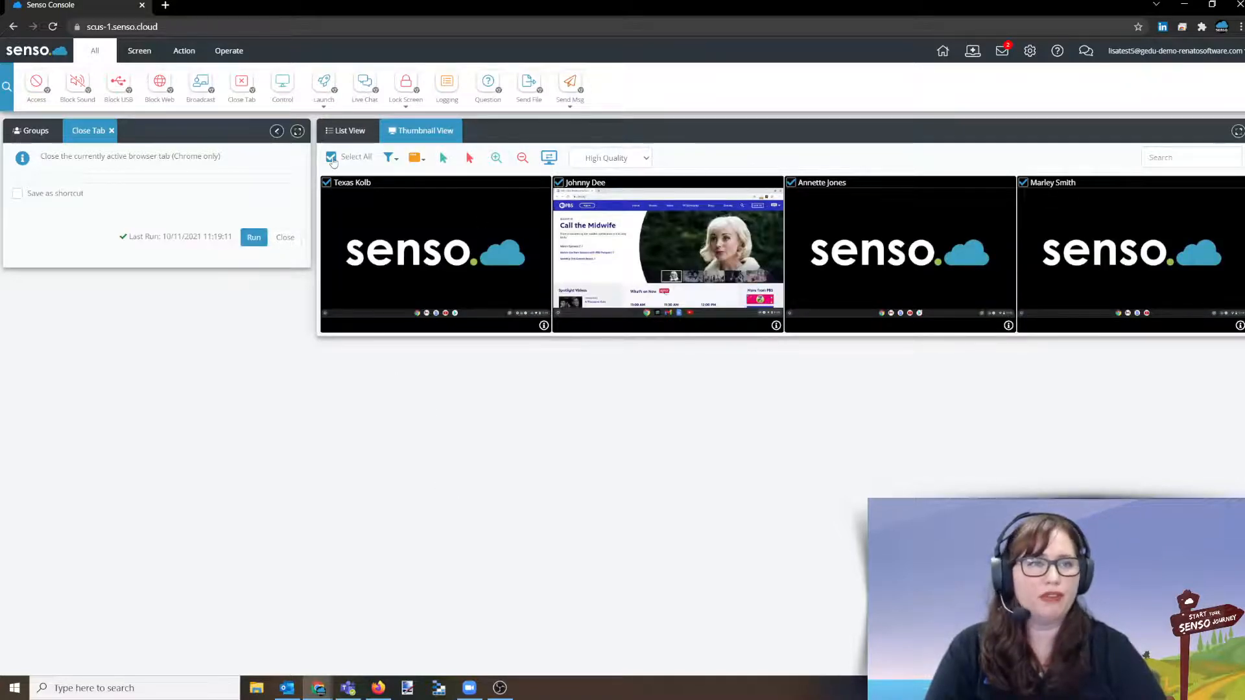
click(254, 237)
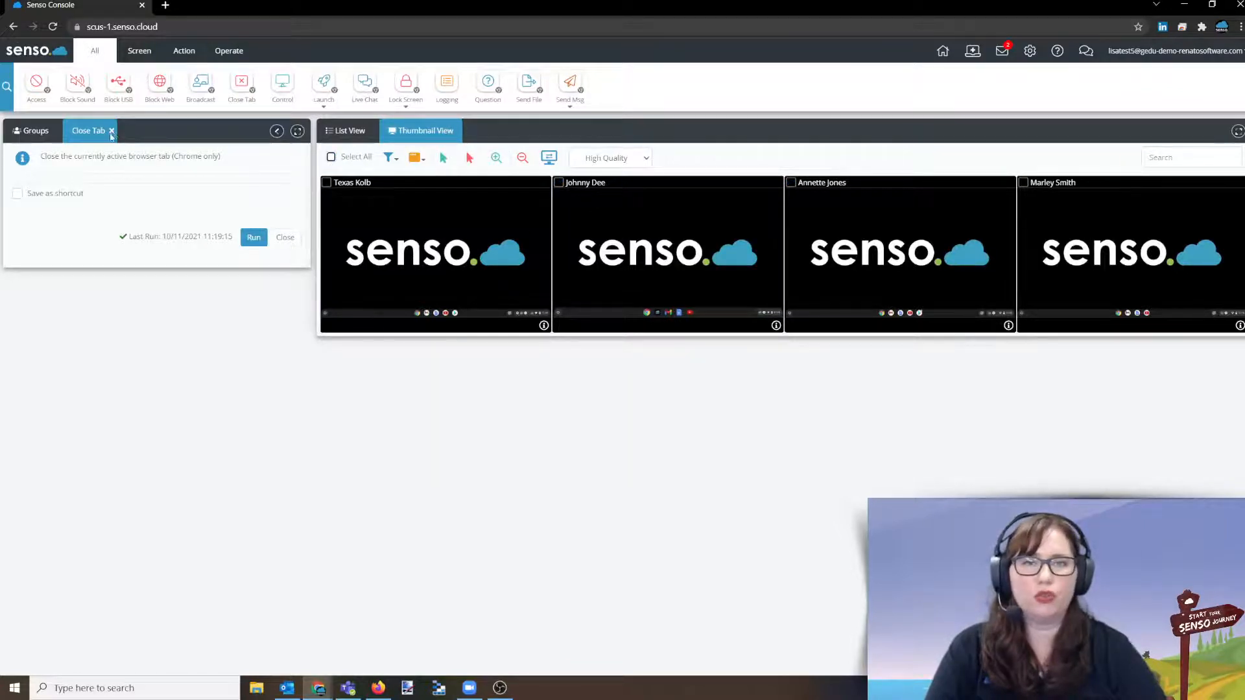
click(35, 130)
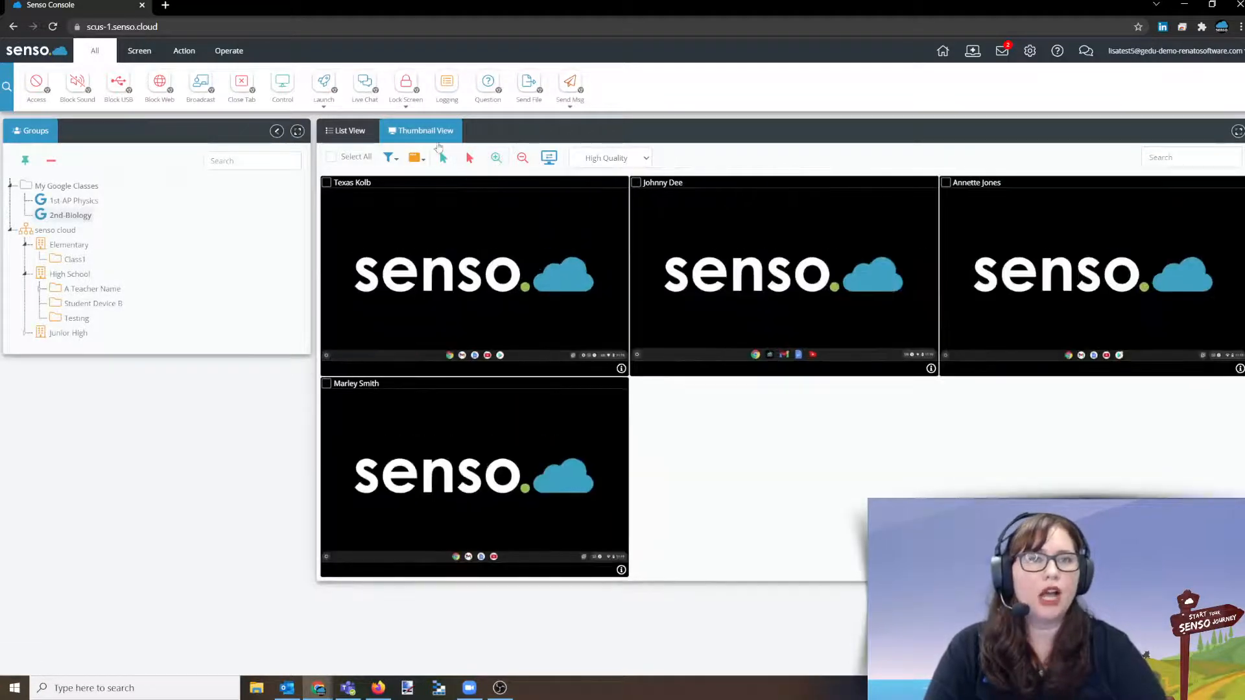
click(364, 88)
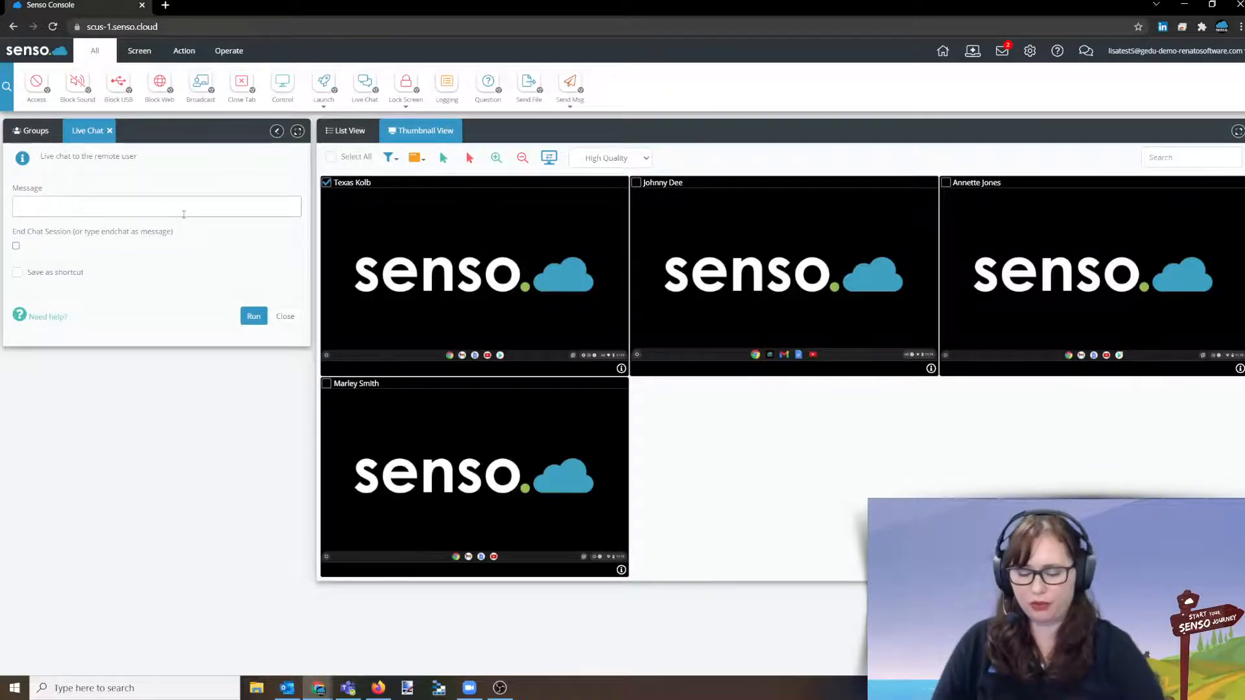
text(hello)
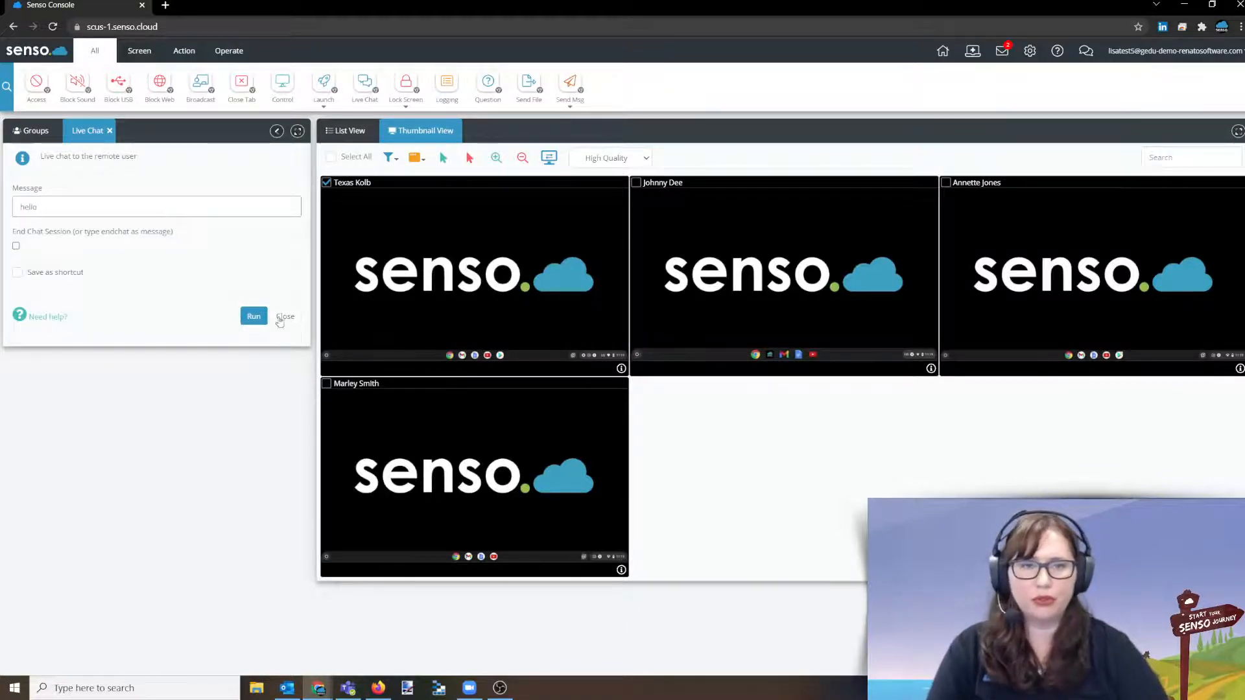
click(254, 315)
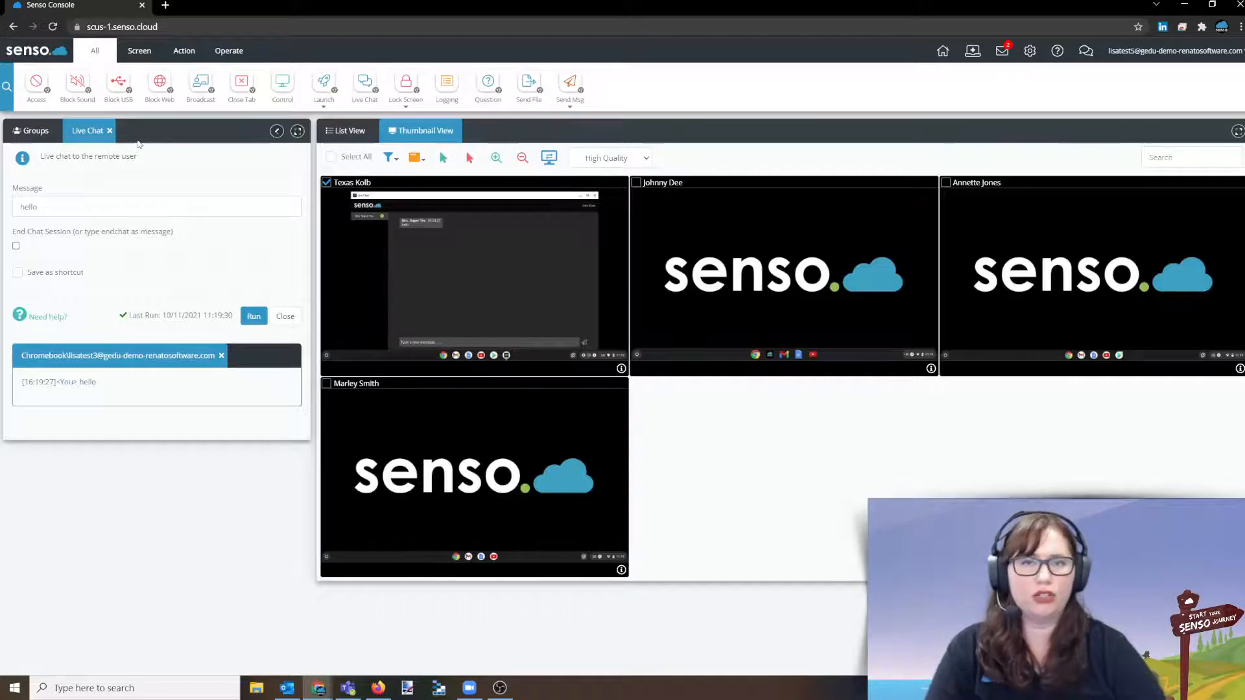
Step: Lock all student Chromebooks behind a green 'Listen to all instructions first' screen
click(405, 85)
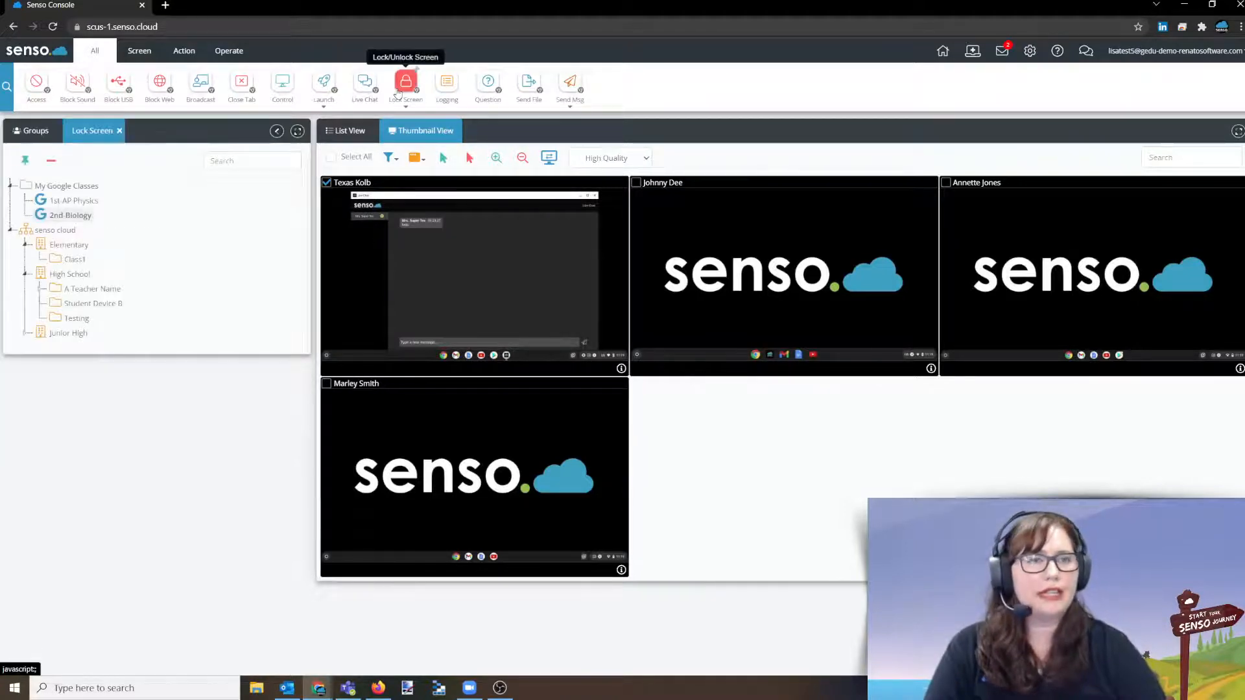
click(404, 82)
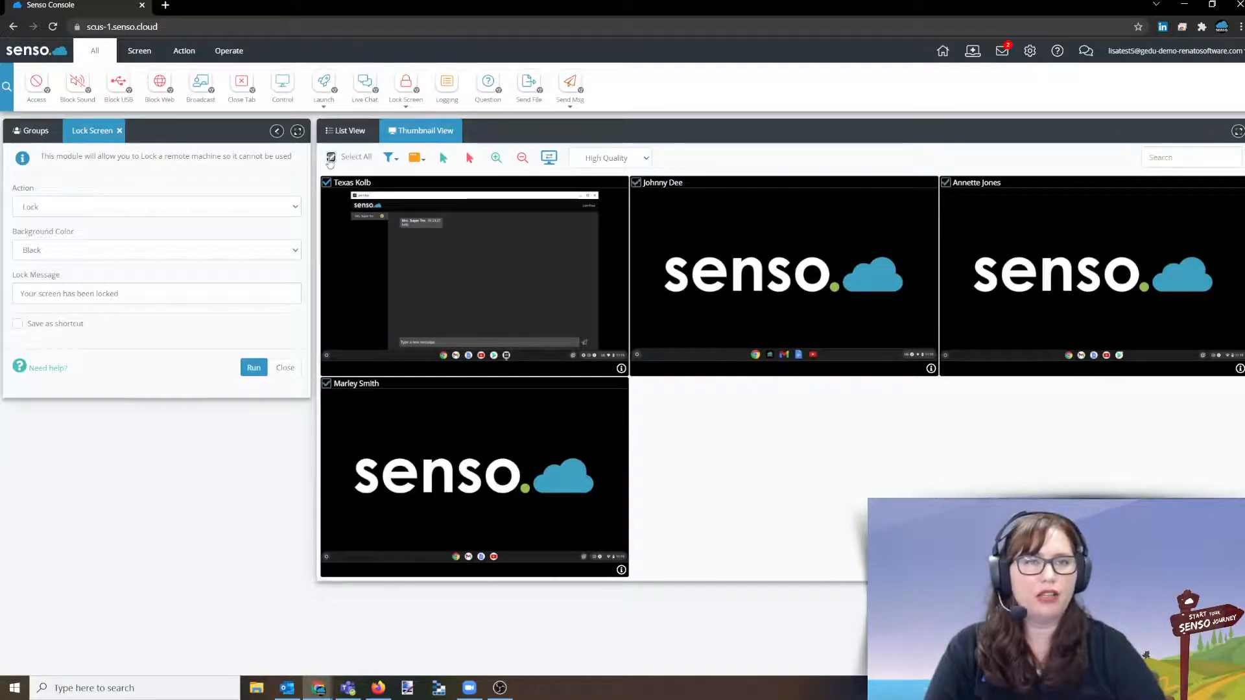
click(406, 85)
text(Listen to all instructions first)
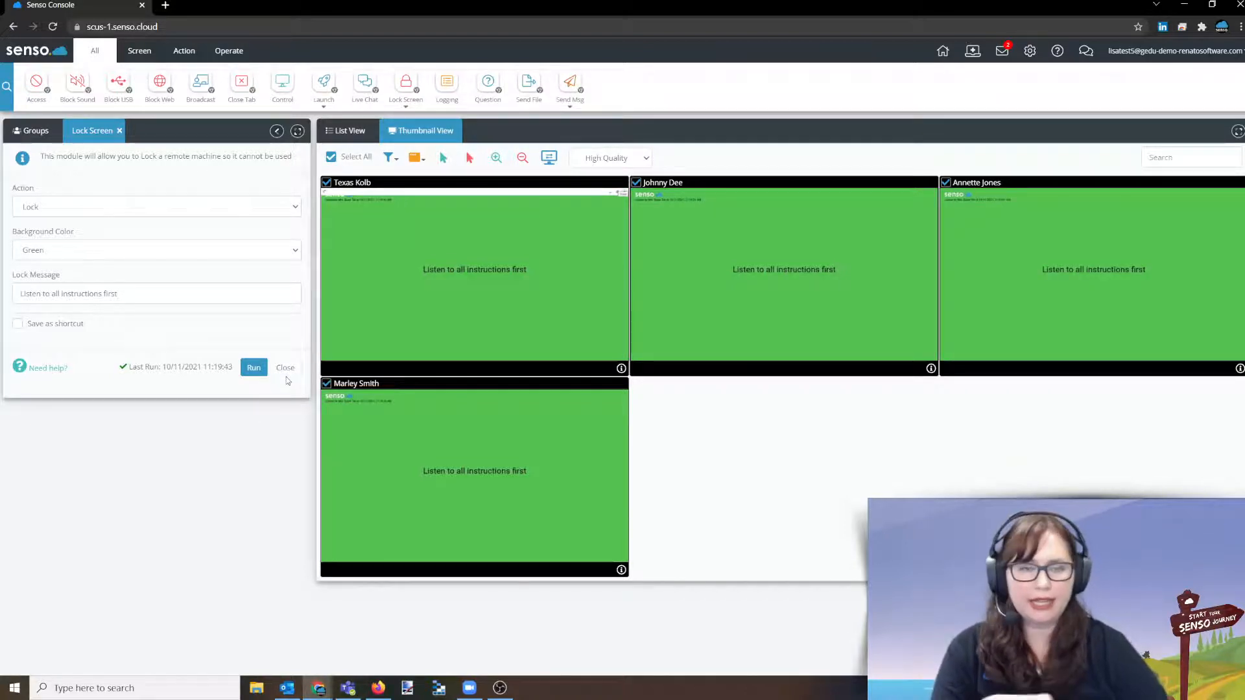
Step: Change the lock action to Unlock and unlock all student screens
click(156, 206)
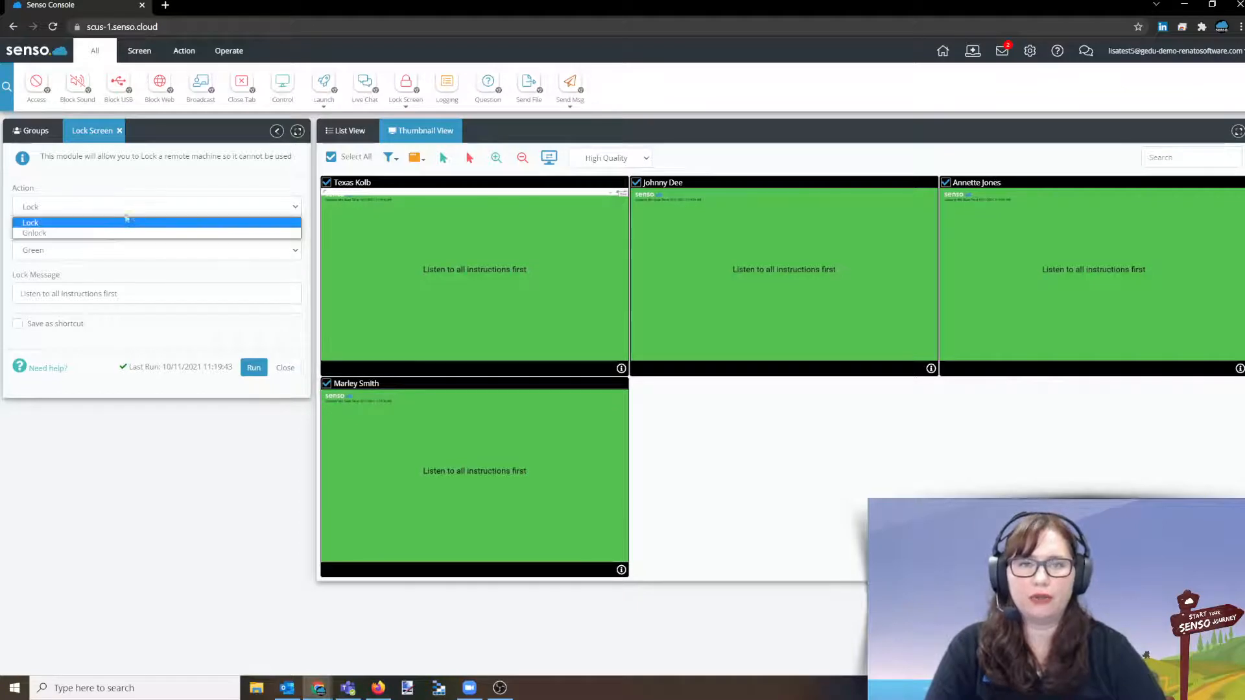
click(35, 233)
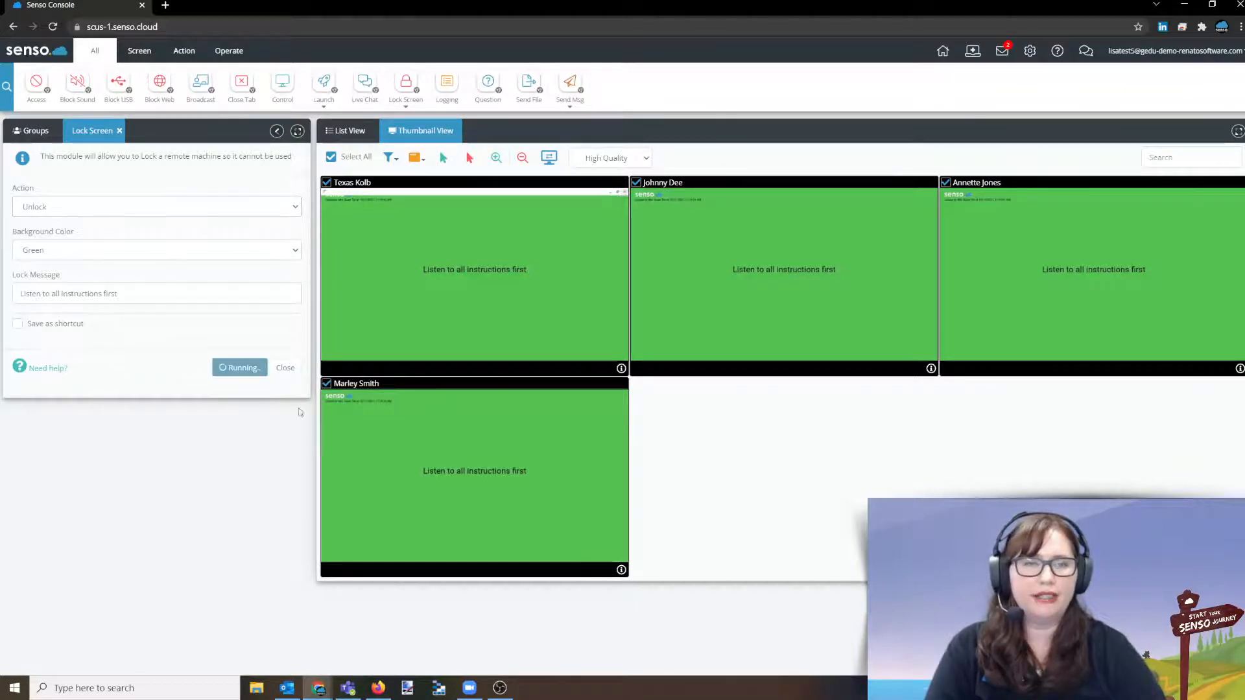
click(240, 367)
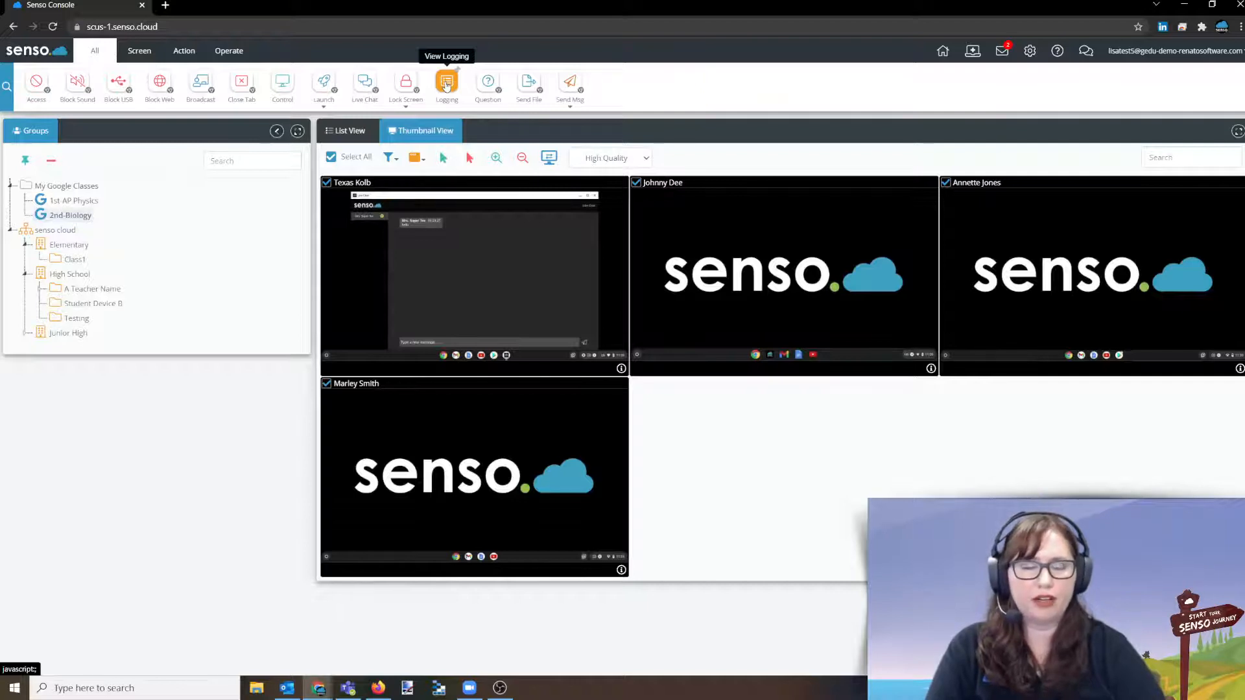
click(487, 85)
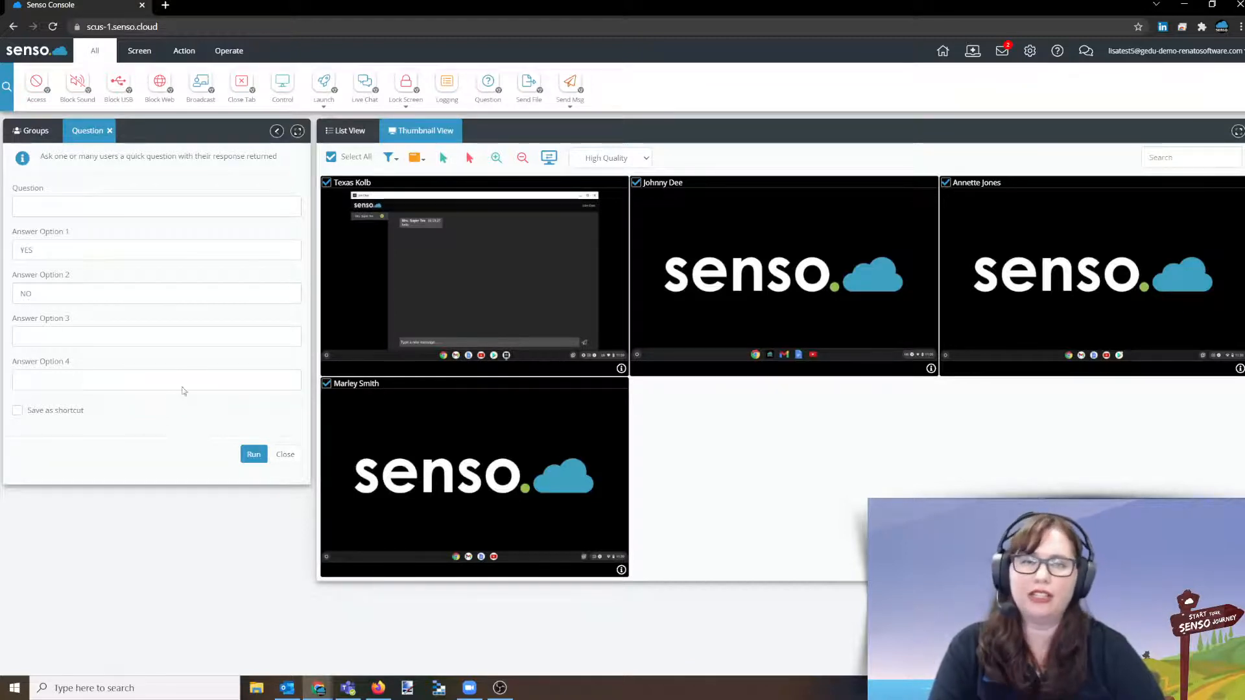
click(34, 131)
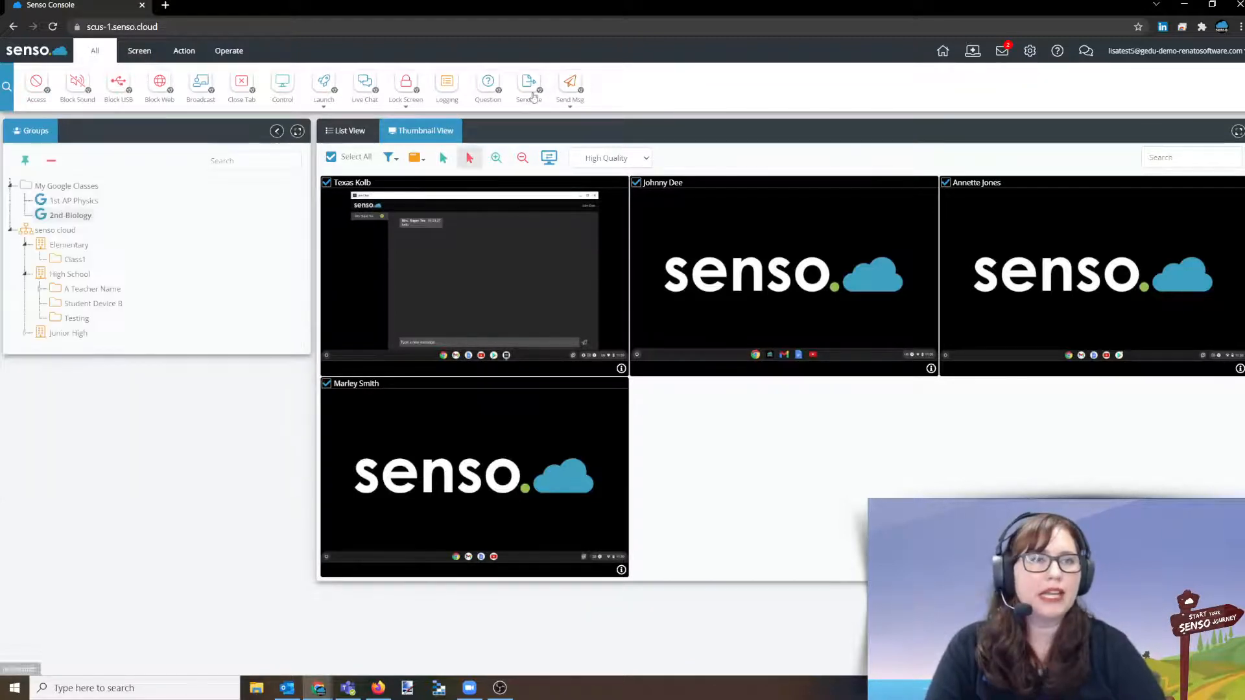
Step: Send thumbnailpt2.png to all four Chromebooks with automatic opening after sending enabled
click(527, 87)
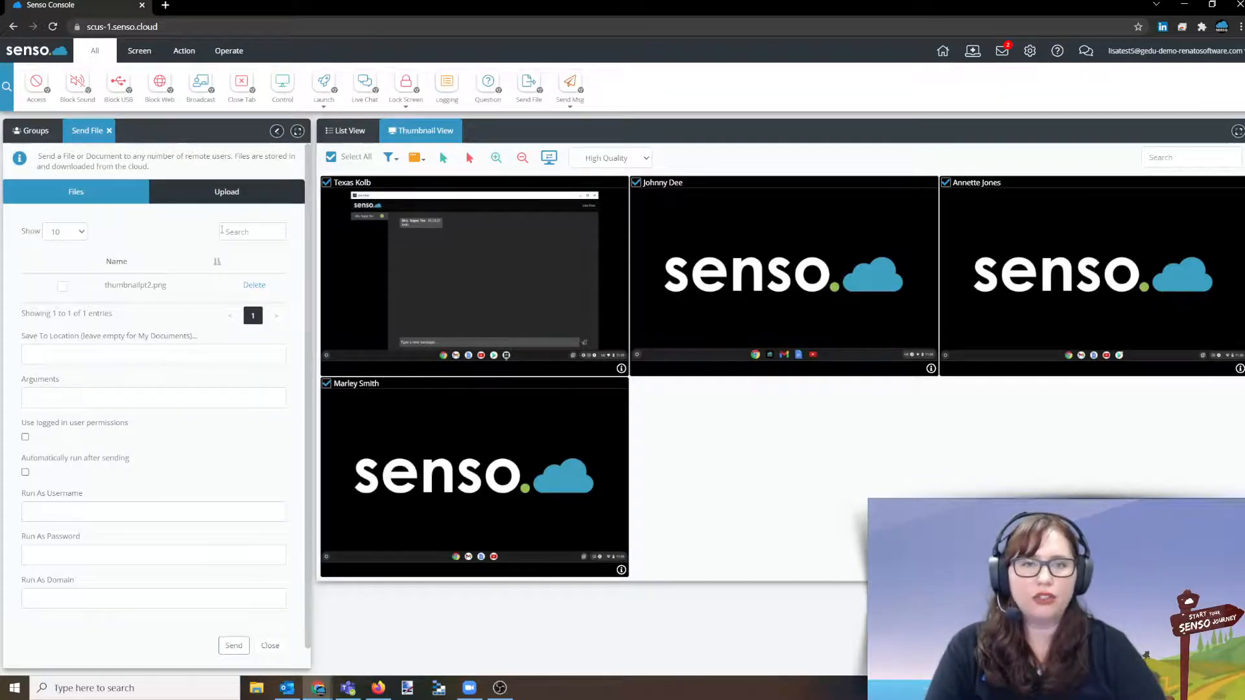
click(227, 191)
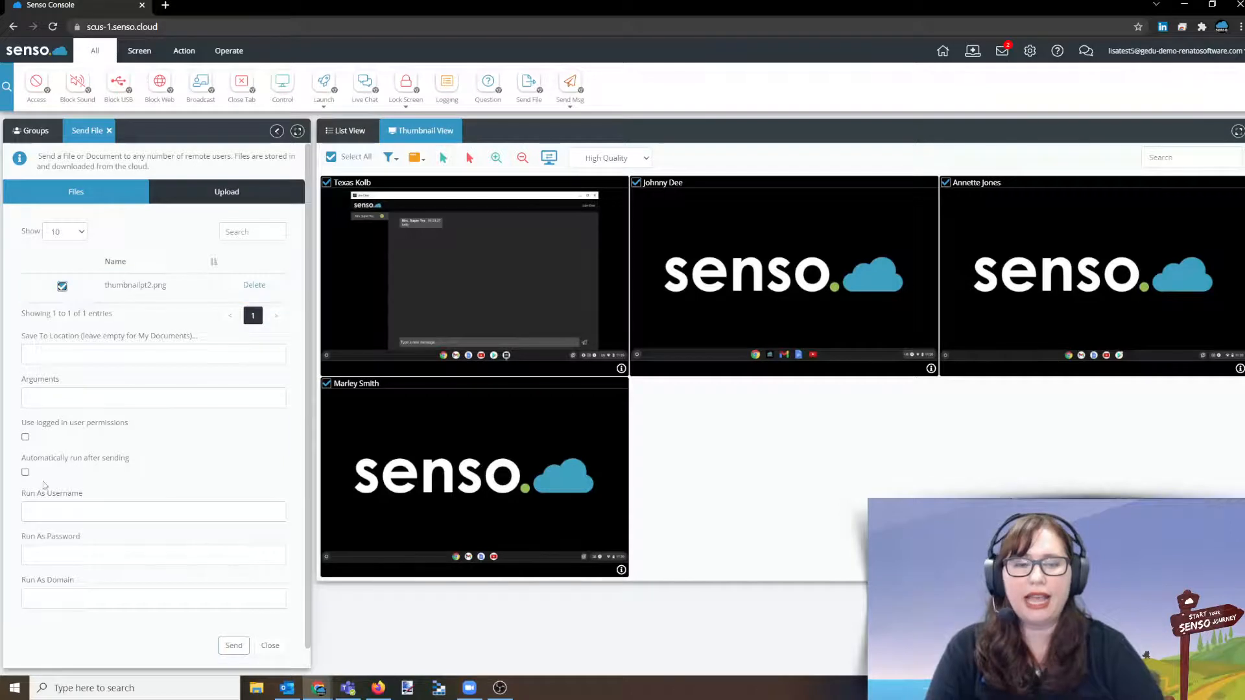
click(26, 471)
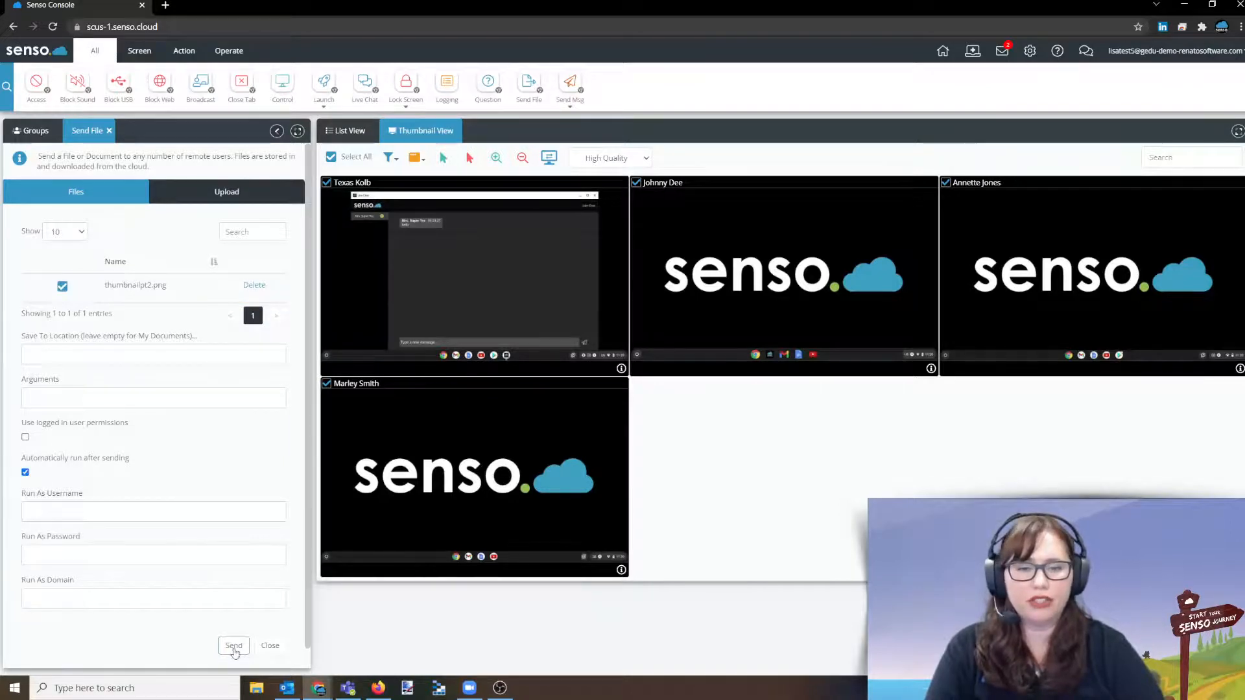
click(234, 646)
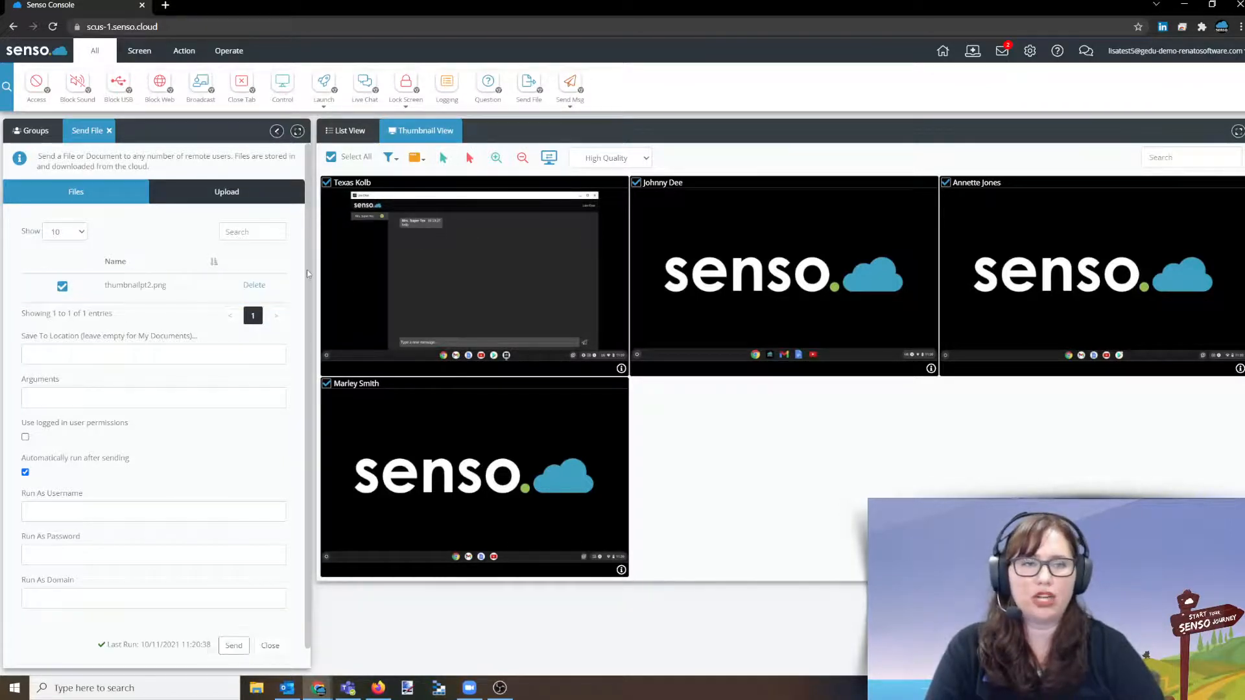
click(233, 645)
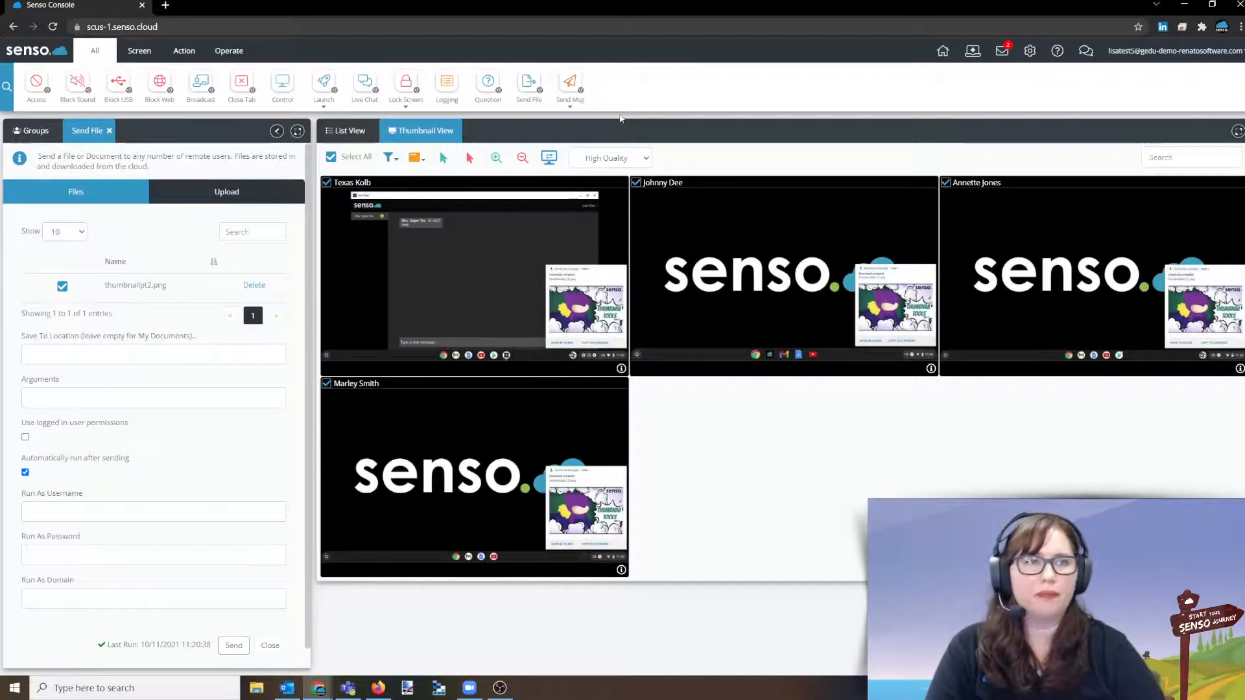
Step: Send the message 'Hello' to every student, then switch to the Admin Center logging page
click(35, 130)
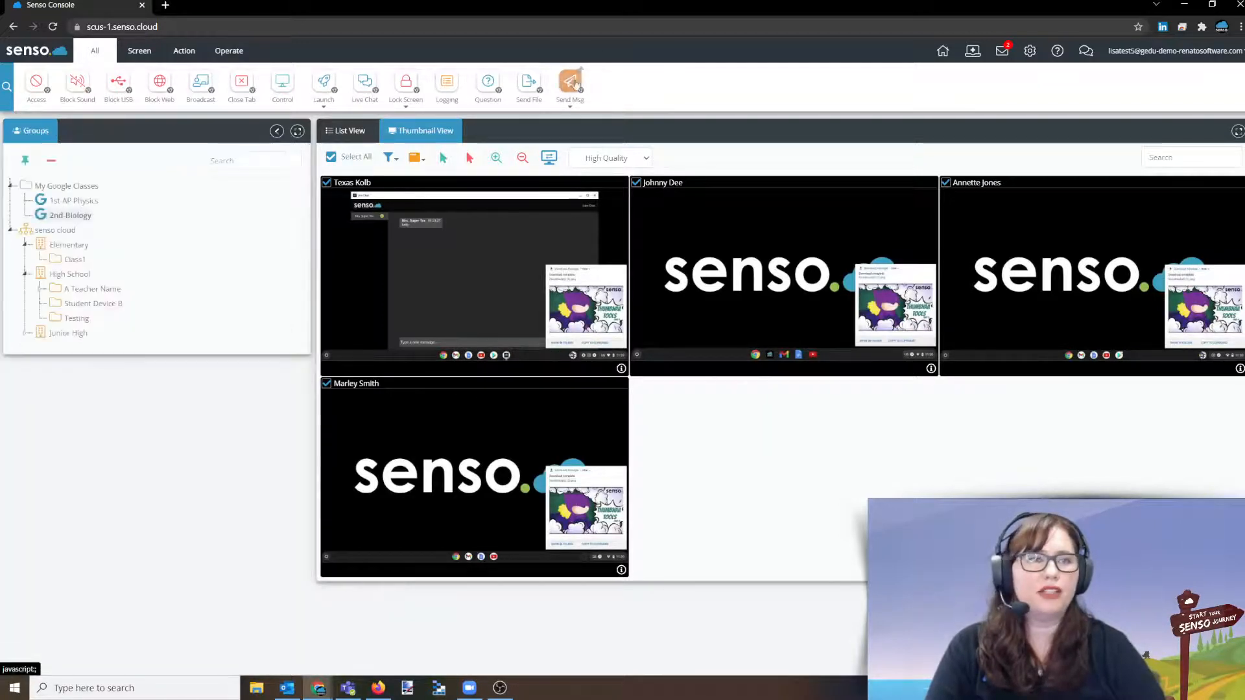
click(569, 85)
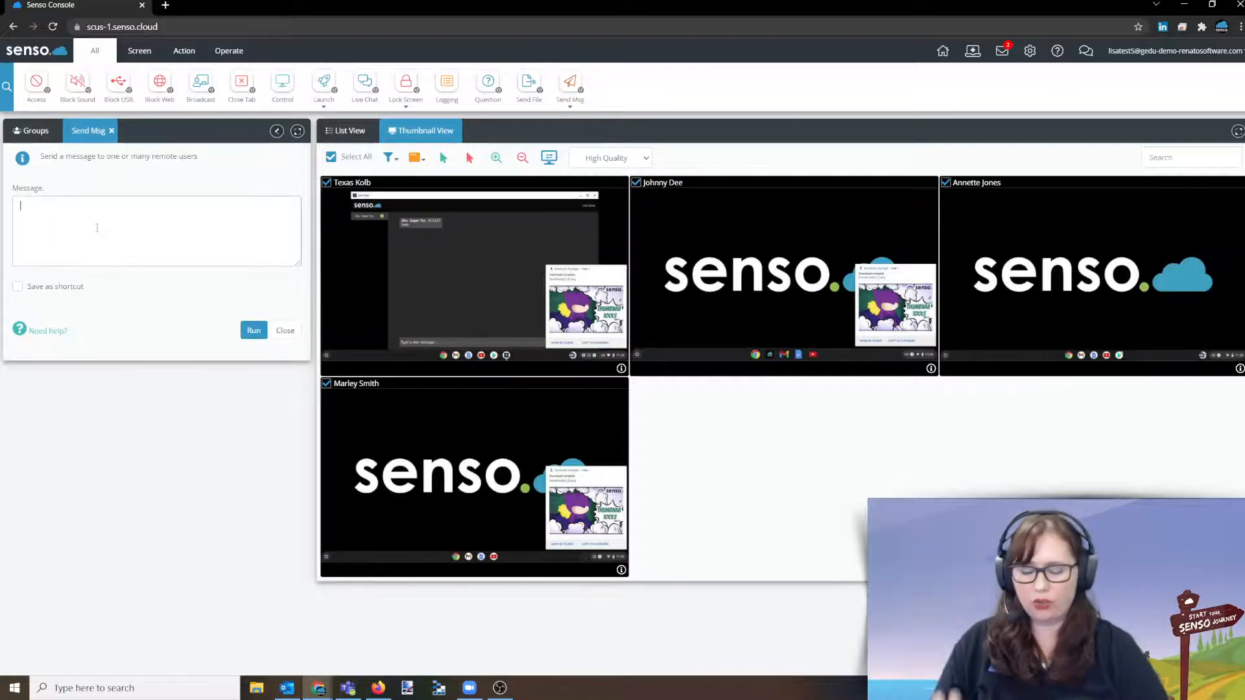
text(Hello)
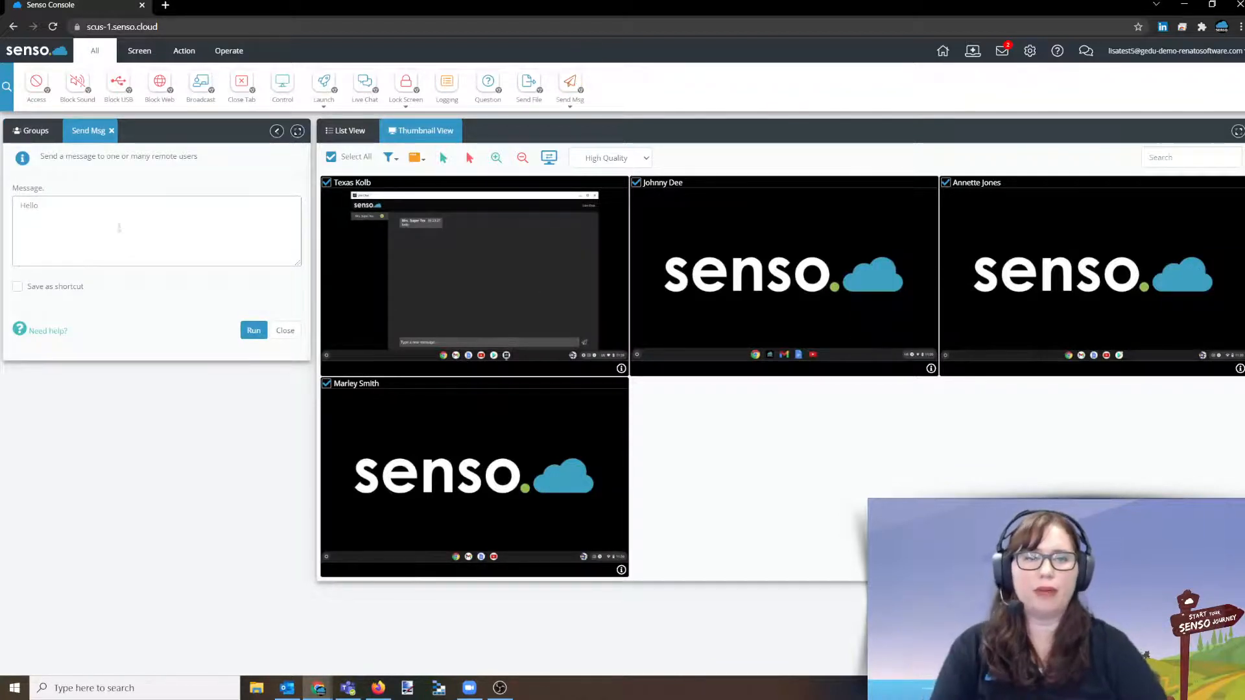
click(253, 330)
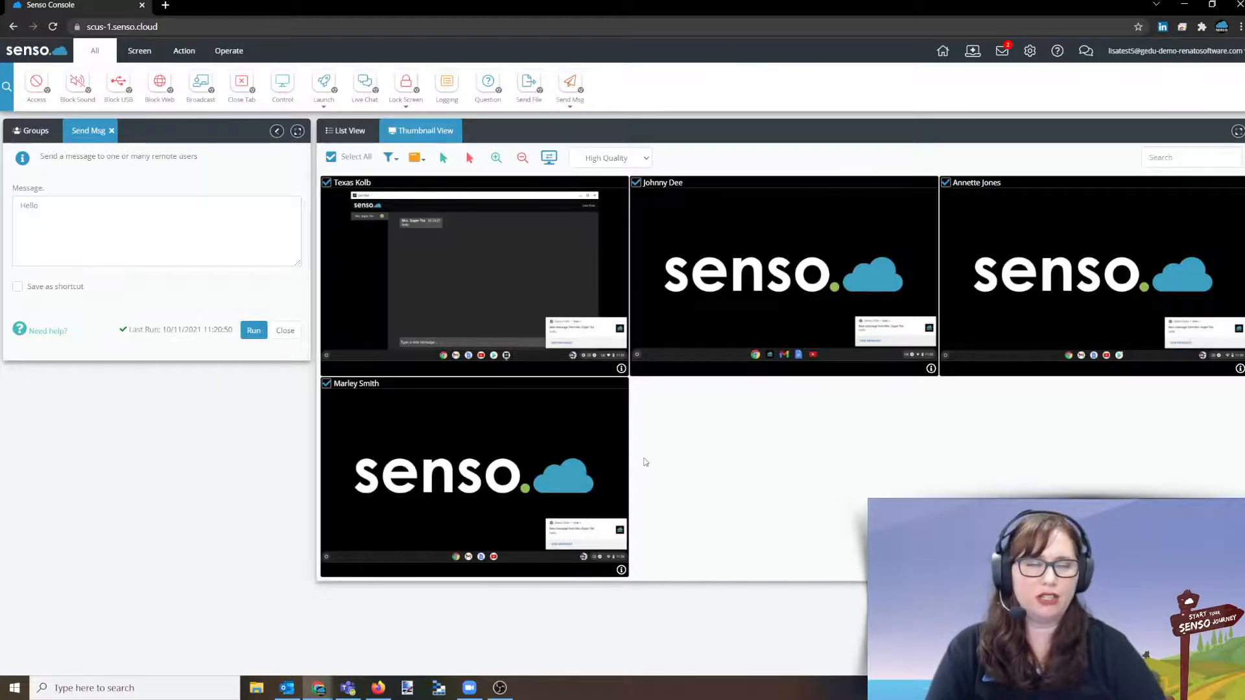
mouse_move(432, 381)
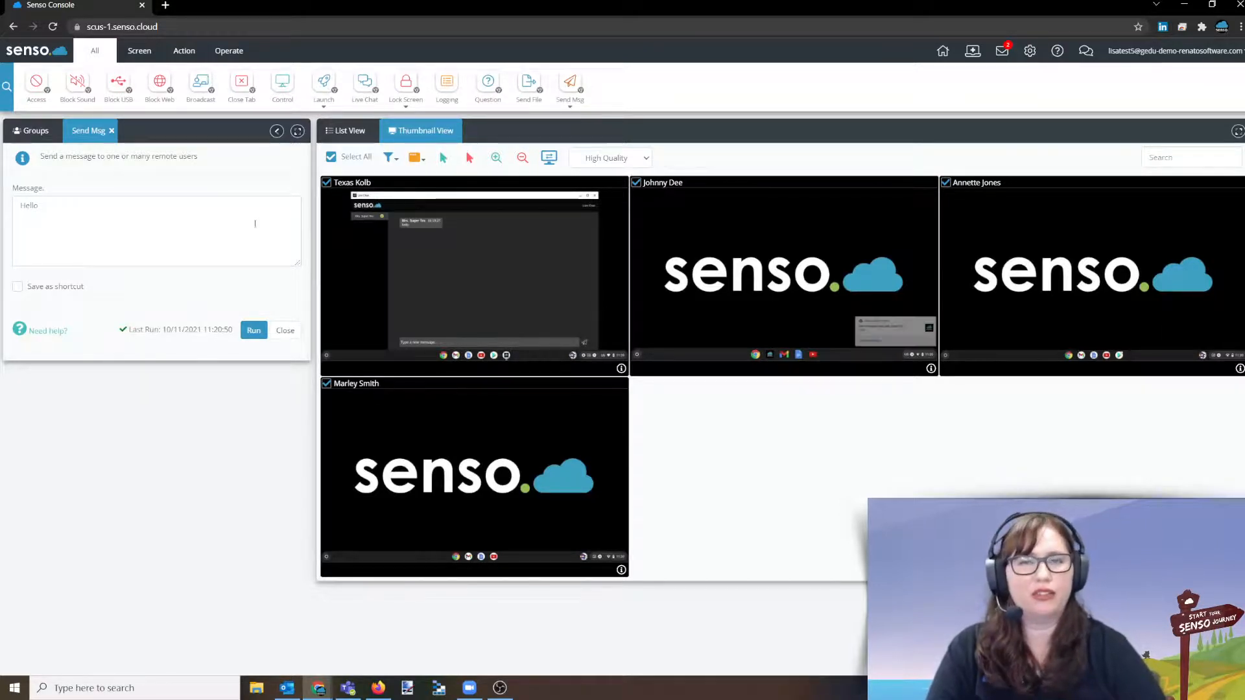
click(35, 130)
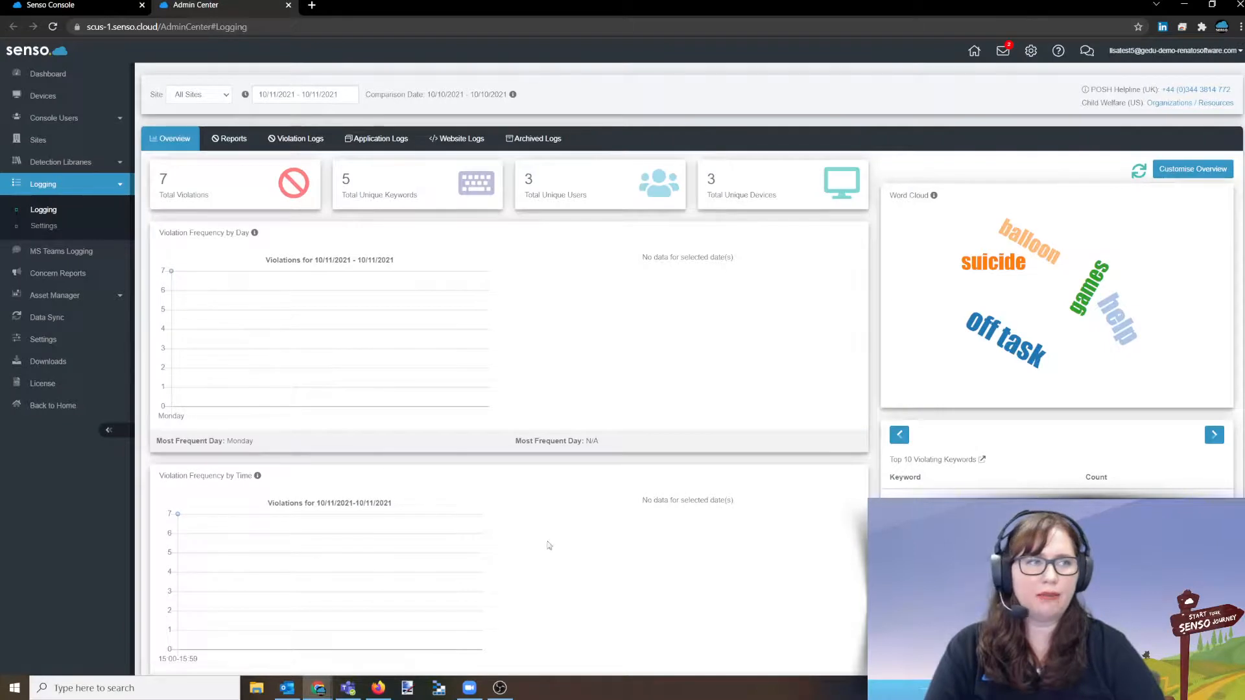
mouse_move(1030, 489)
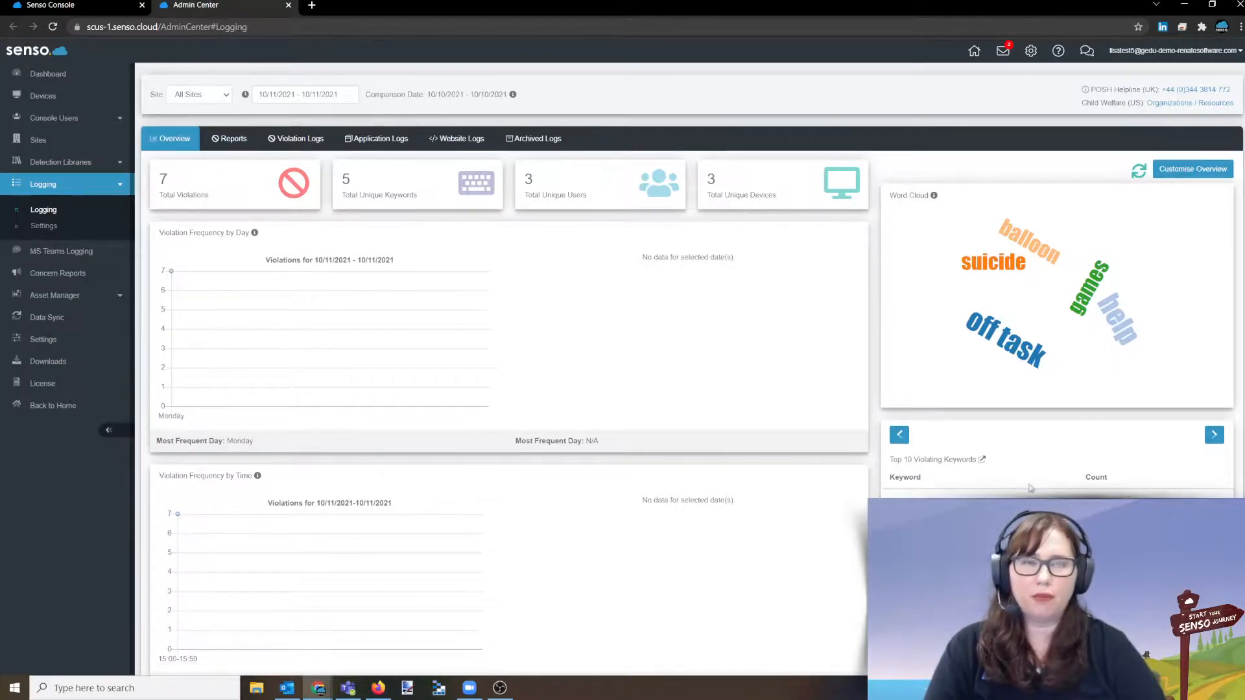
mouse_move(908, 426)
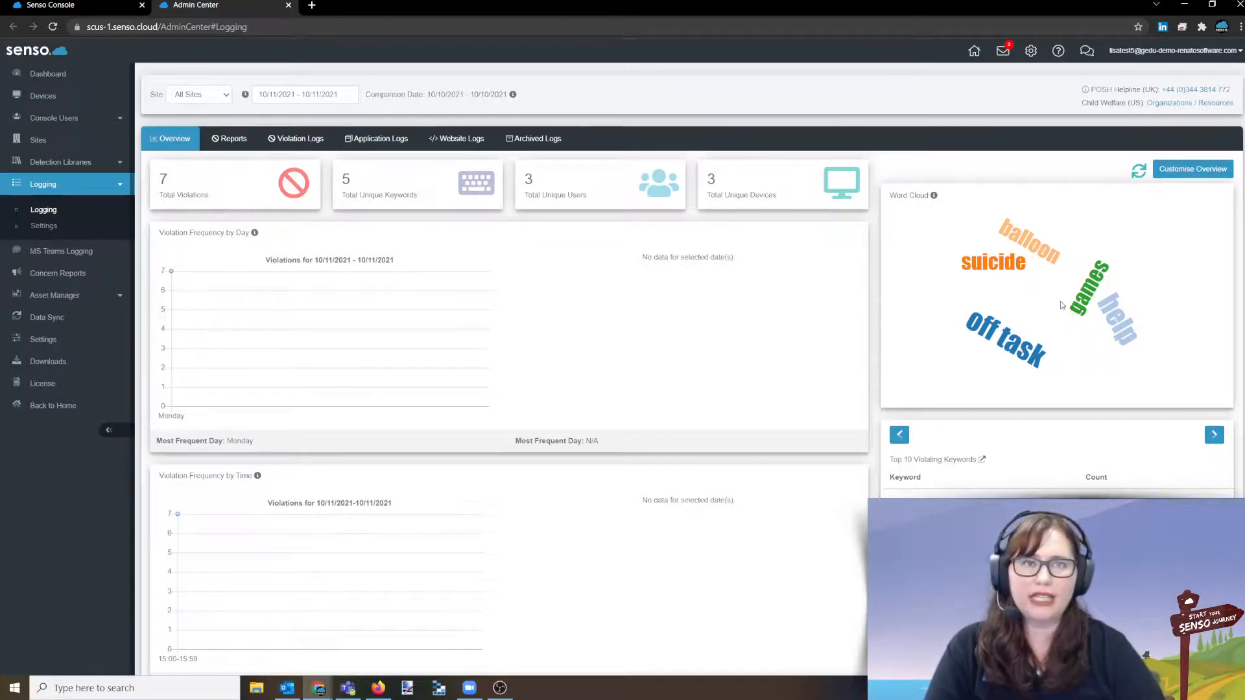
mouse_move(1058, 369)
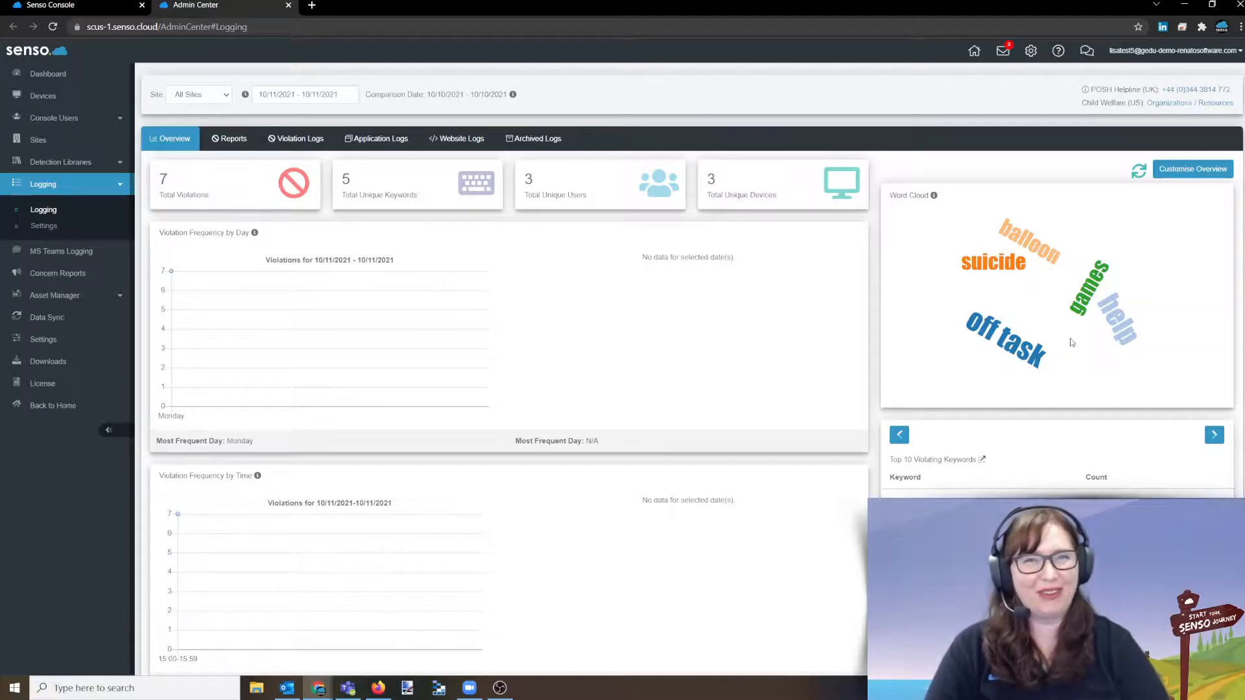
mouse_move(1037, 248)
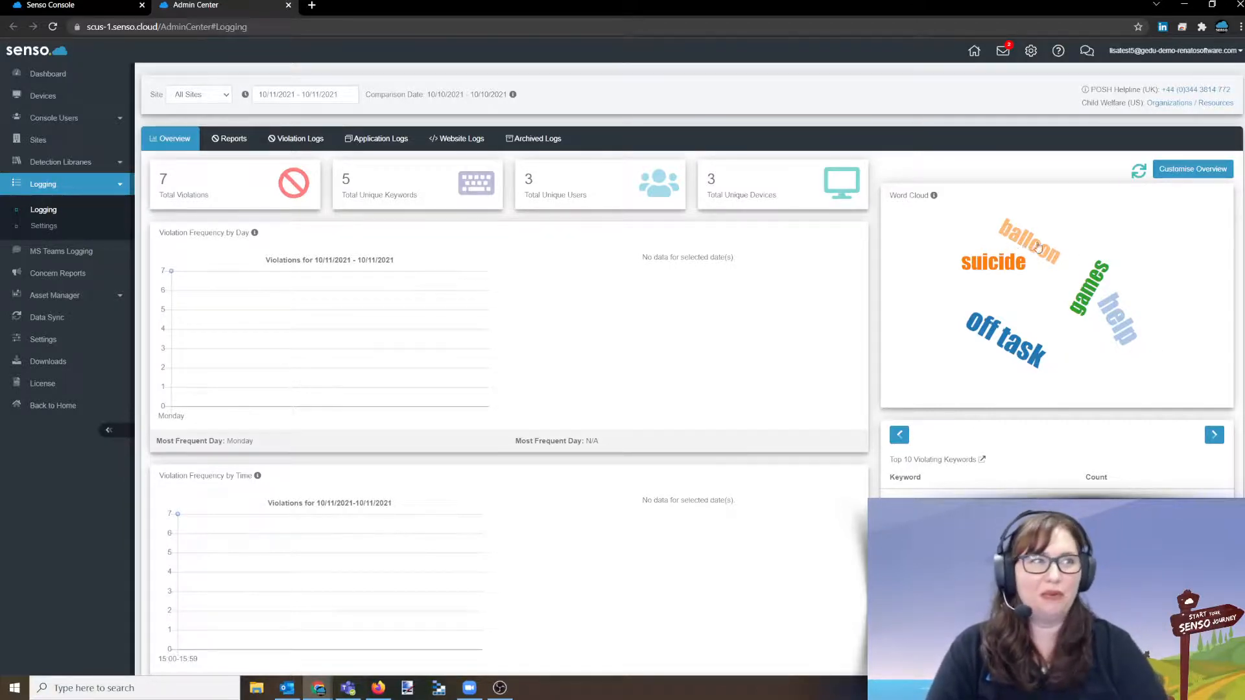
mouse_move(1021, 273)
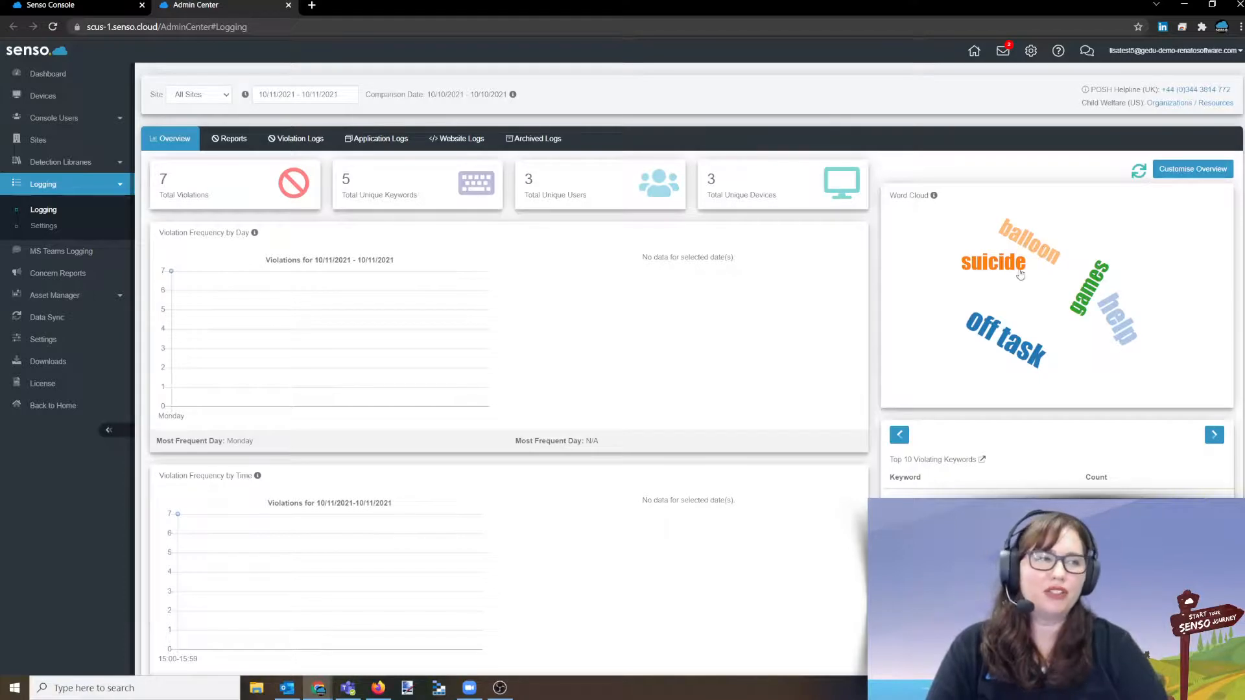
mouse_move(761, 380)
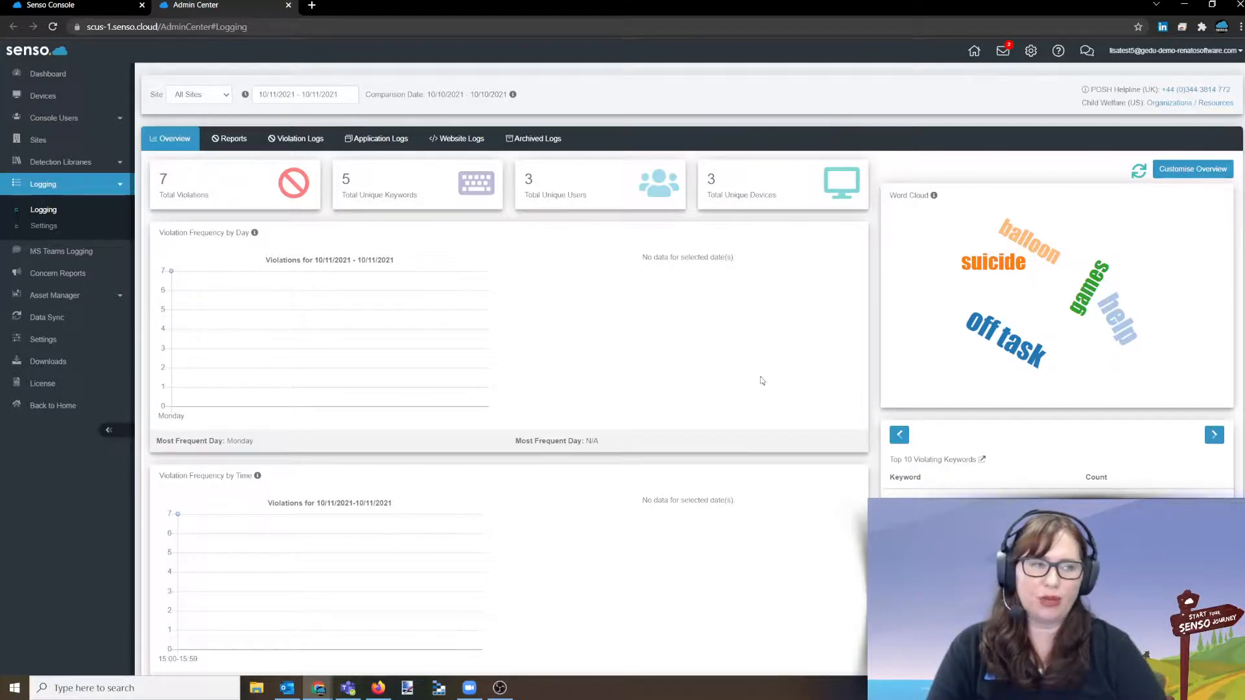
mouse_move(674, 357)
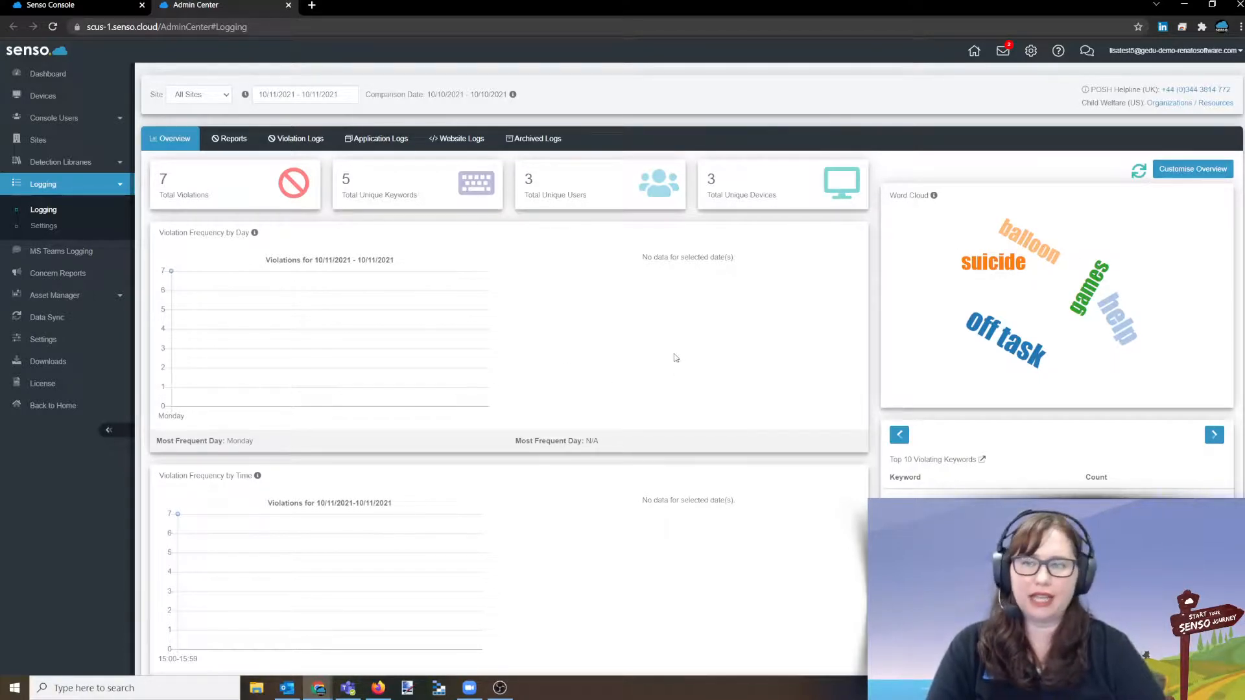
mouse_move(643, 349)
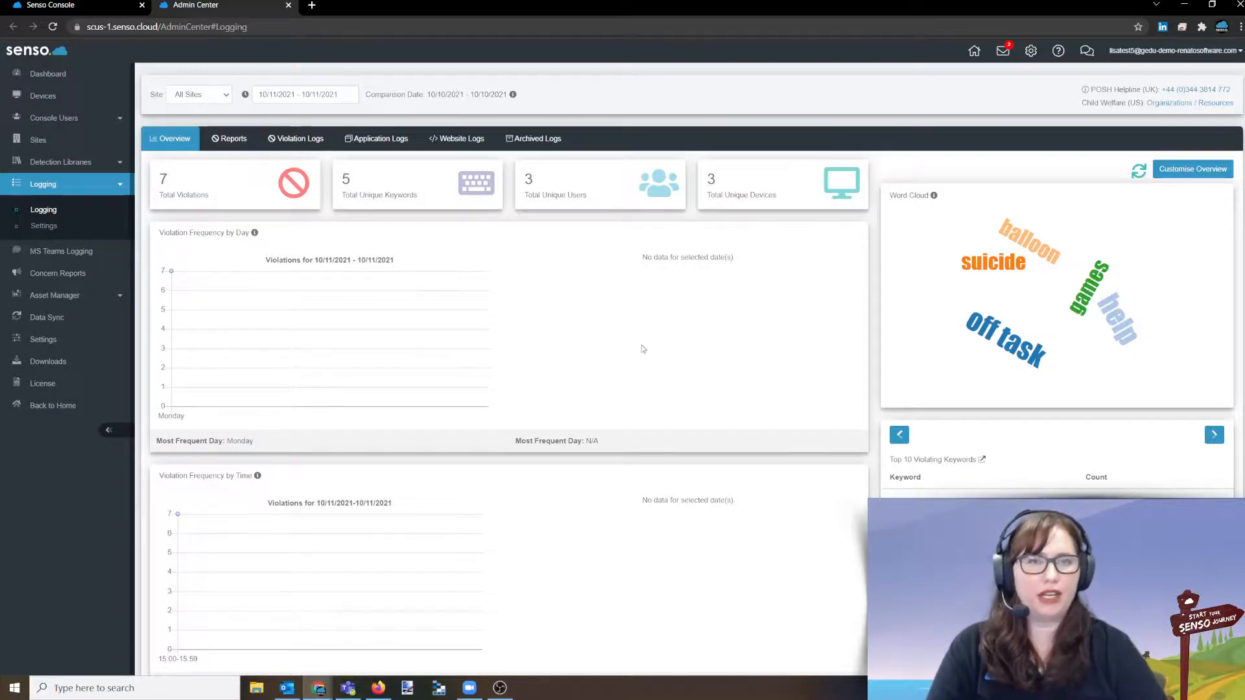
scroll(down, 3)
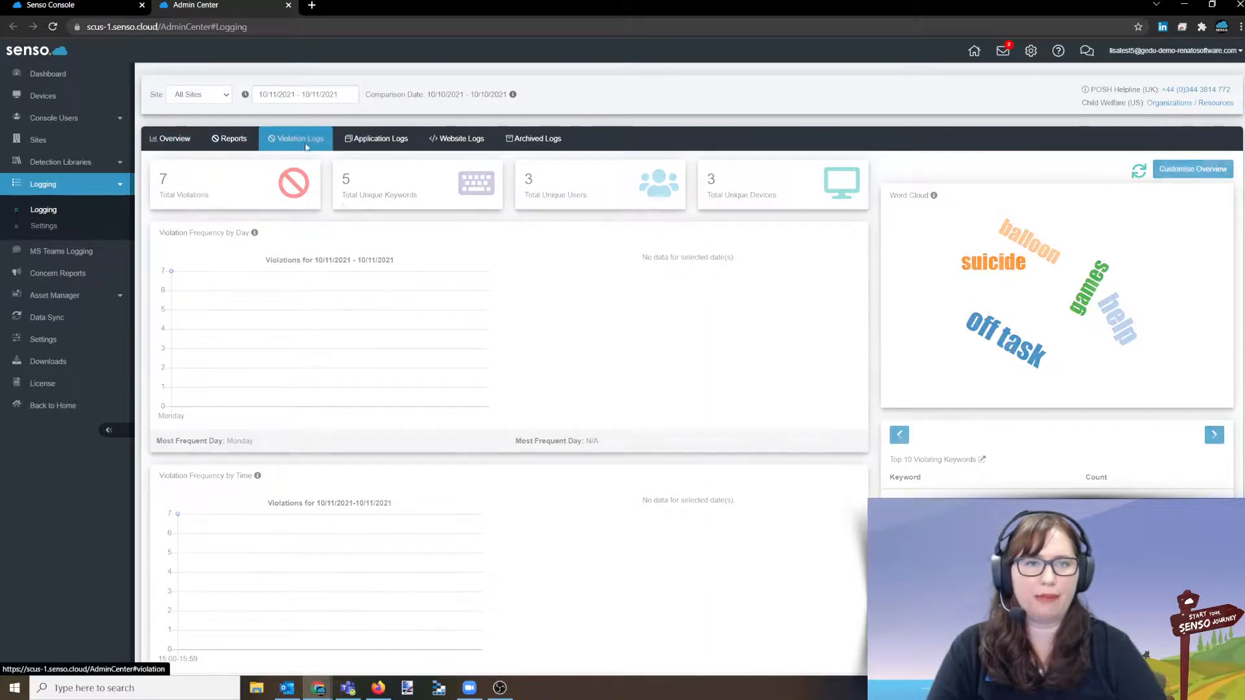
Step: Scroll through the seven keyword violation log entries, then return to the Senso Console
click(300, 139)
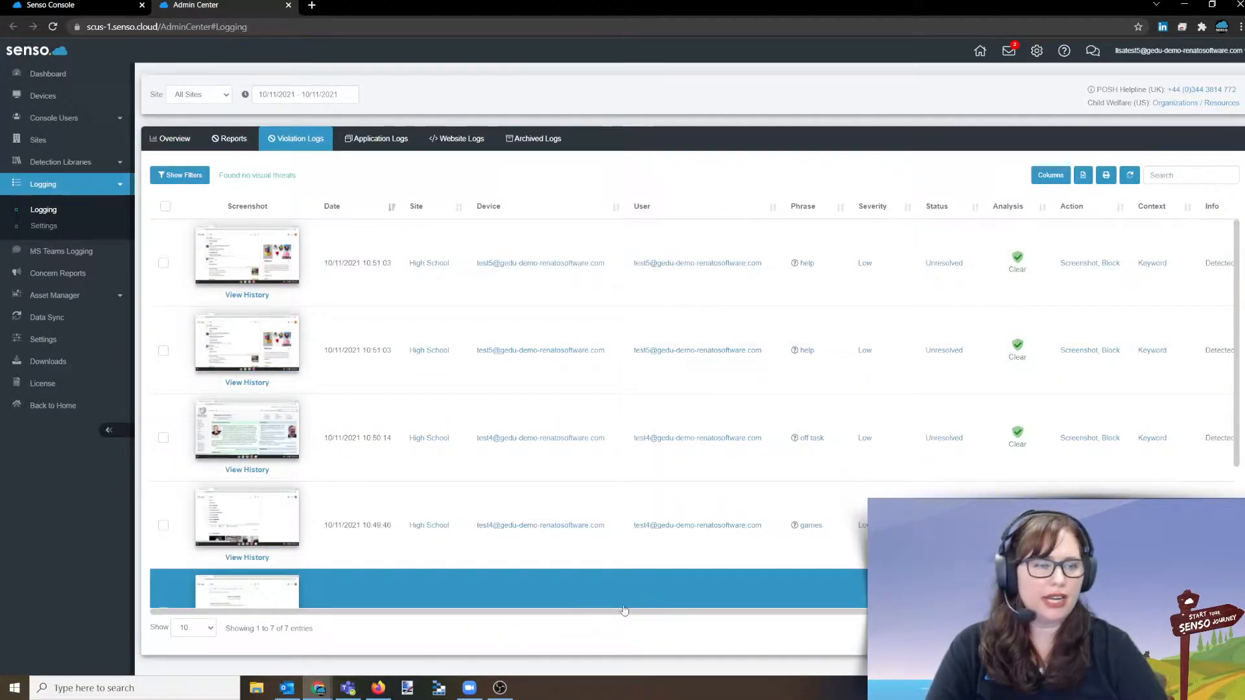
scroll(right, 3)
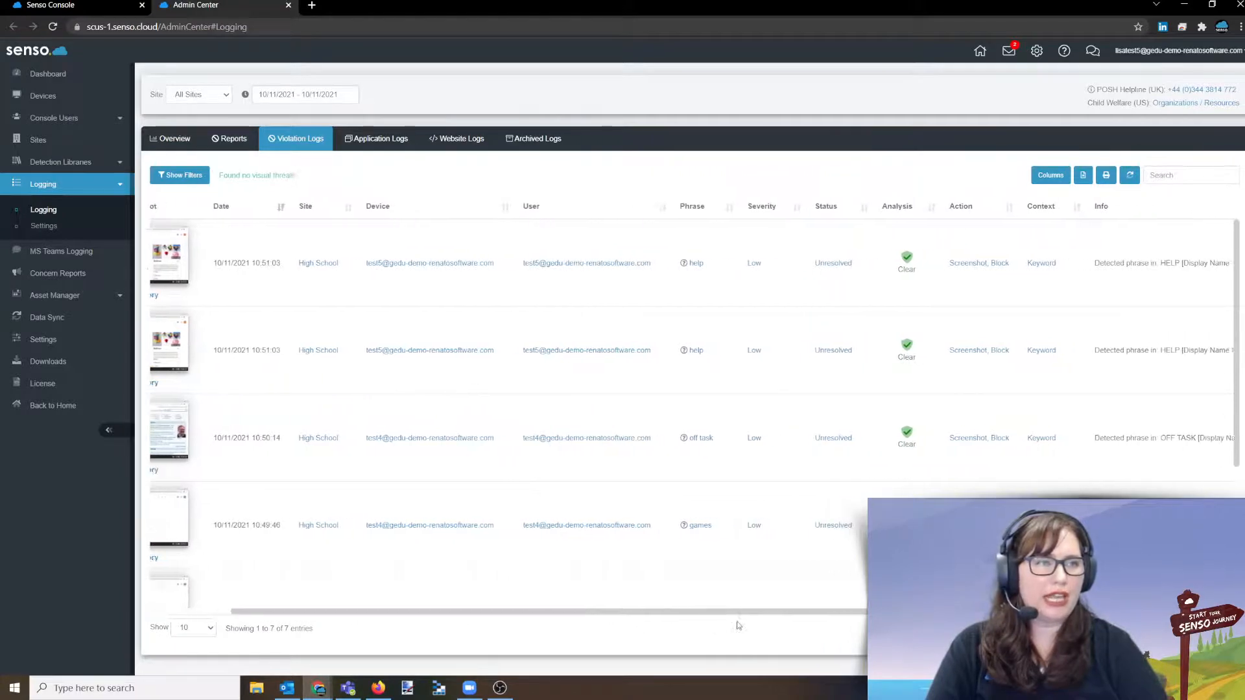
scroll(right, 3)
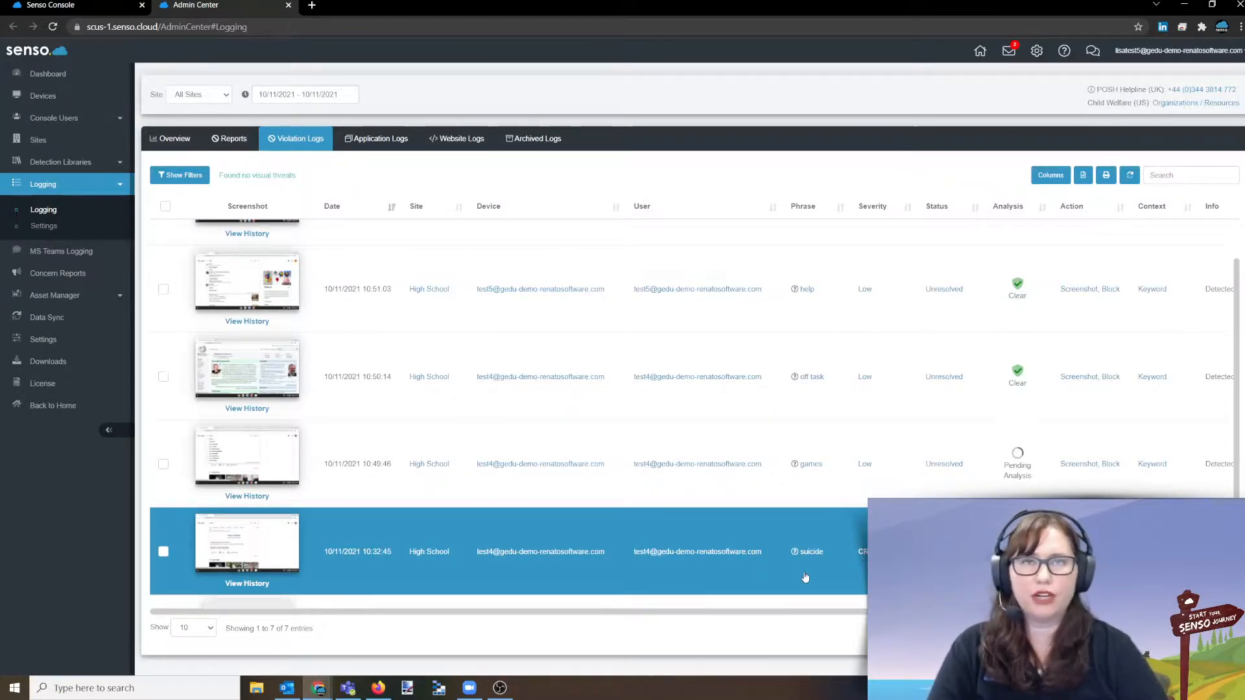
mouse_move(799, 586)
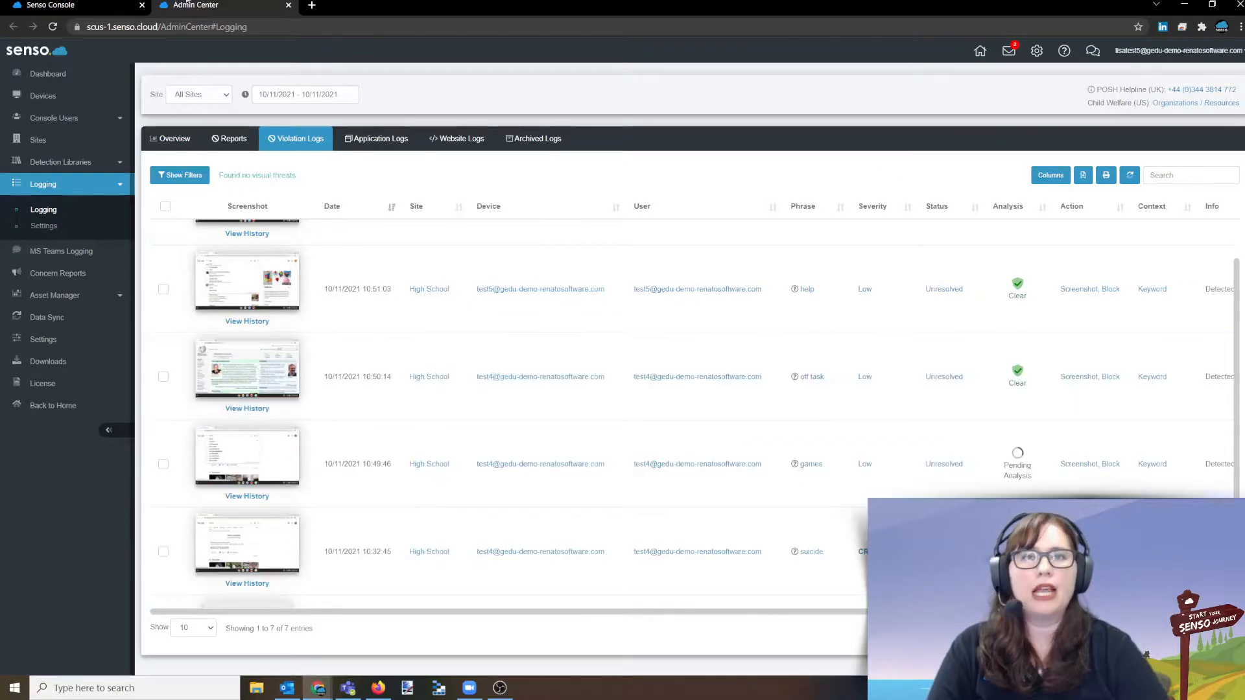
click(75, 7)
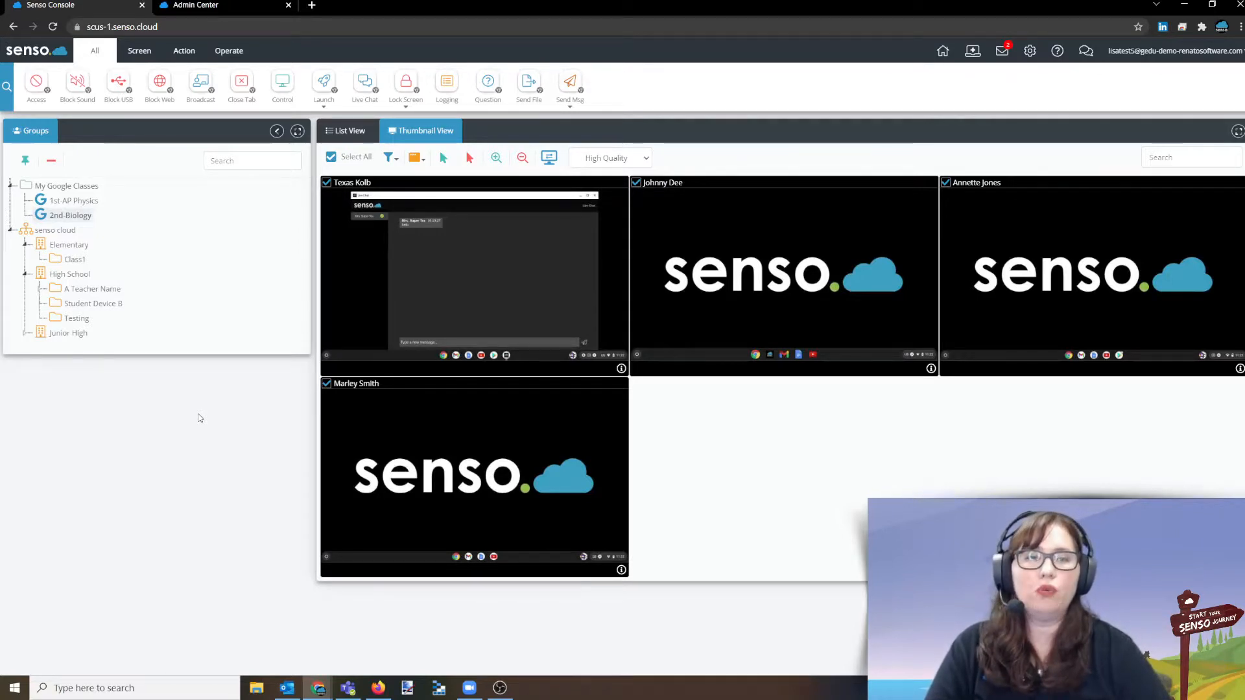
Step: Open one student's Chromebook thumbnail in its own large live view
click(36, 84)
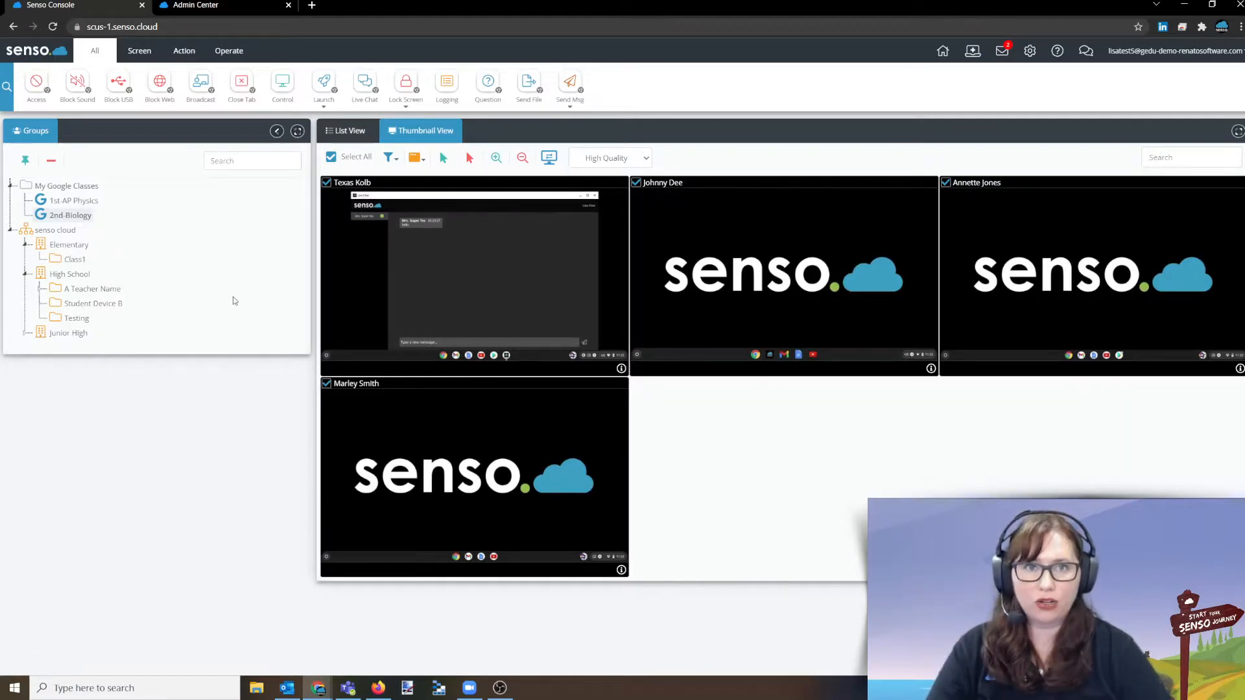
mouse_move(204, 293)
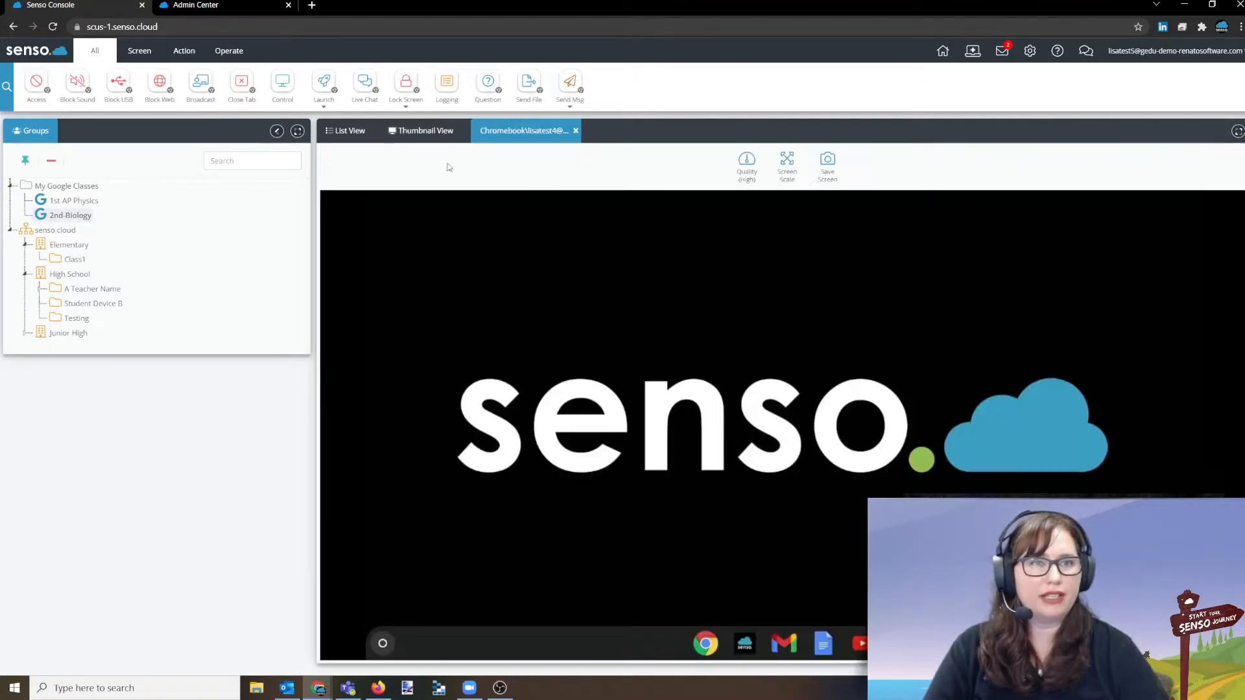
Step: Remotely launch 888.com on the student's Chromebook, showing the Gambling Website Blocked page
click(323, 83)
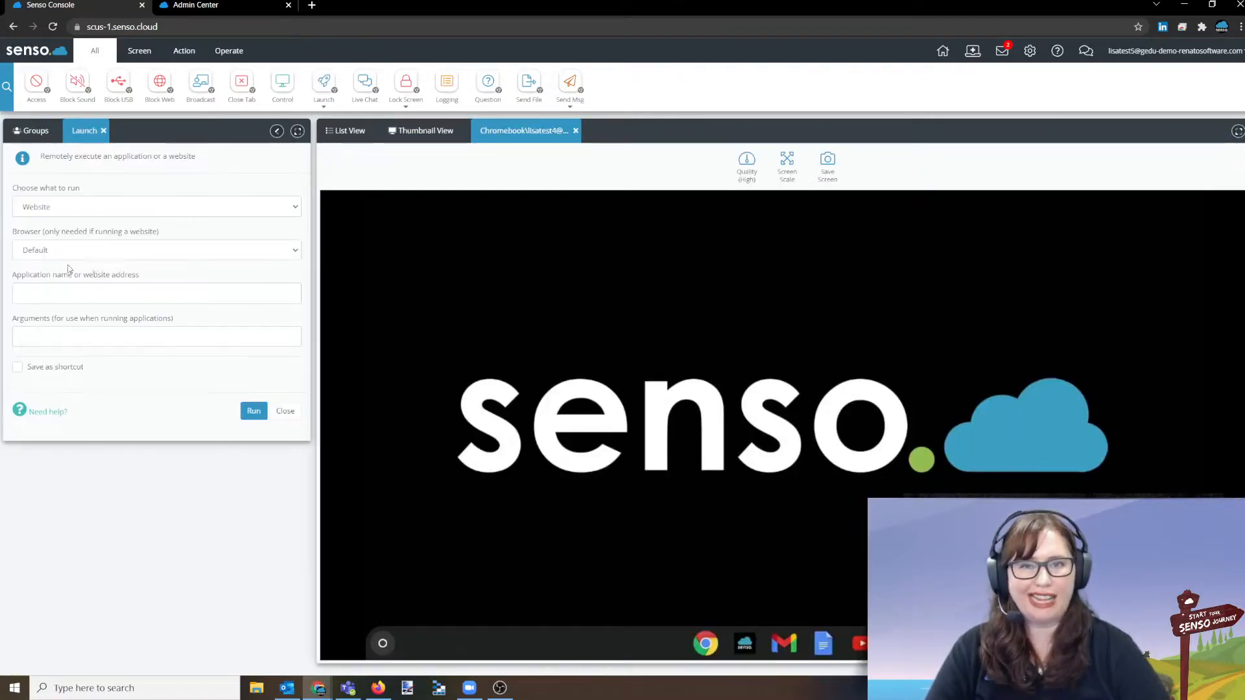
click(156, 293)
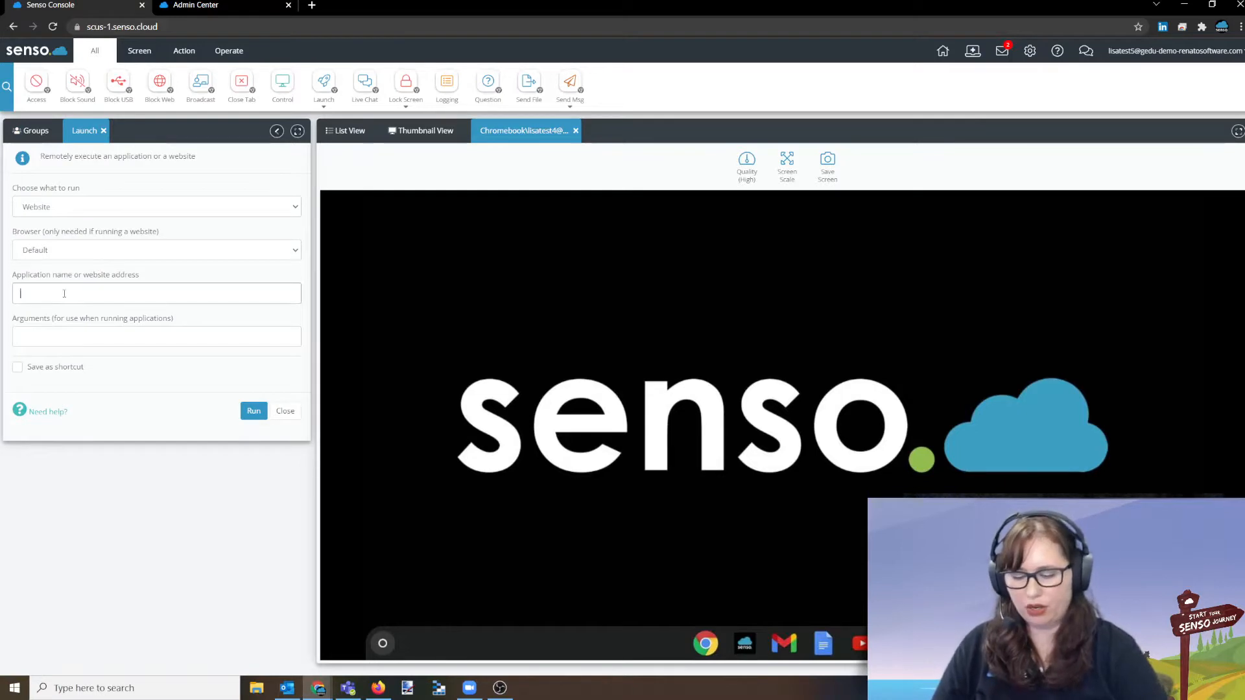
text(888.com)
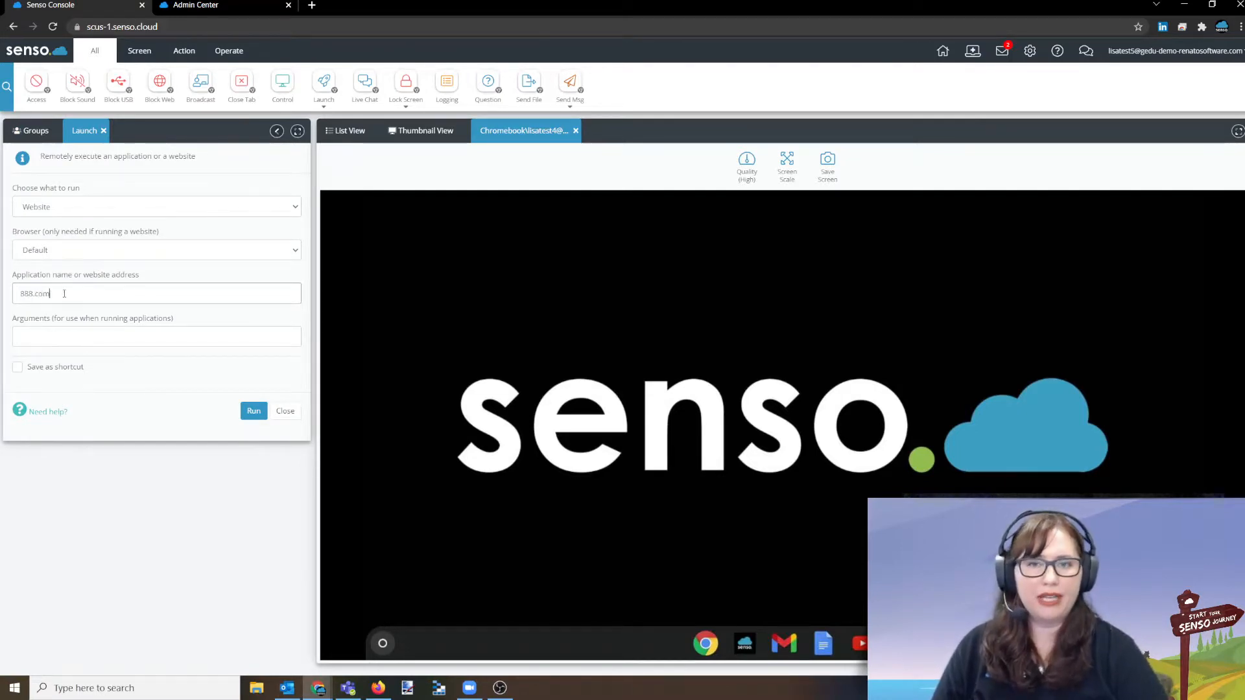
click(254, 411)
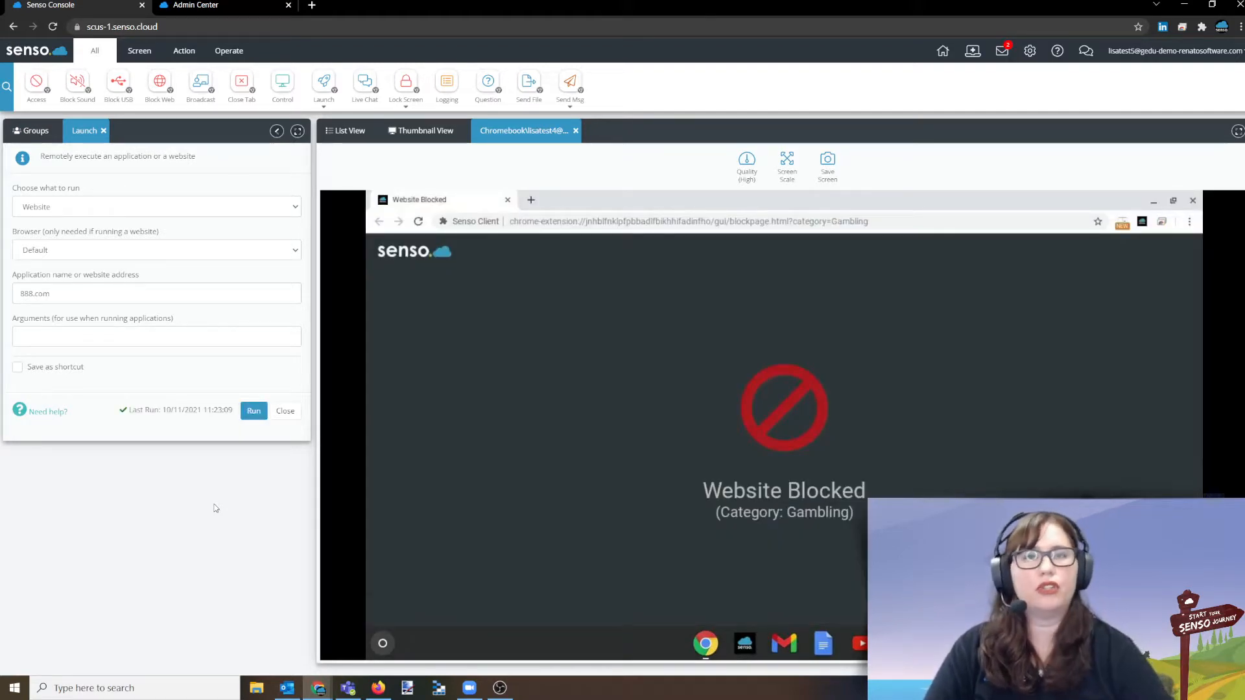
mouse_move(835, 354)
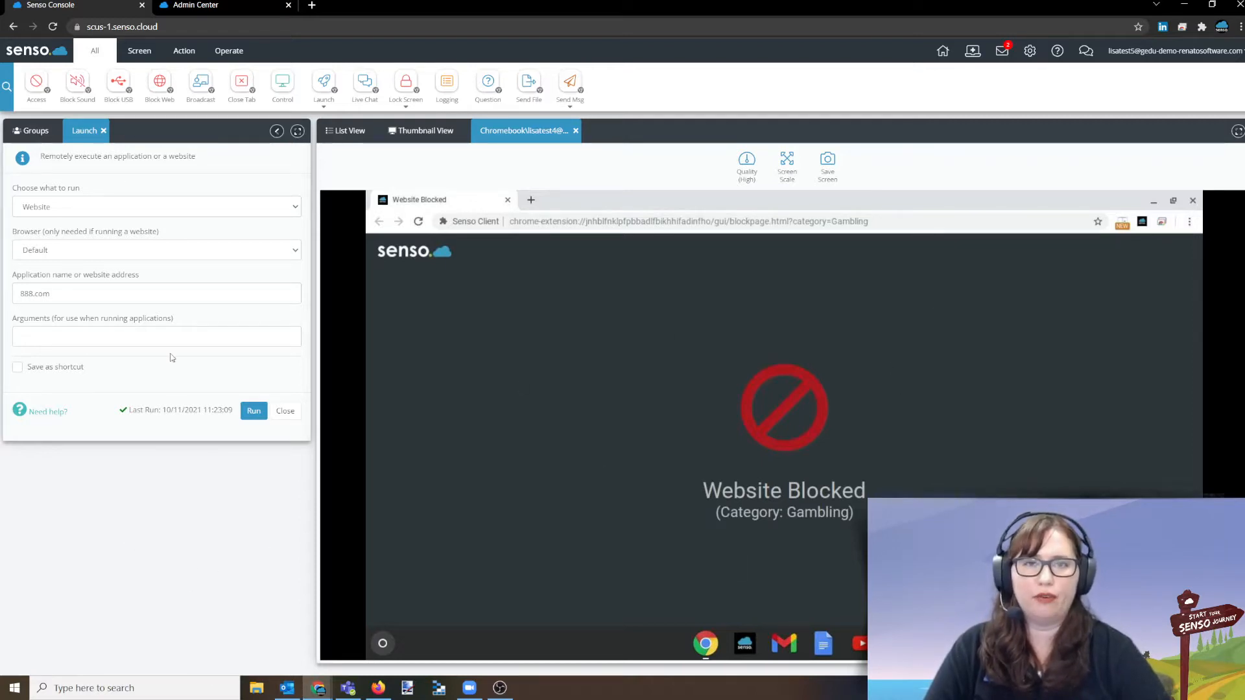
click(30, 131)
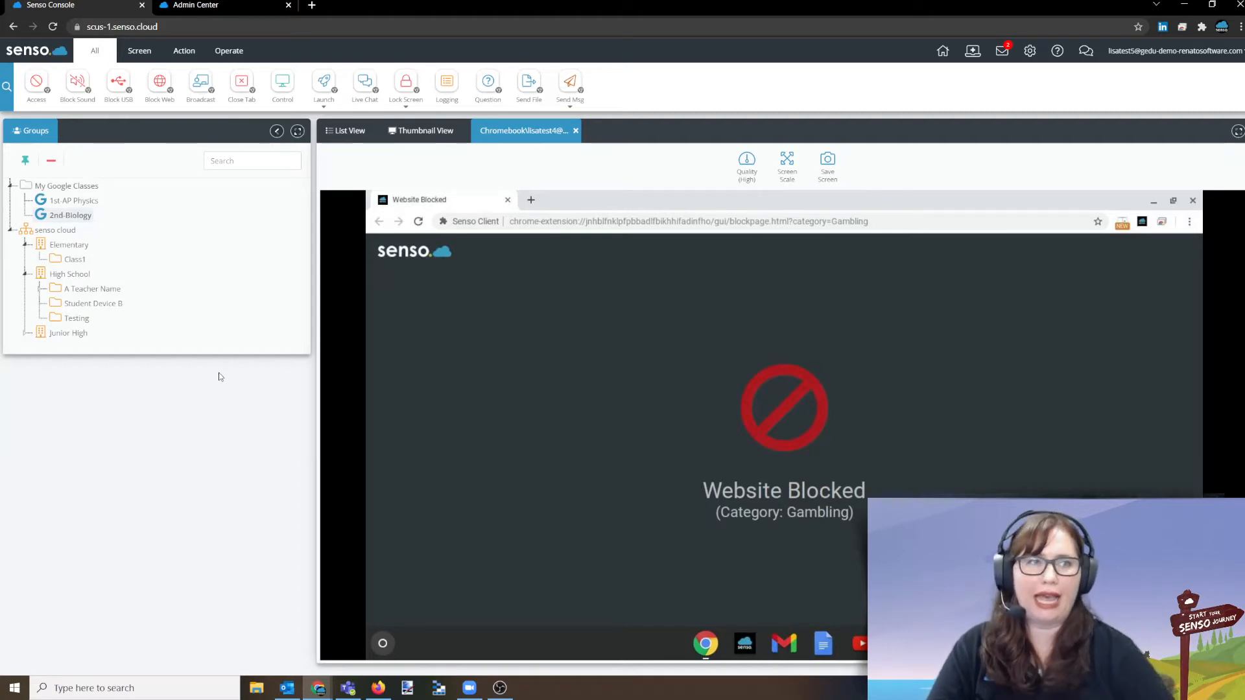
click(424, 130)
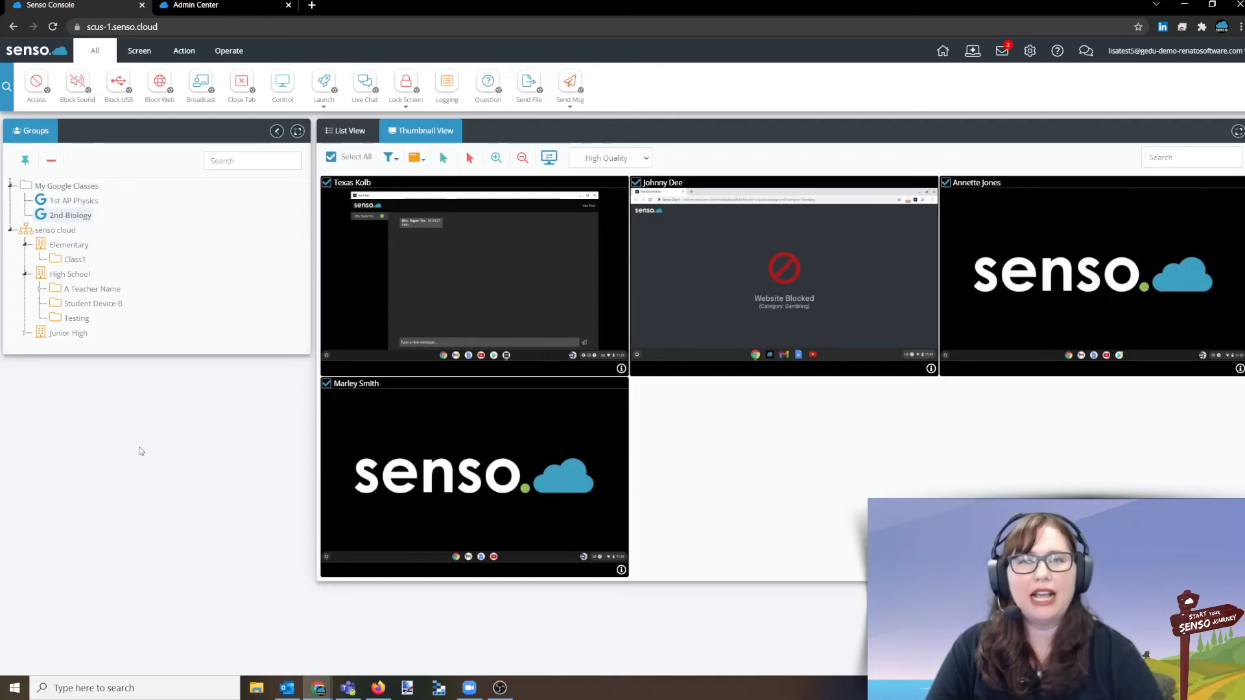
mouse_move(157, 455)
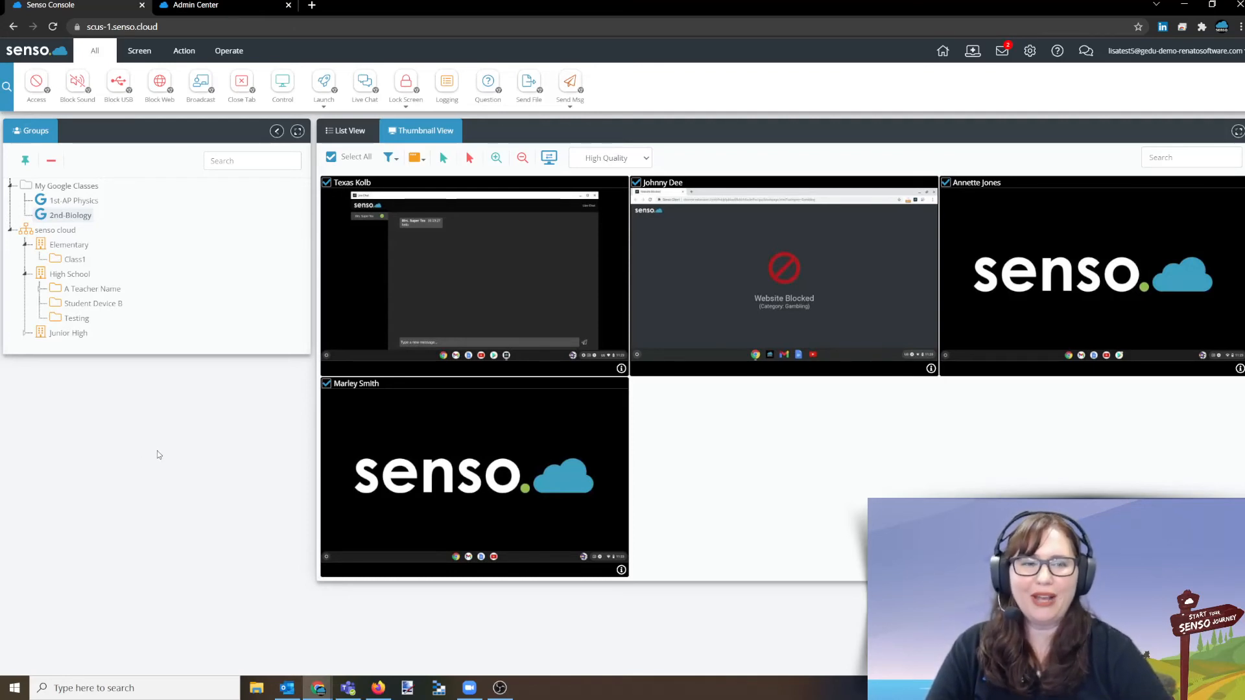